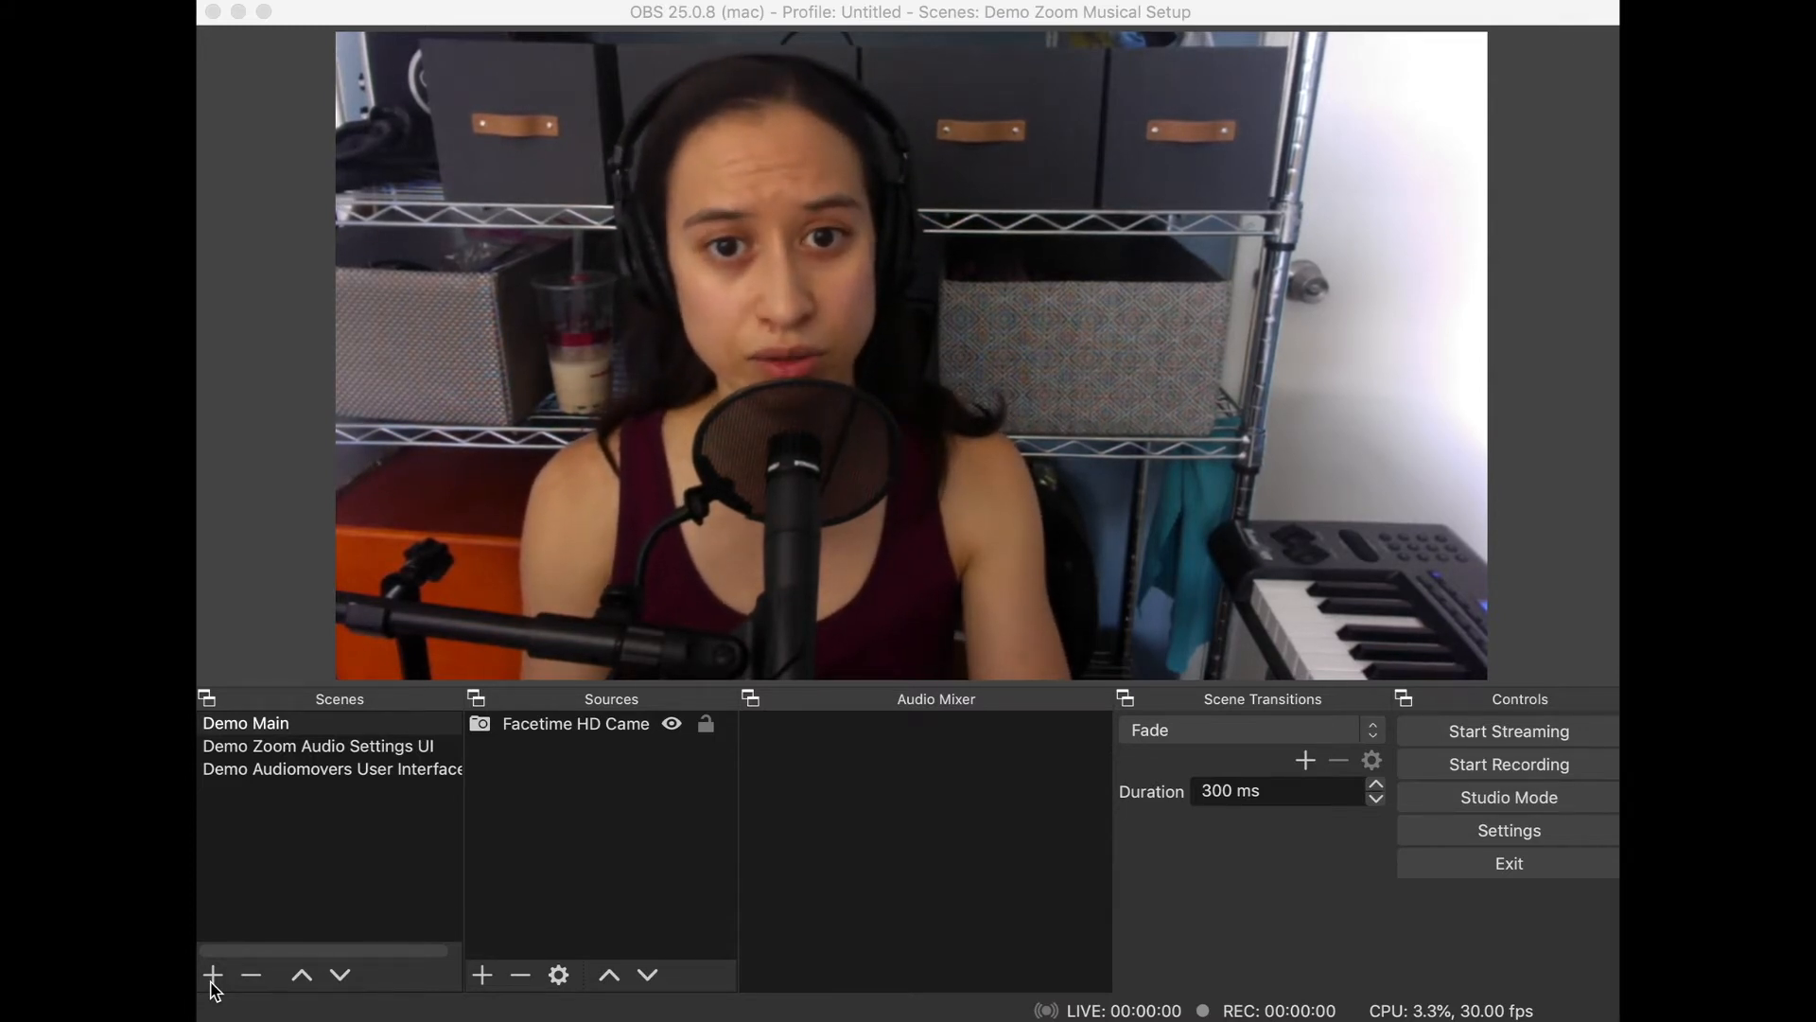
mouse_move(547, 1011)
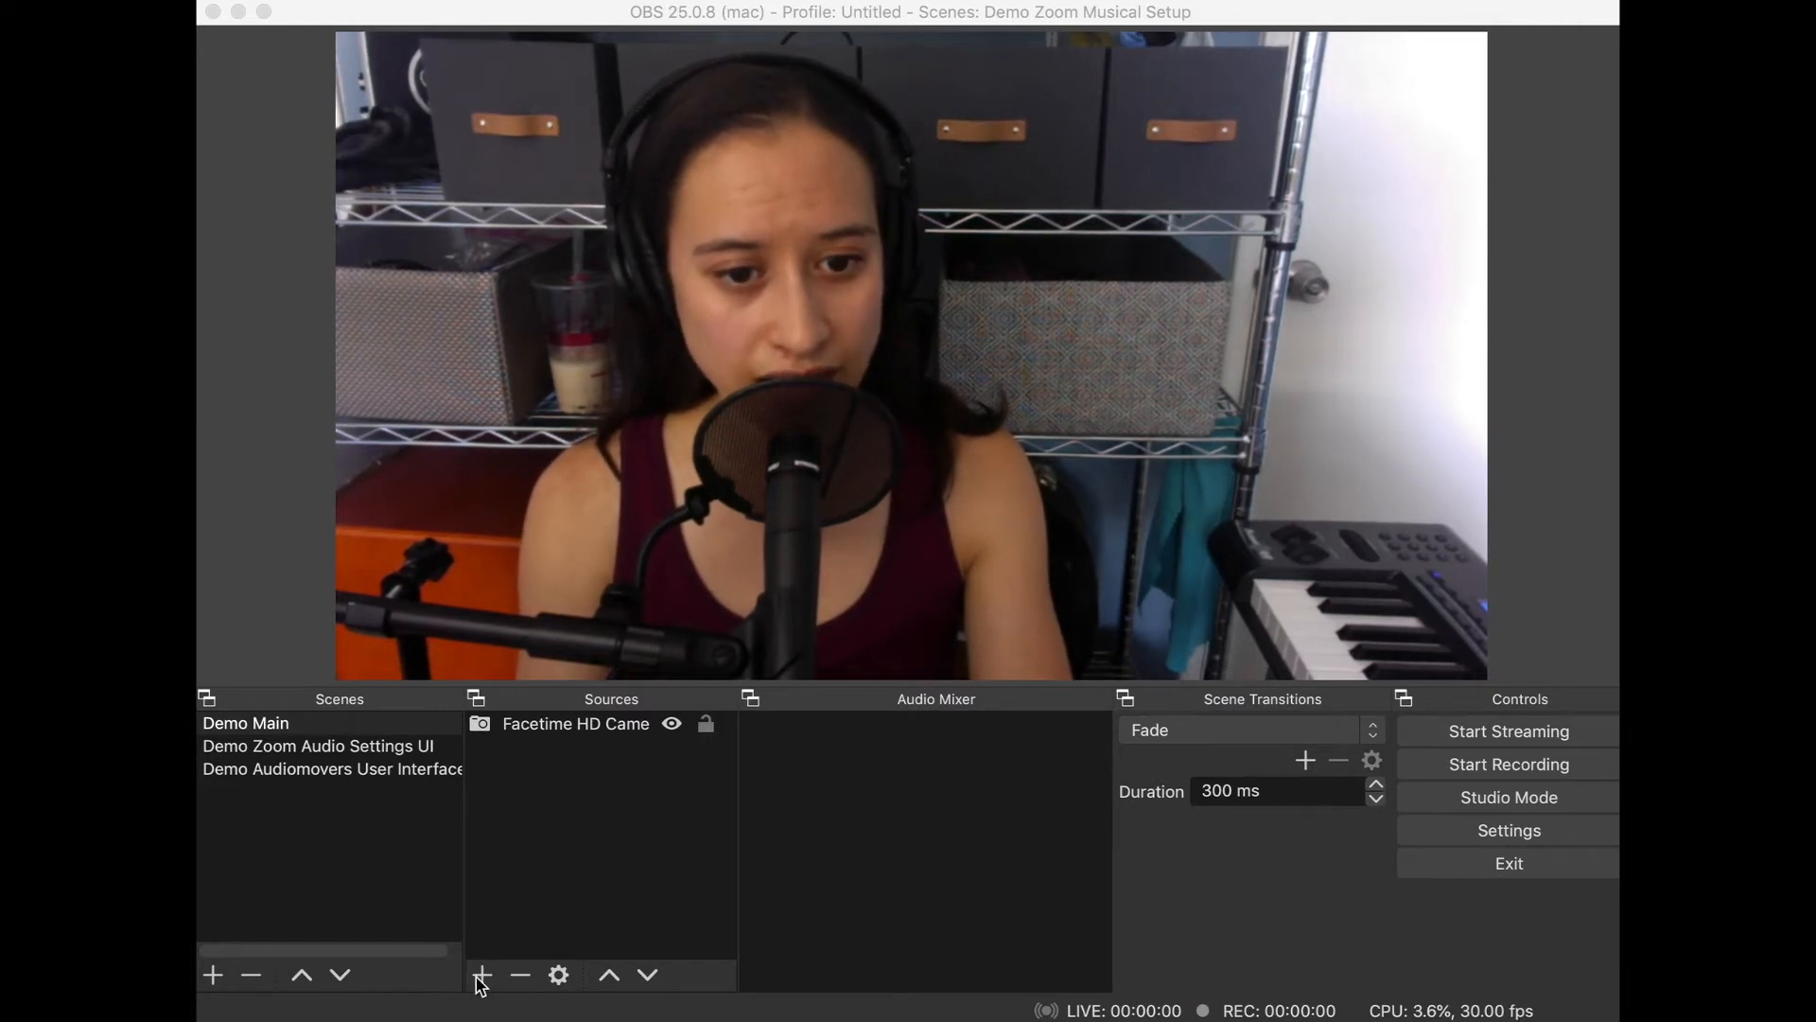
Step: Add an Audio Input Capture source named Audiomovers on the Default device
click(482, 974)
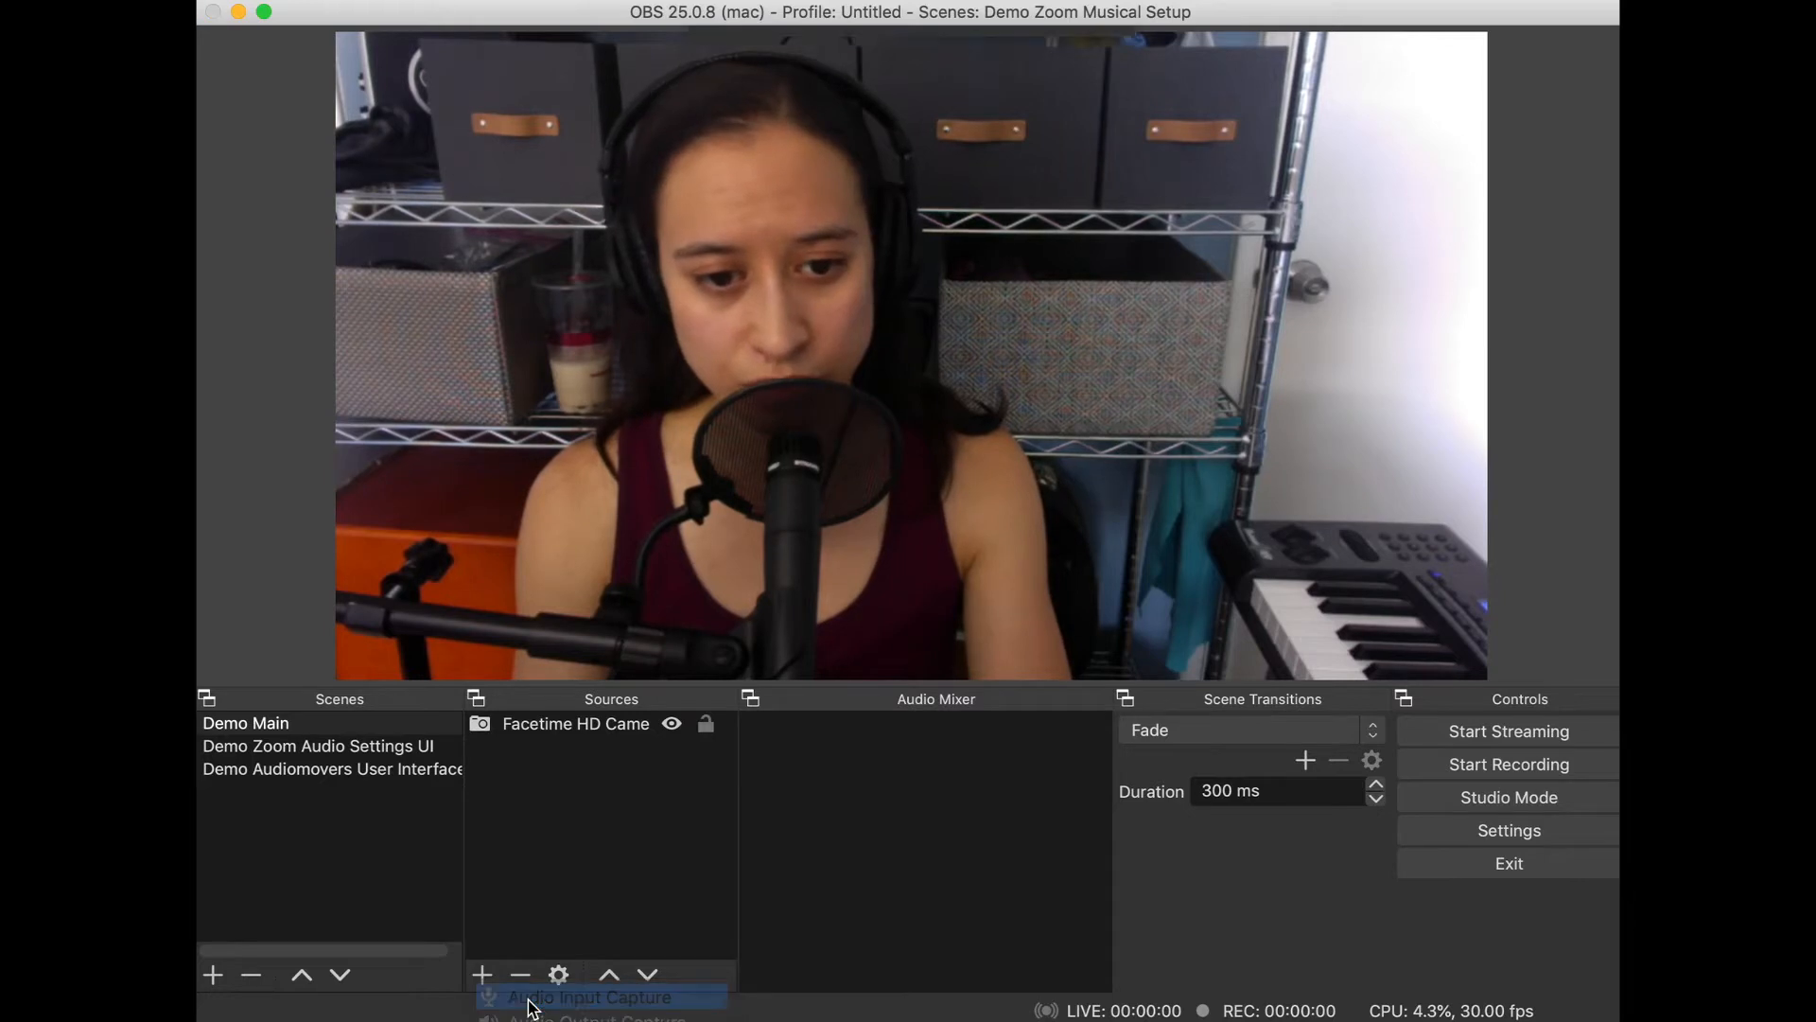
click(590, 997)
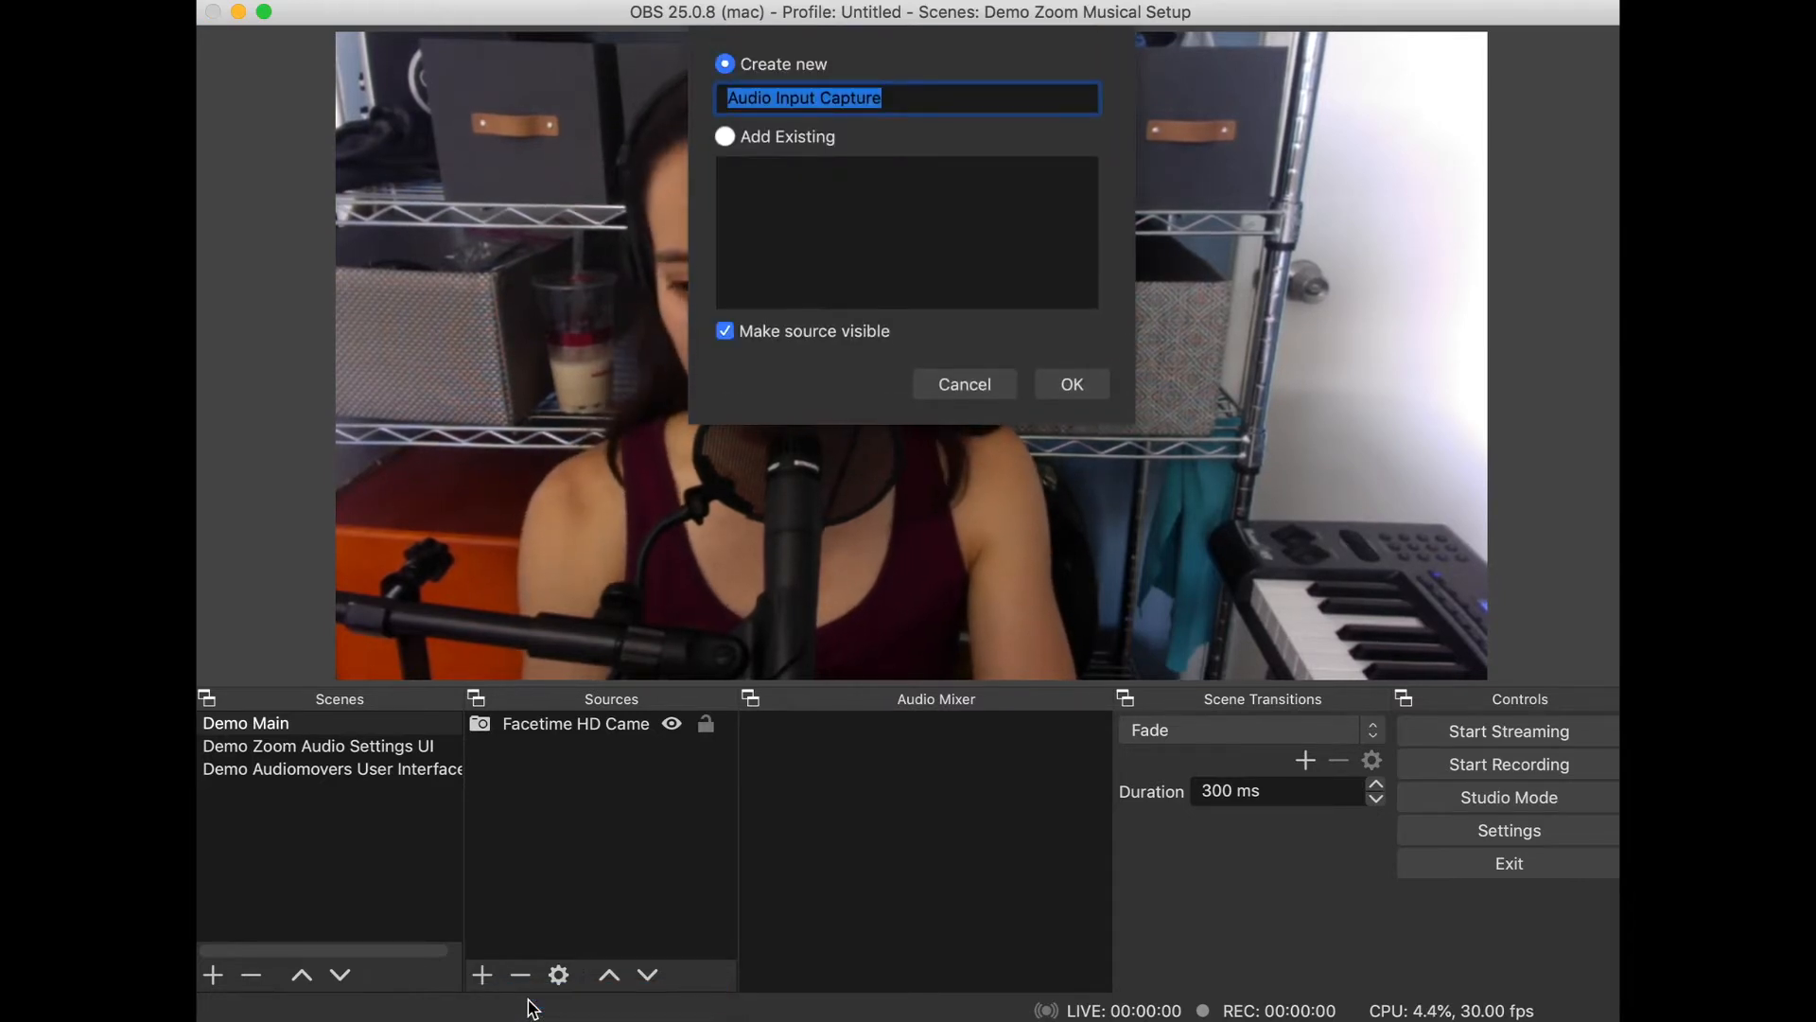
text(Audiomovers)
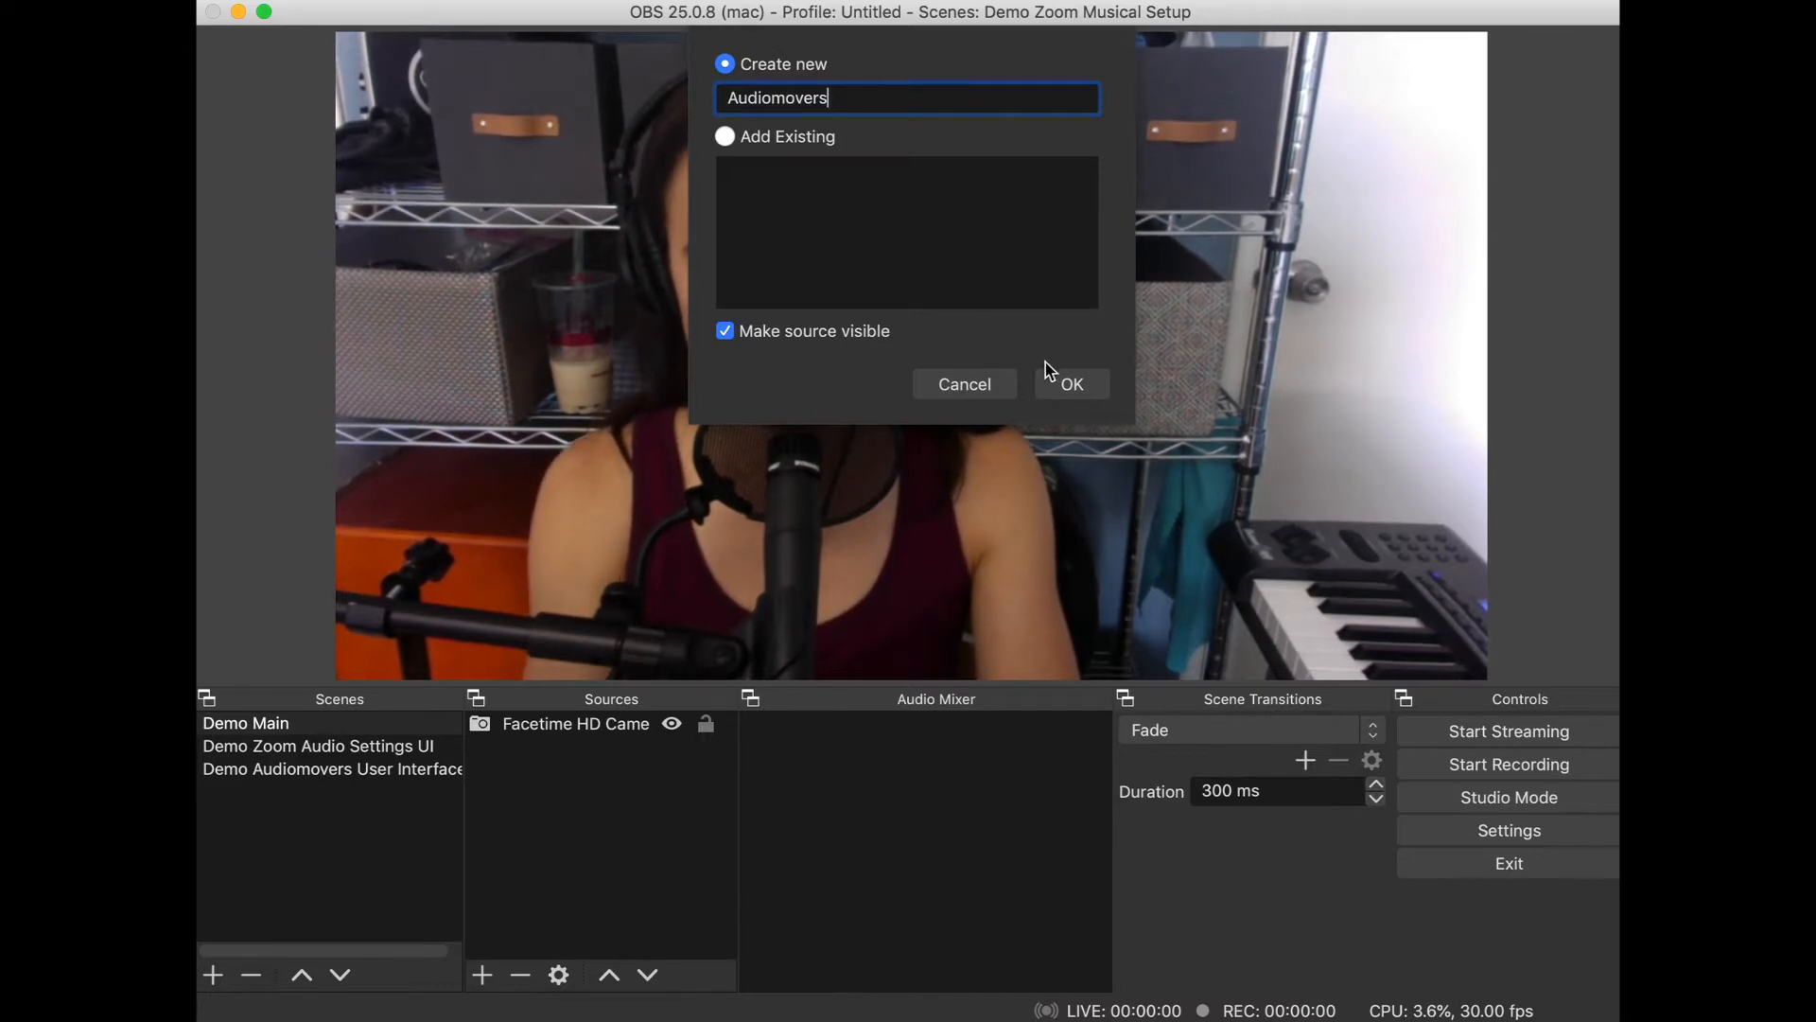
click(1069, 384)
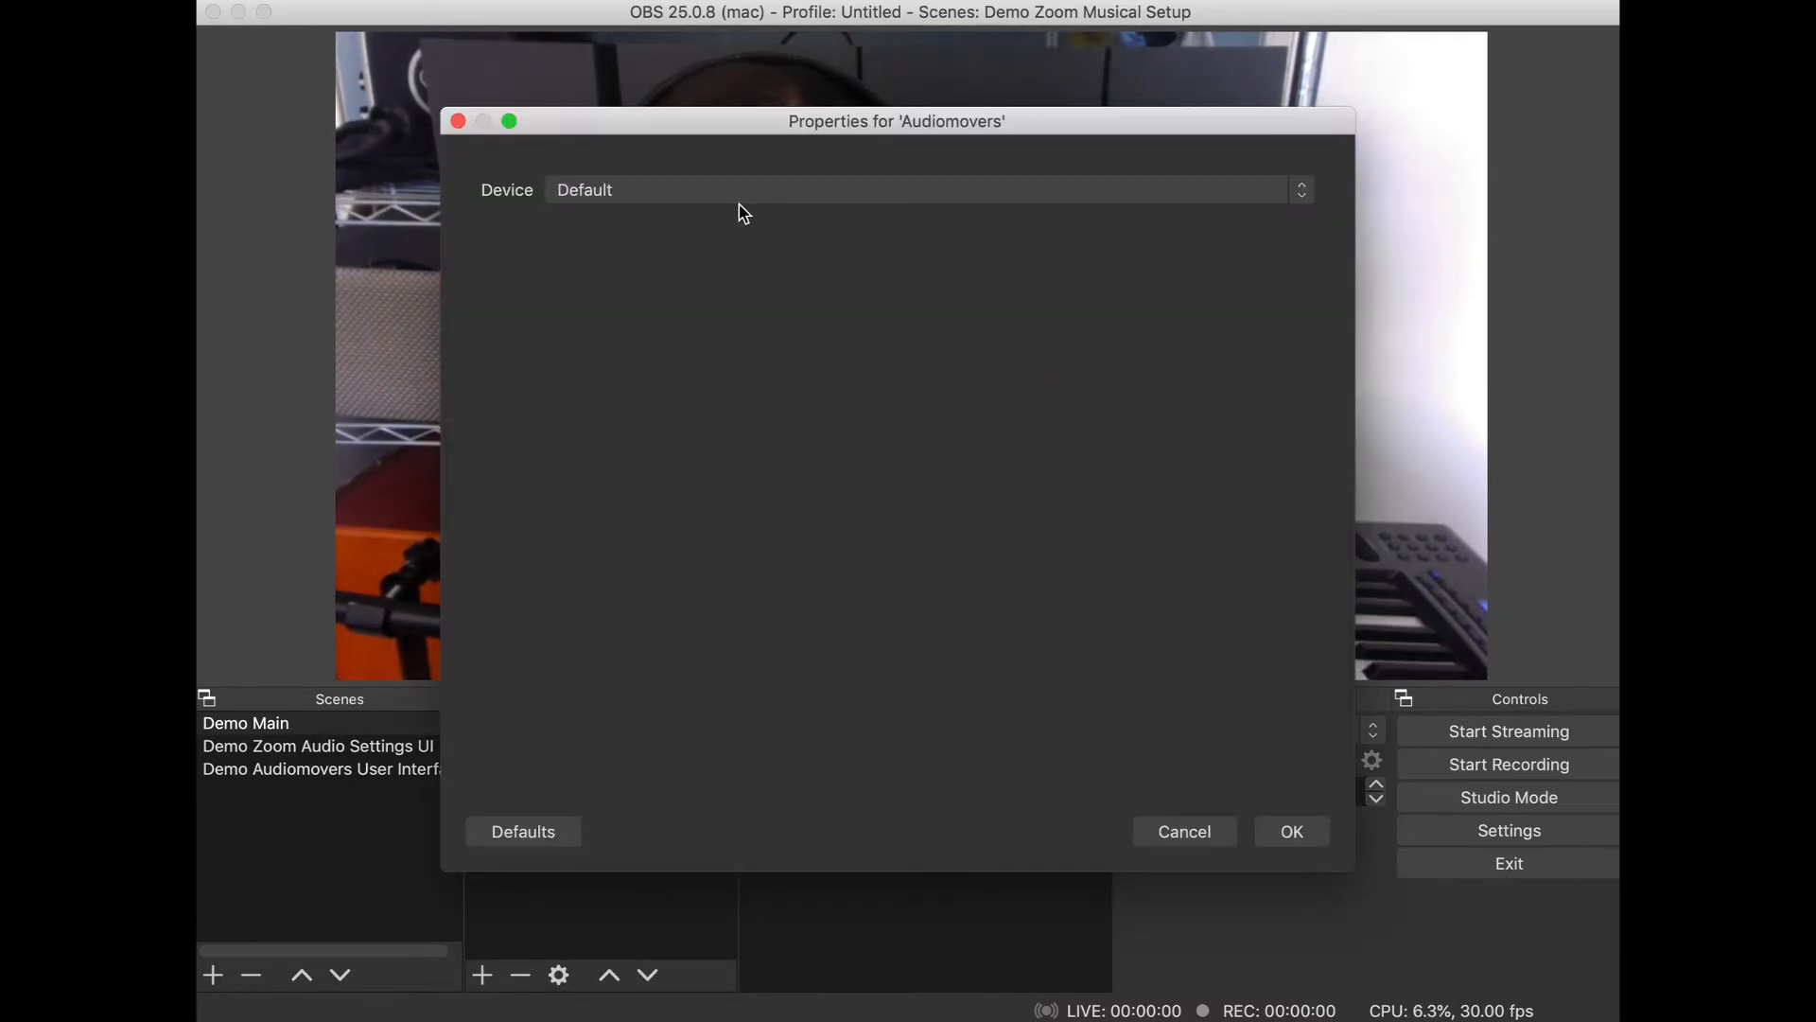
mouse_move(775, 611)
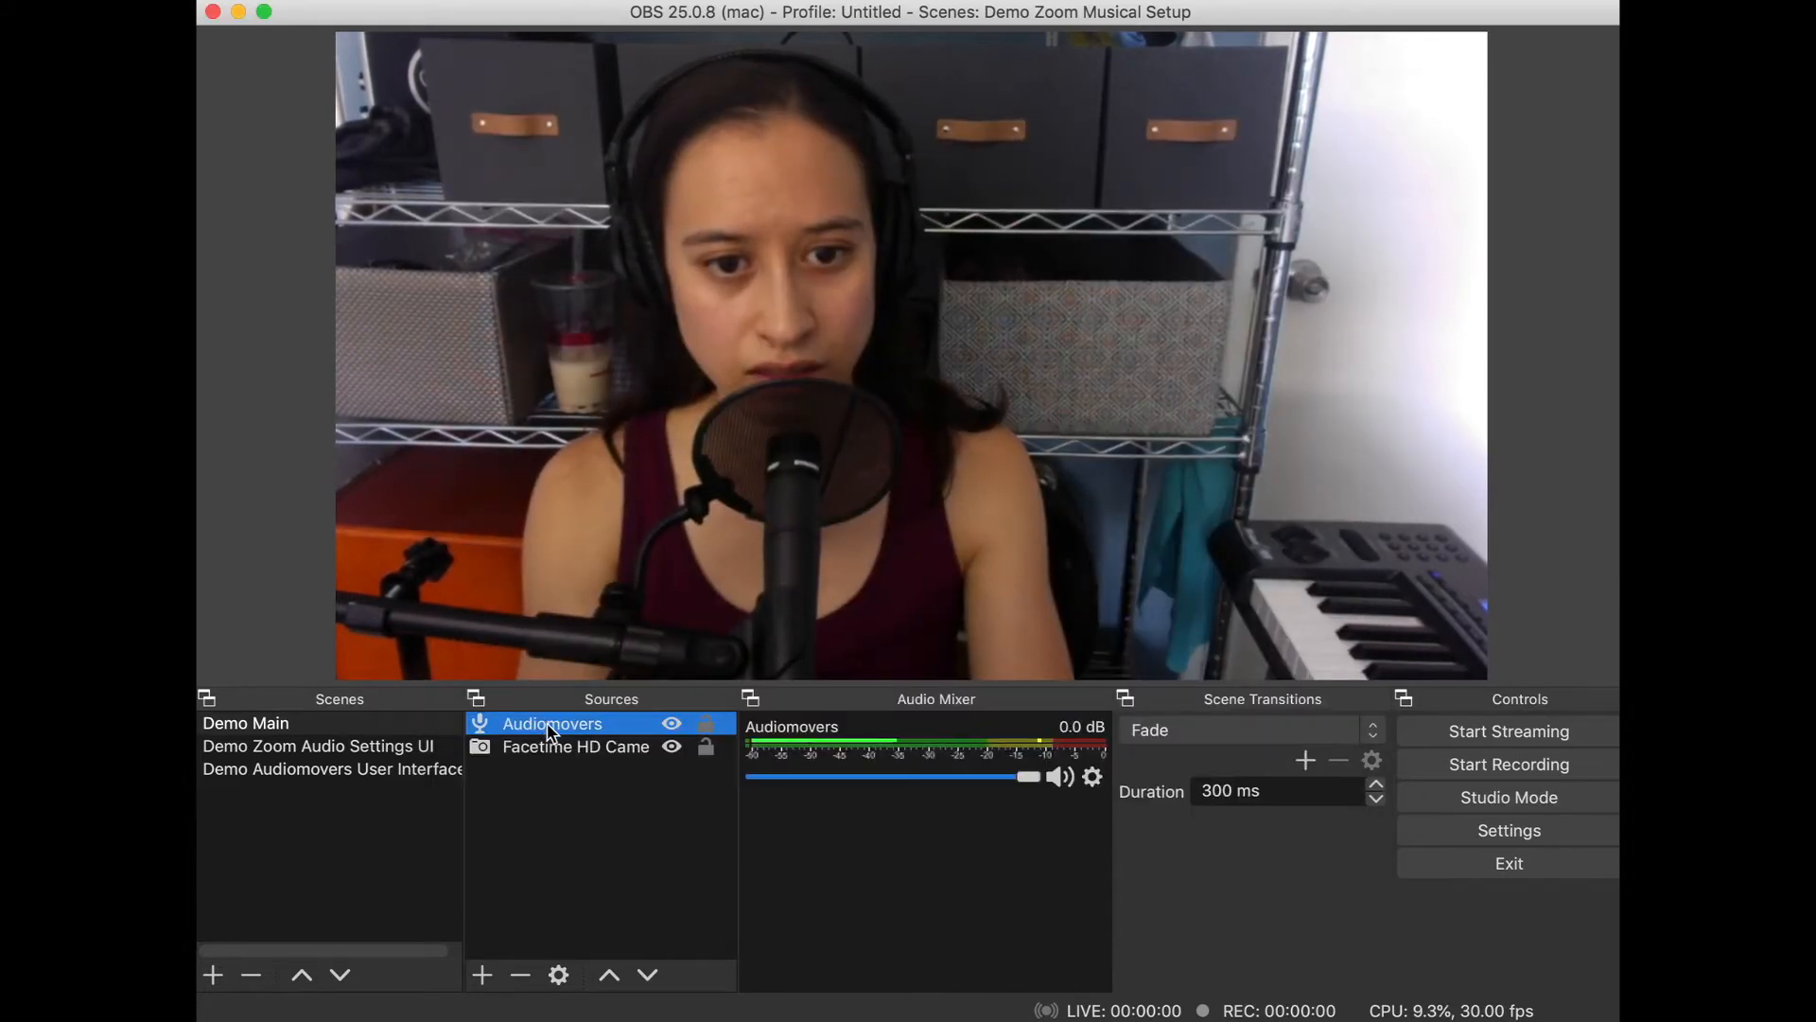
Step: Add a VST 2.x Plug-in filter to the Audiomovers source's filters
right_click(553, 722)
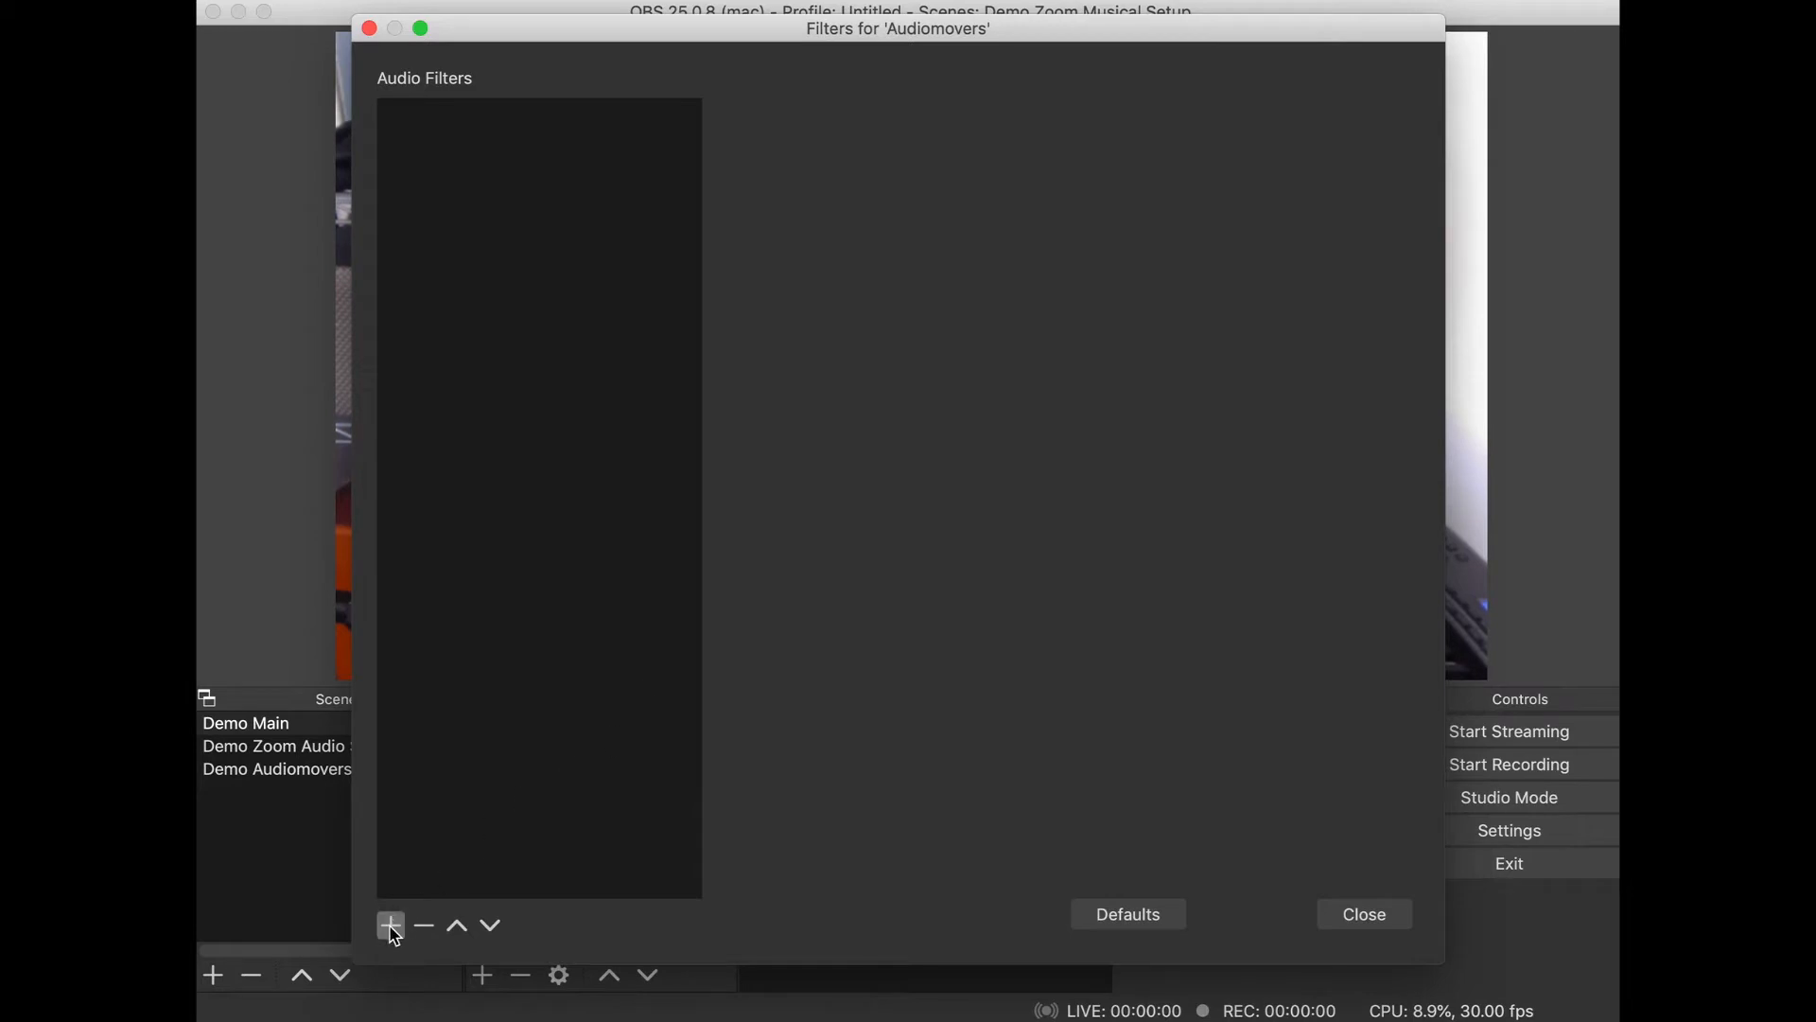
click(390, 926)
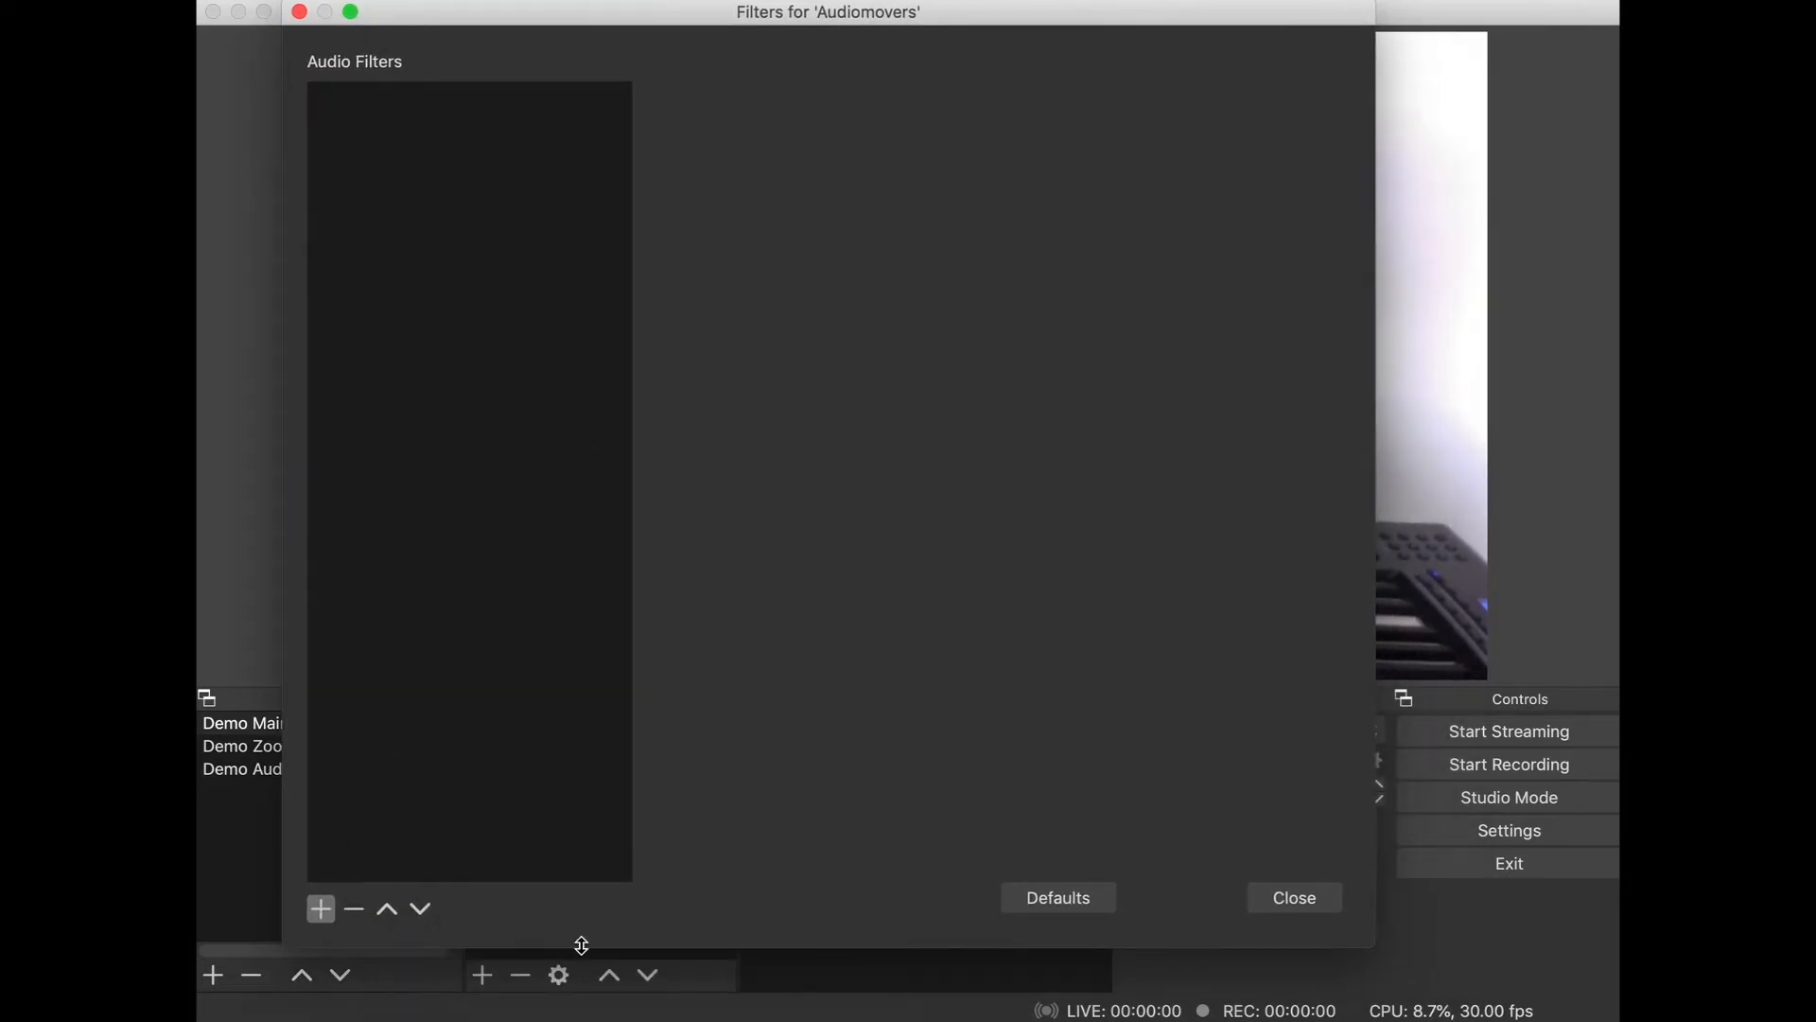
click(320, 908)
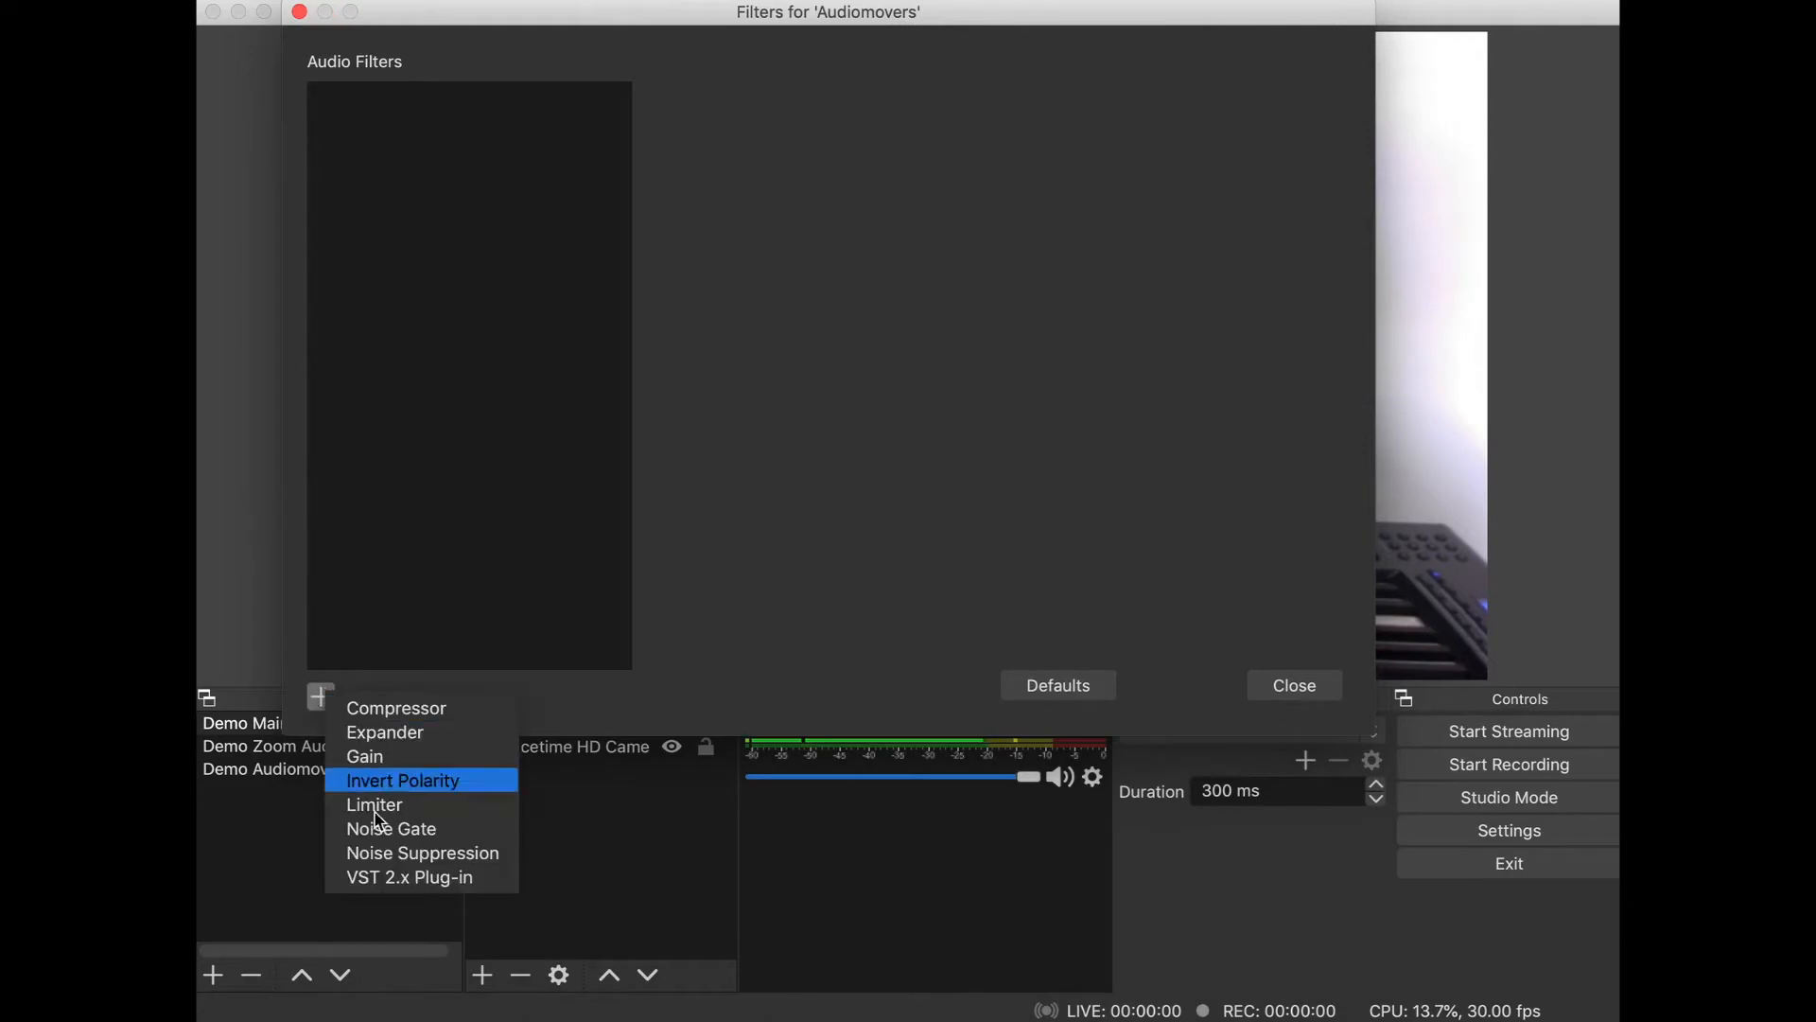
mouse_move(421, 876)
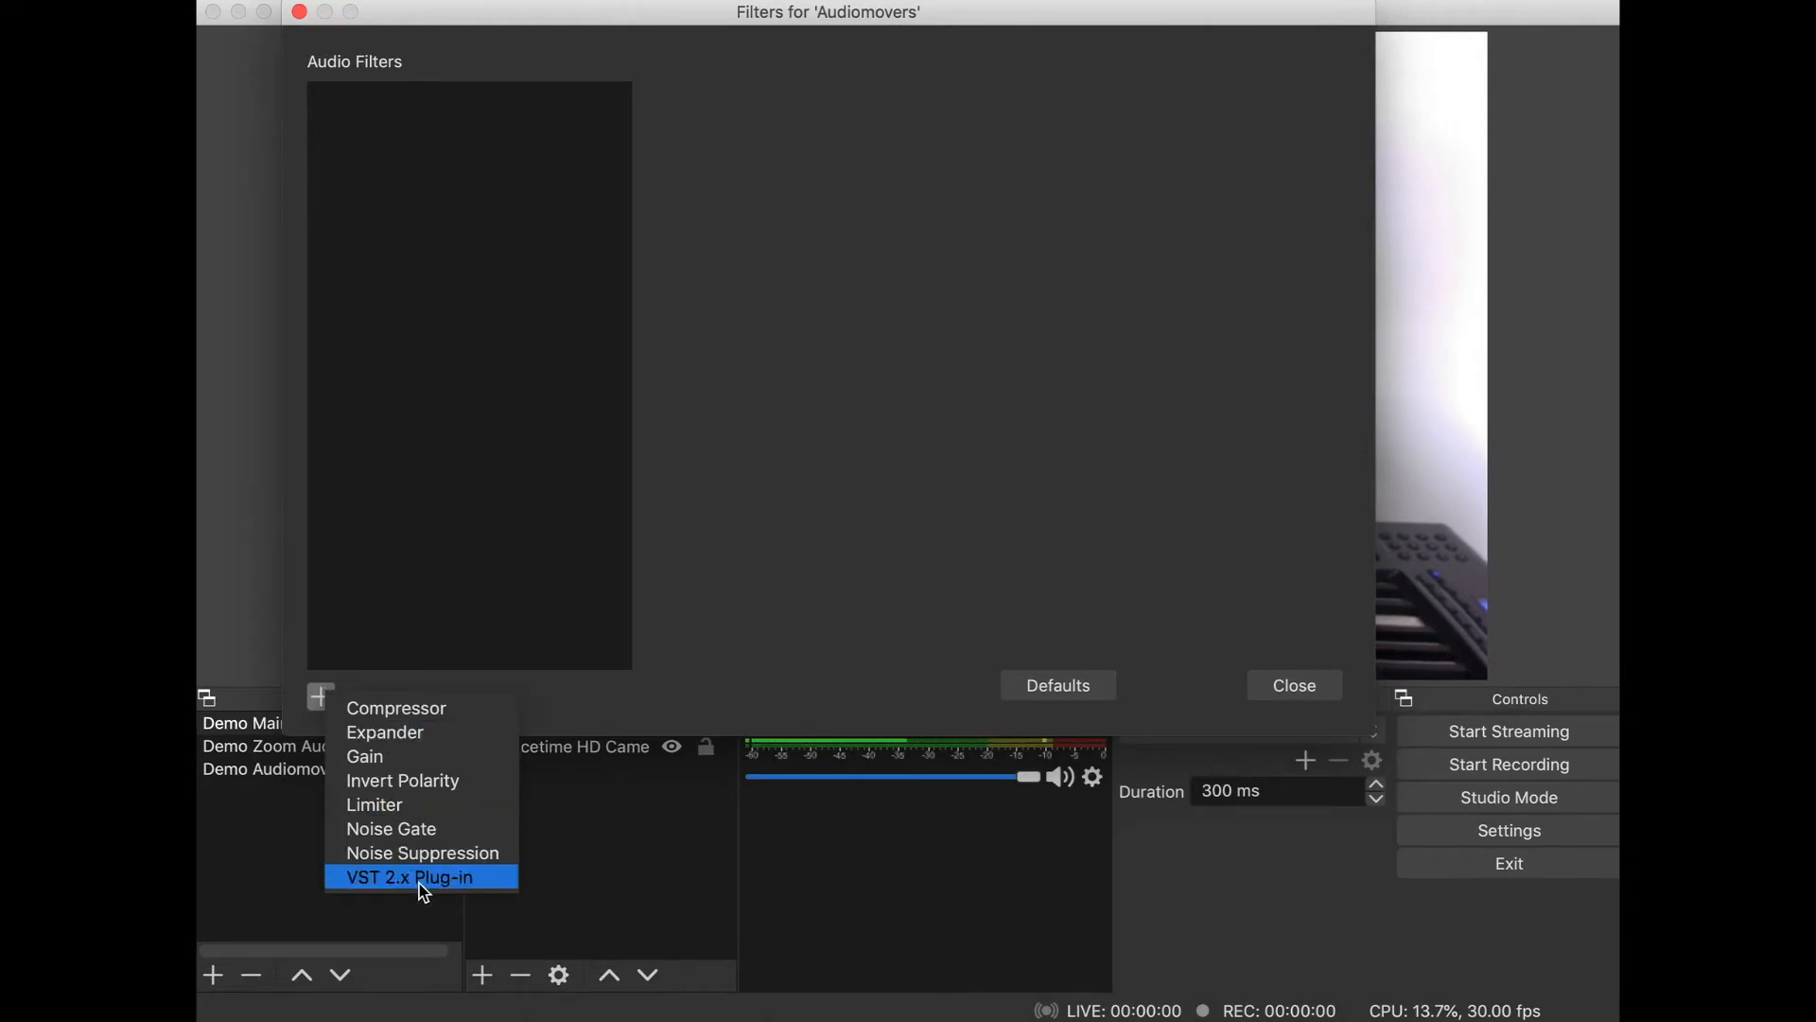
click(408, 876)
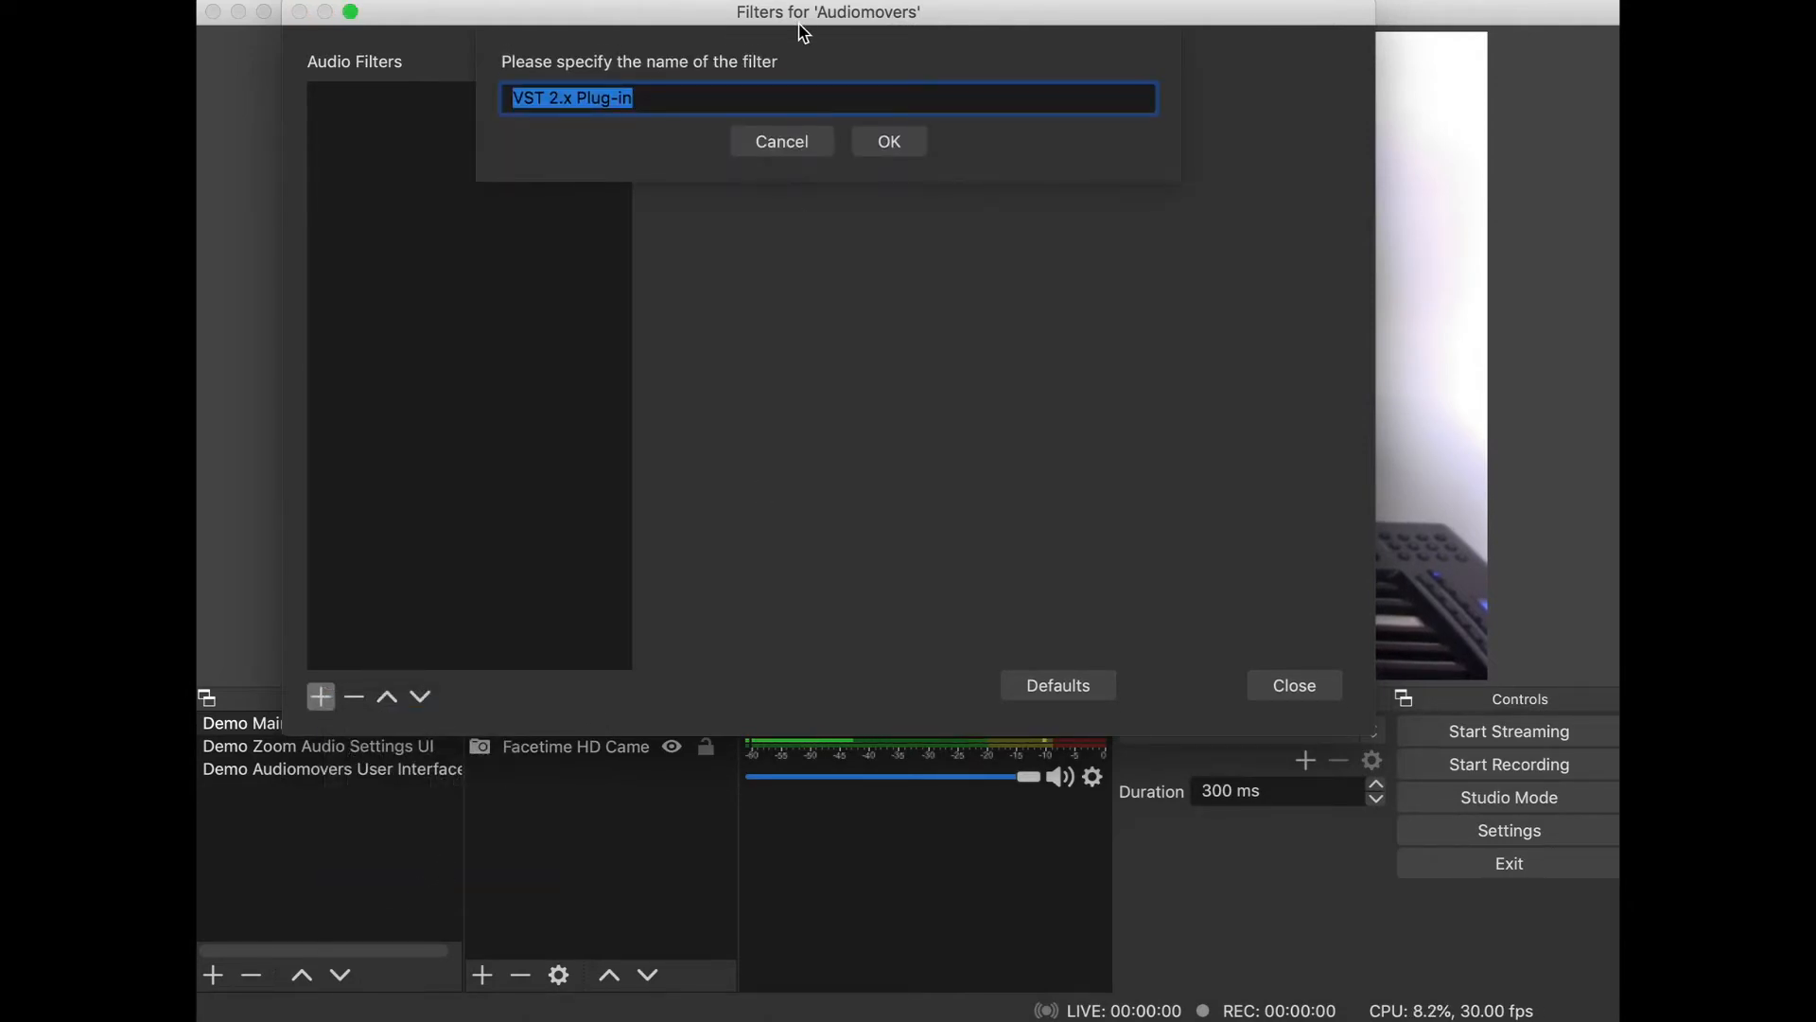
text(Audiomovers)
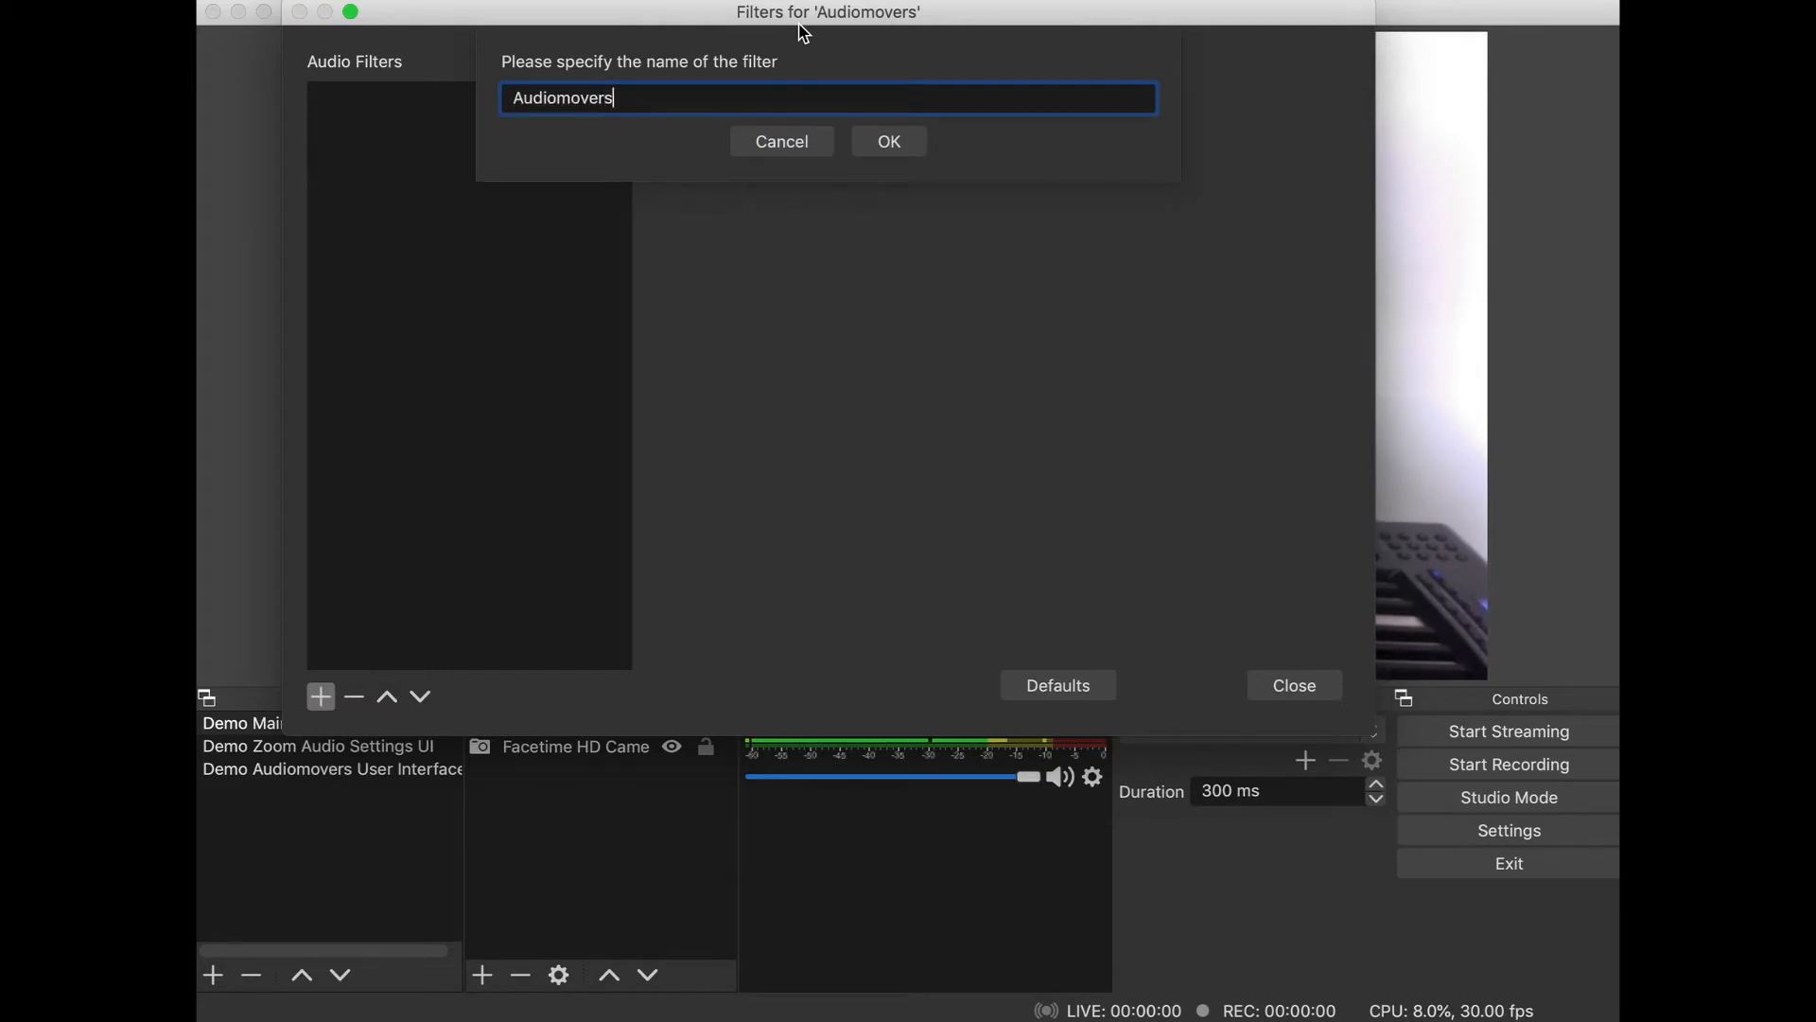
Step: Select the Listento-Receiver plug-in, set it to open its interface when active, and close
text(Listento Rece)
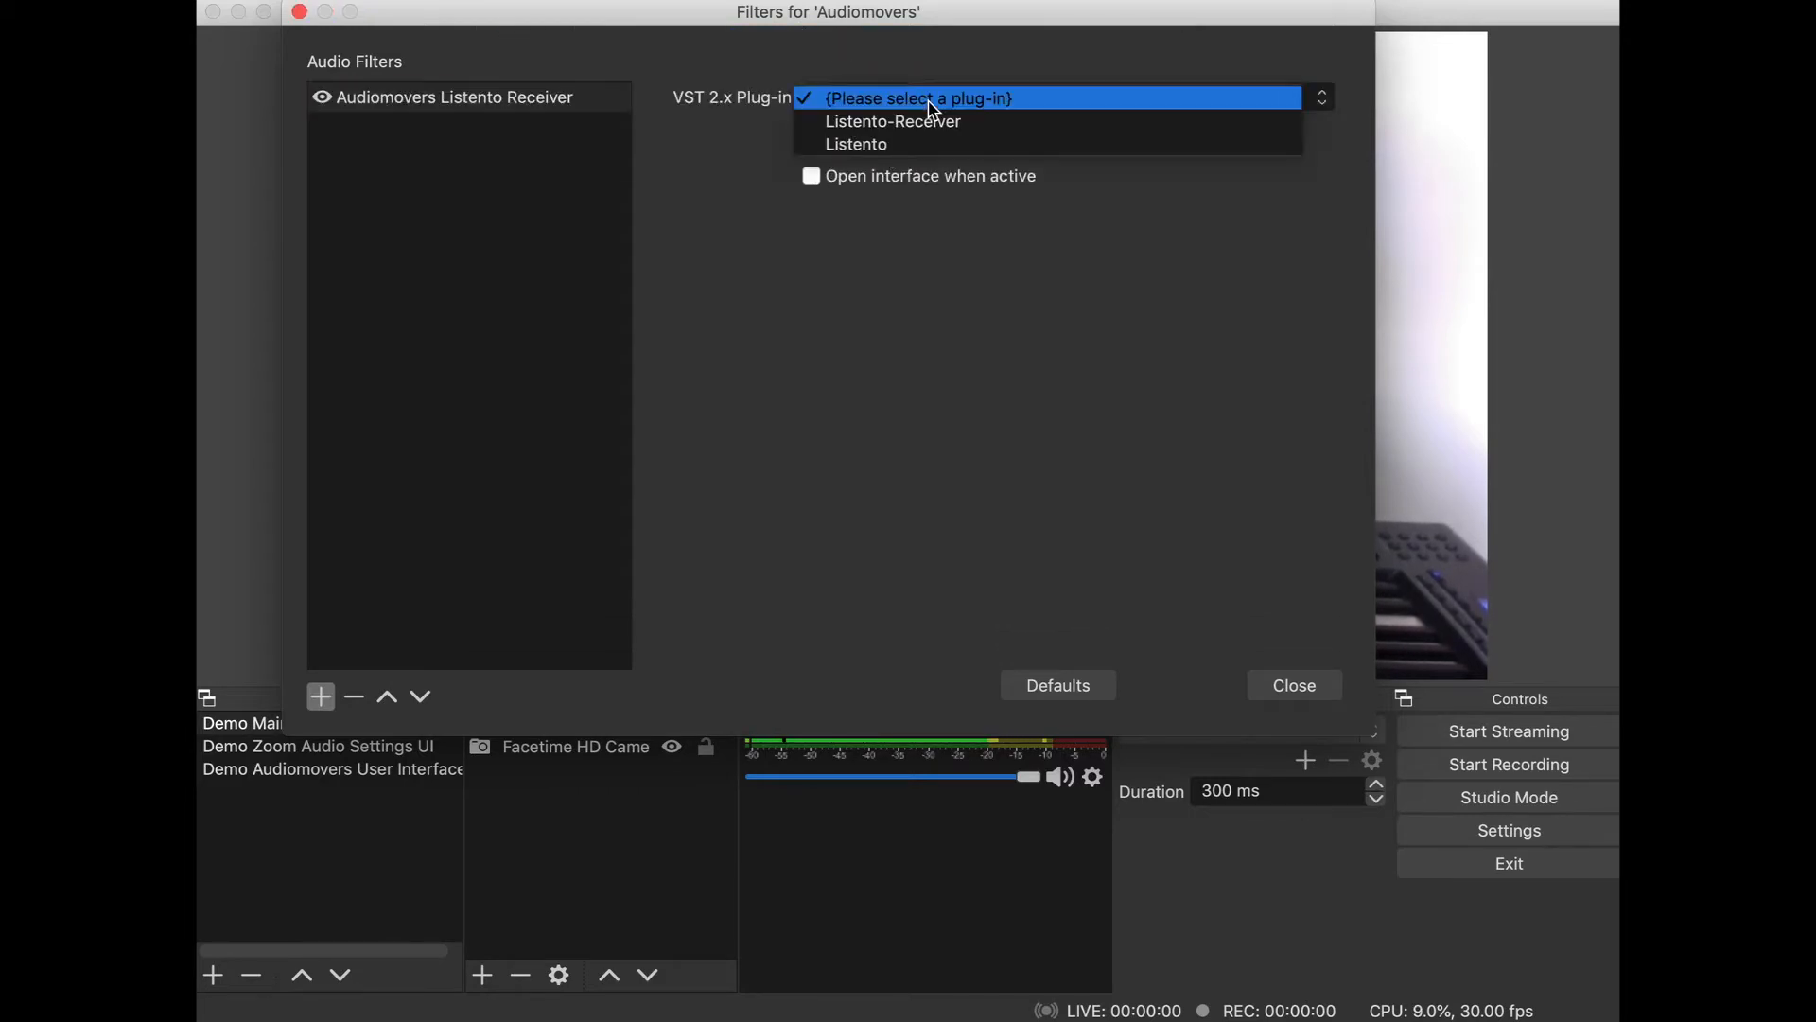
mouse_move(940, 121)
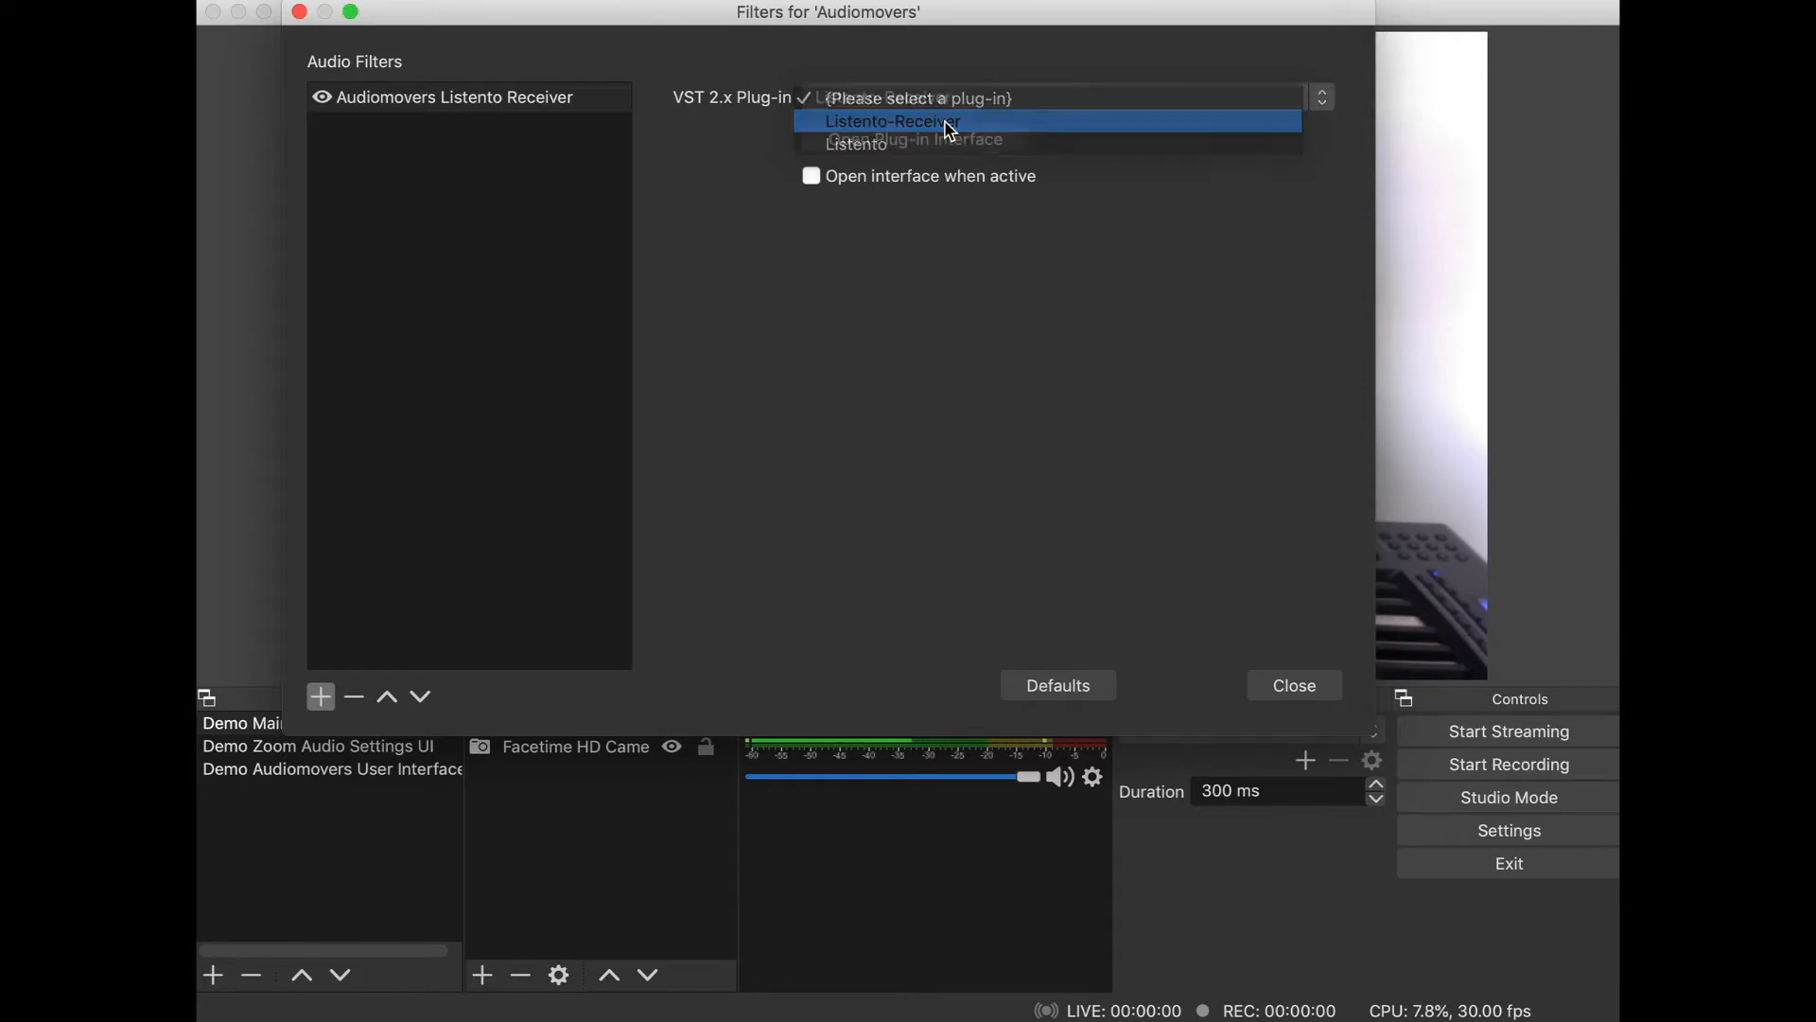
click(889, 121)
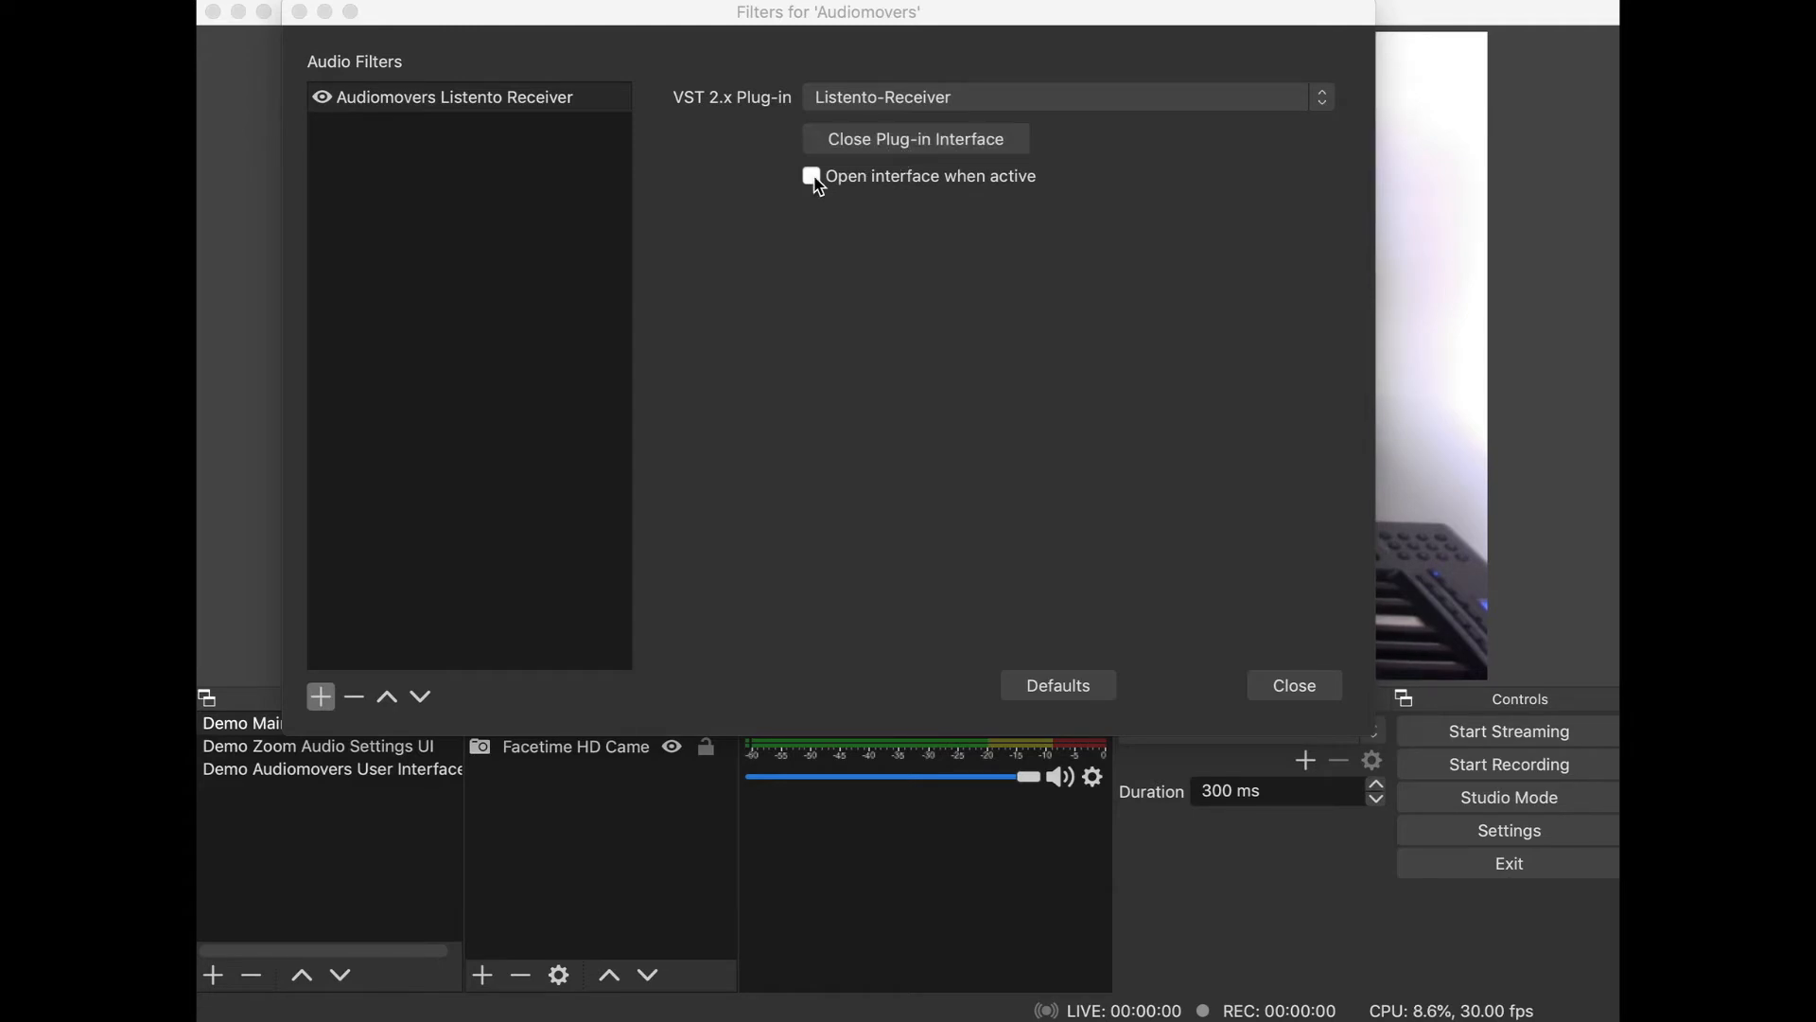
click(812, 174)
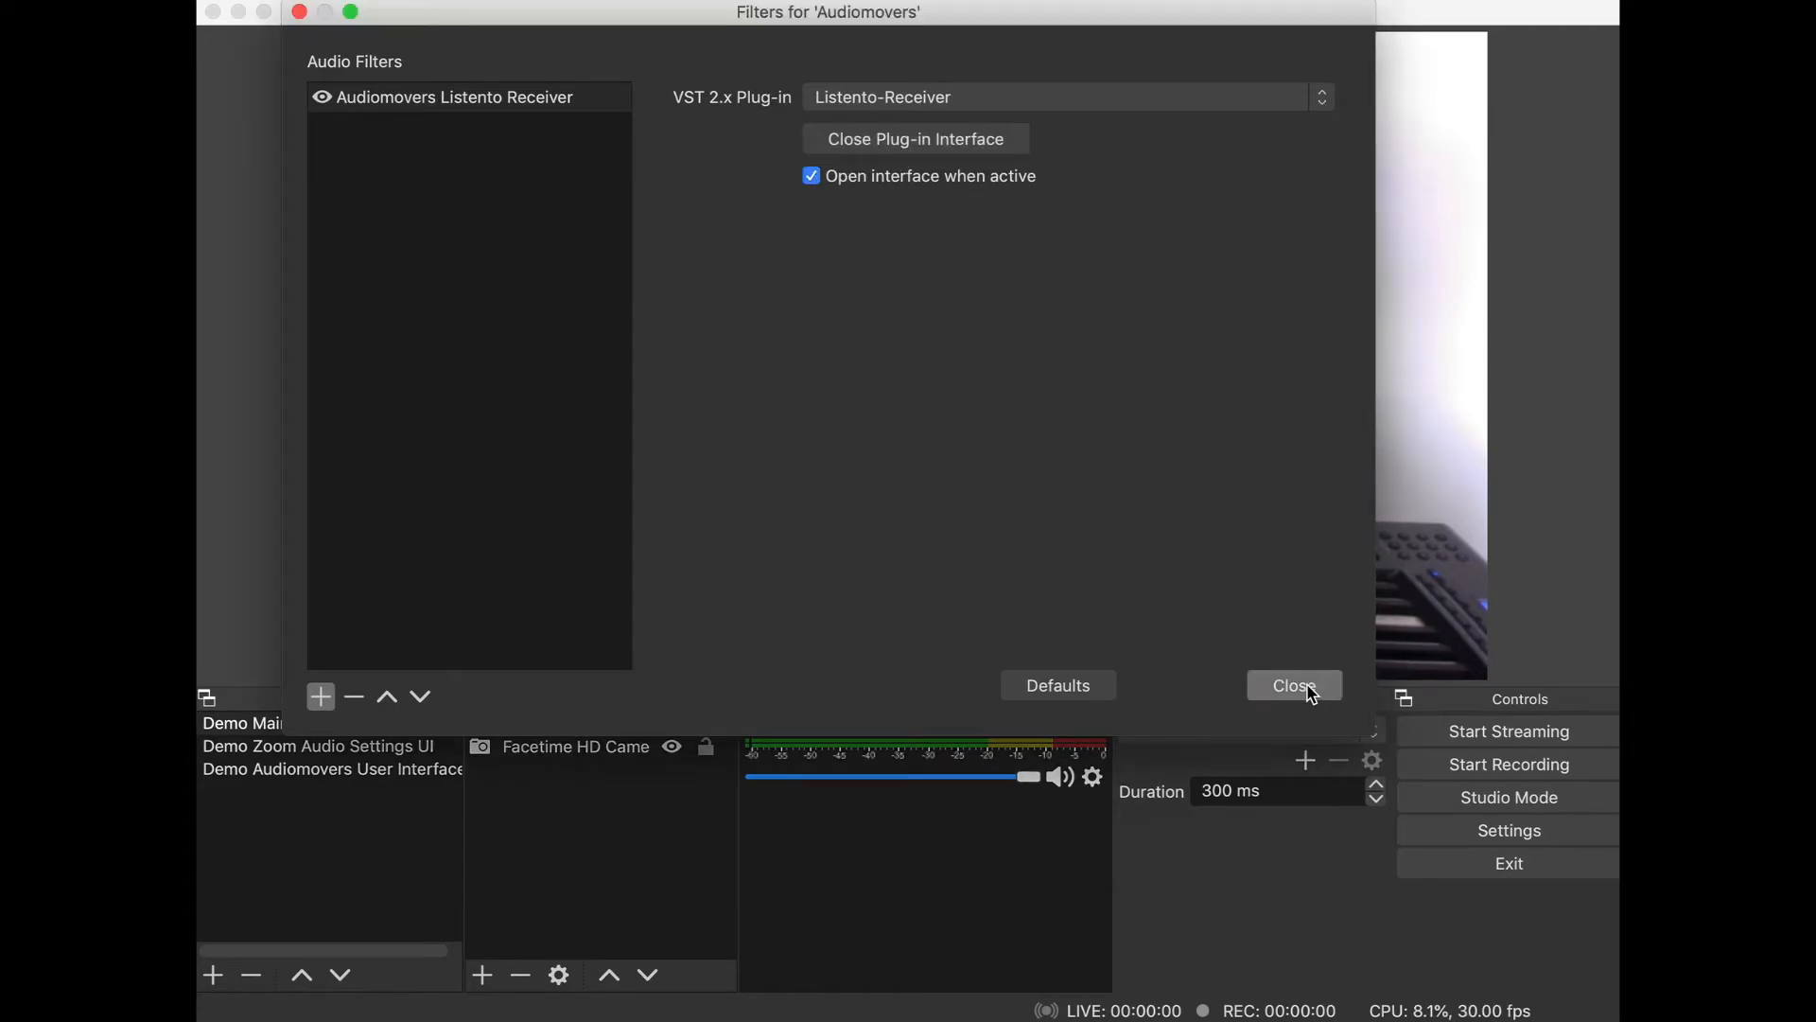
click(1292, 685)
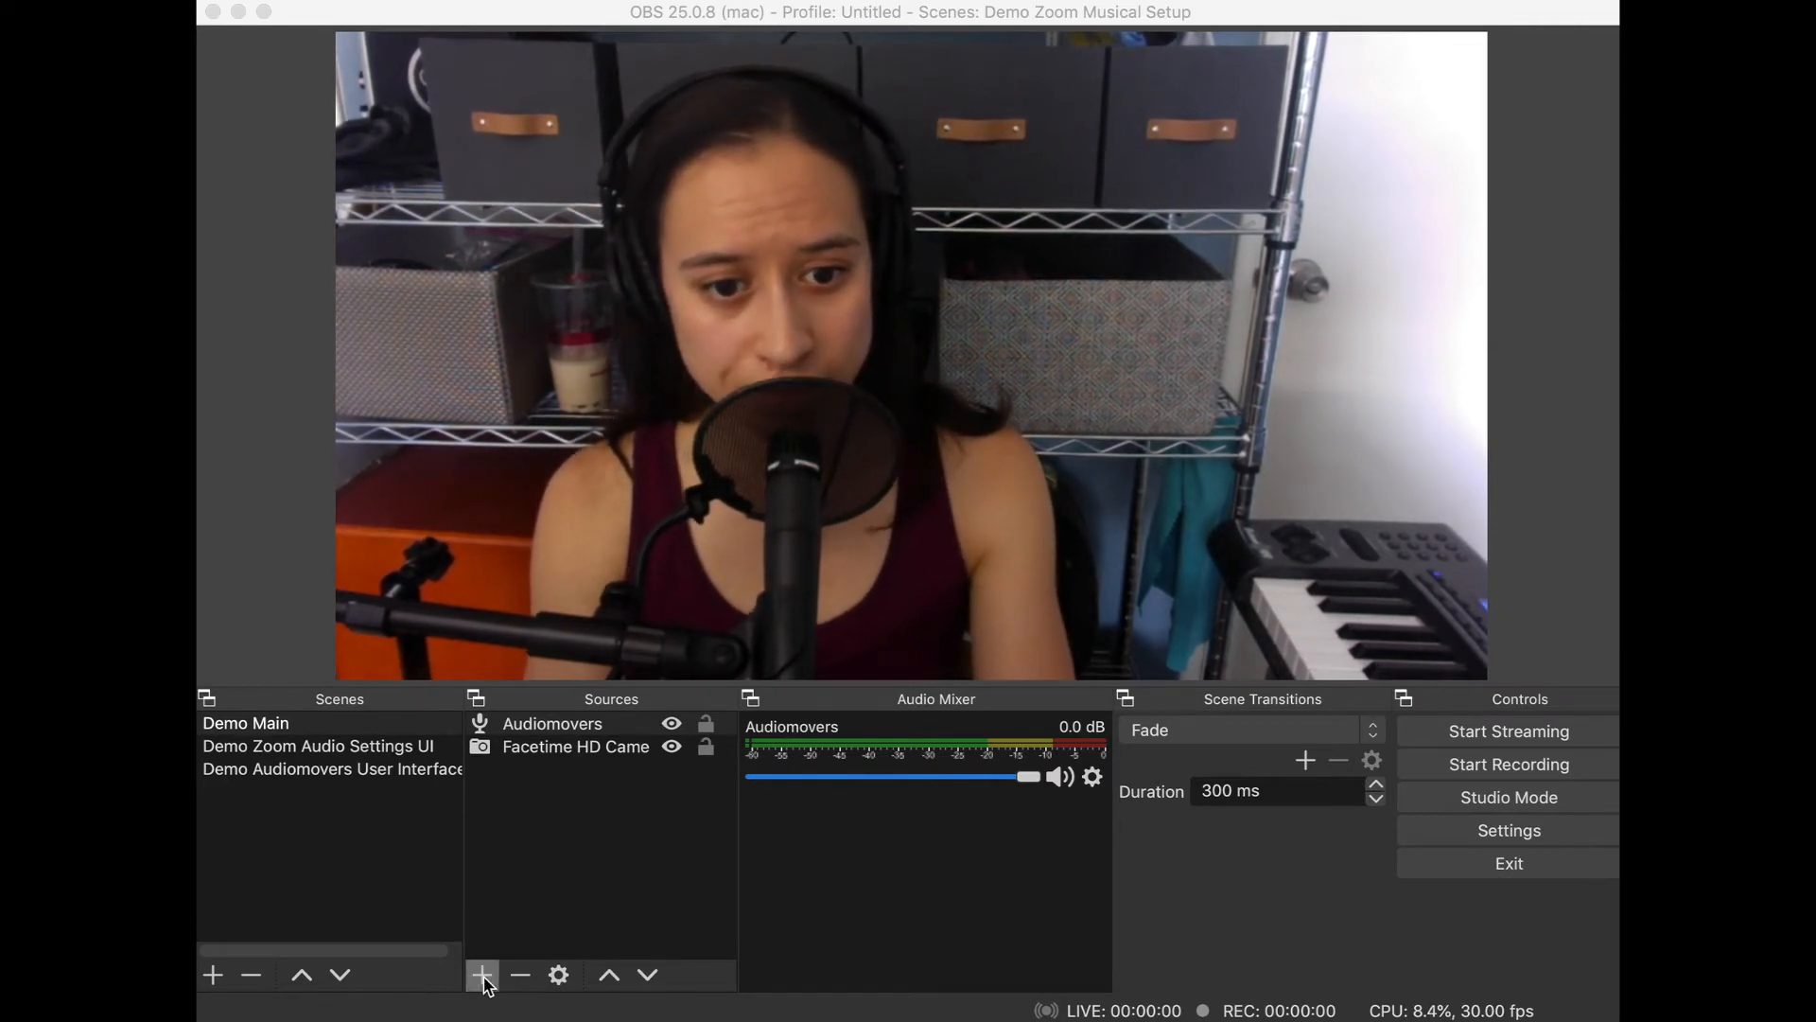
Step: Add an Audio Input Capture source named Zoom Audio and choose Soundflower (2ch) as its device
click(481, 974)
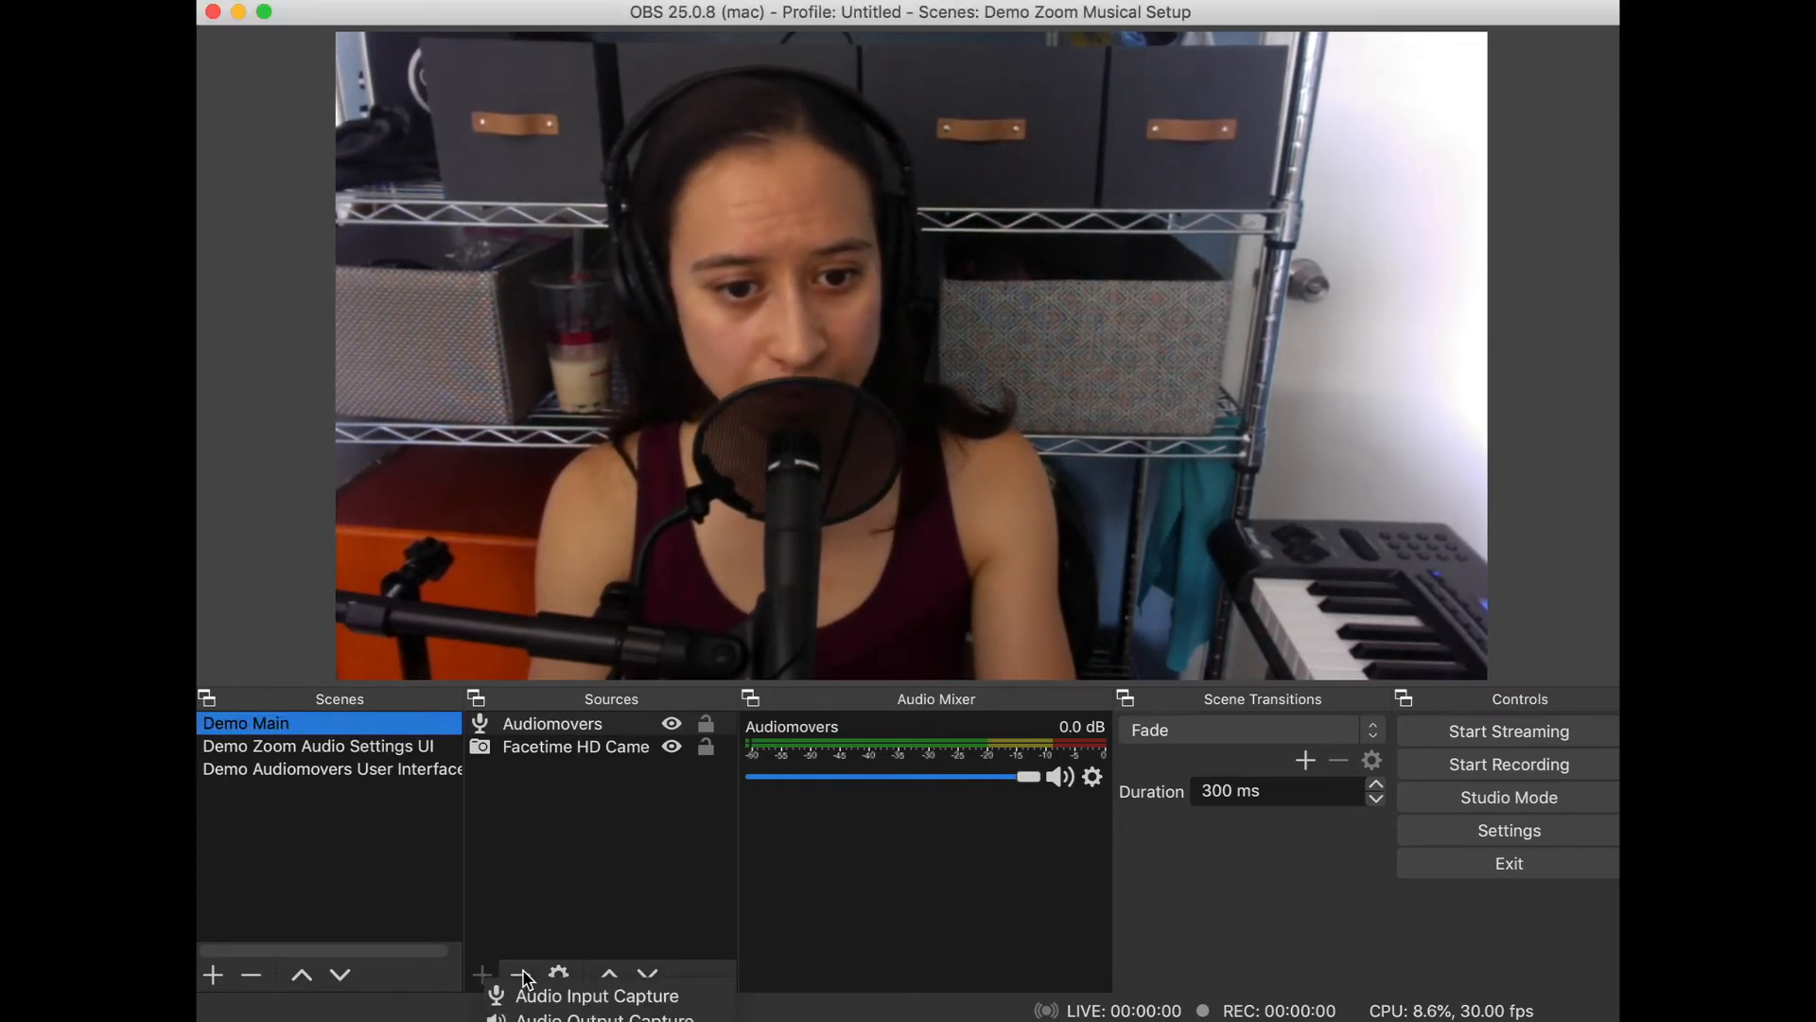
mouse_move(596, 995)
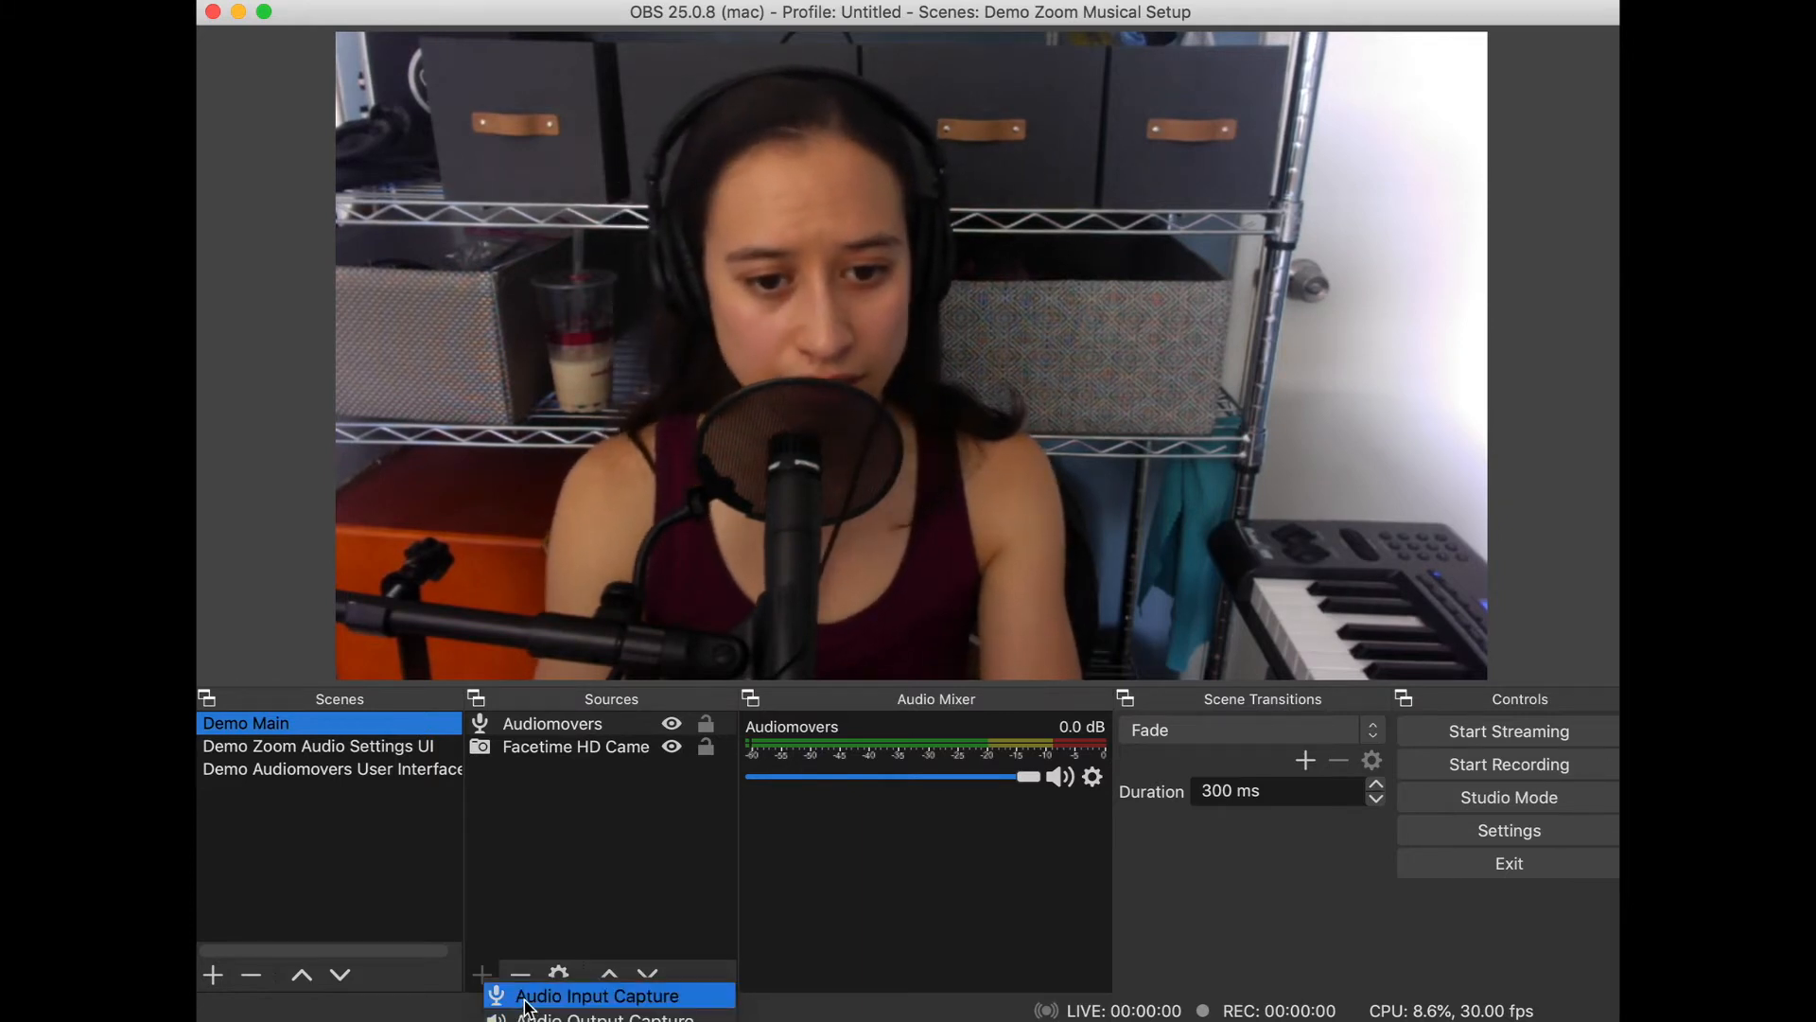
click(596, 997)
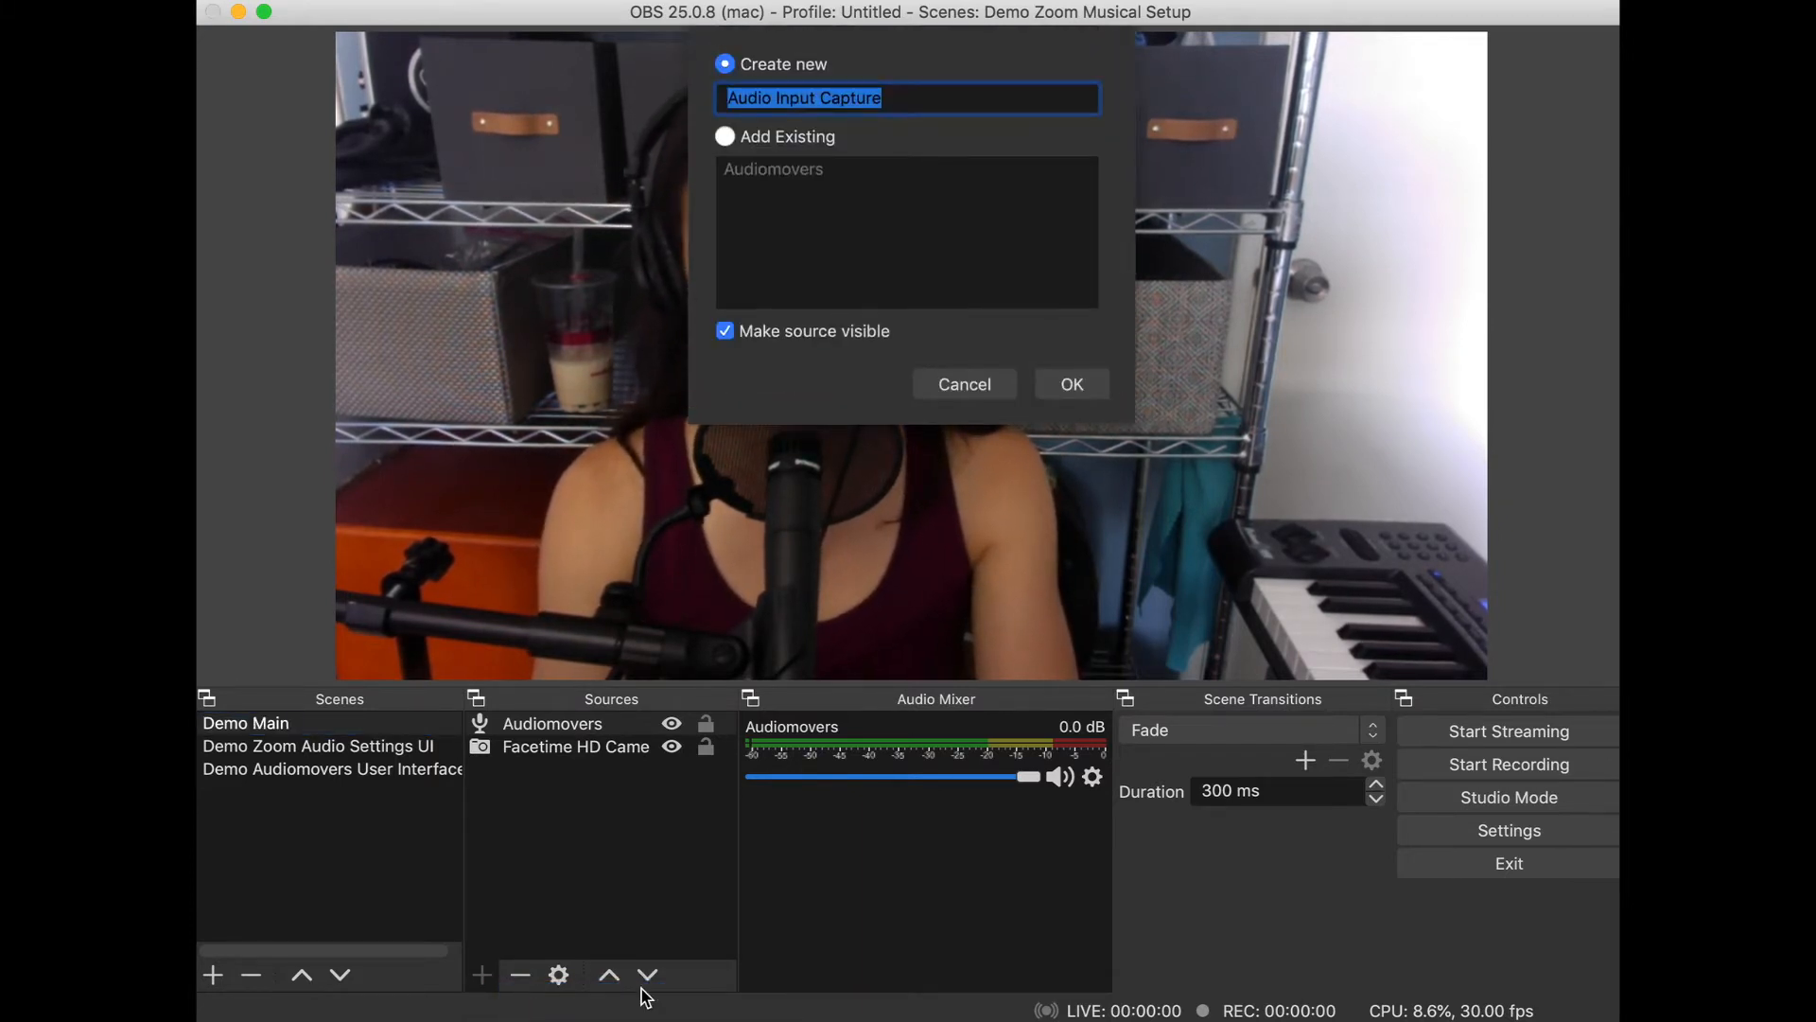
text(Zoom Audio)
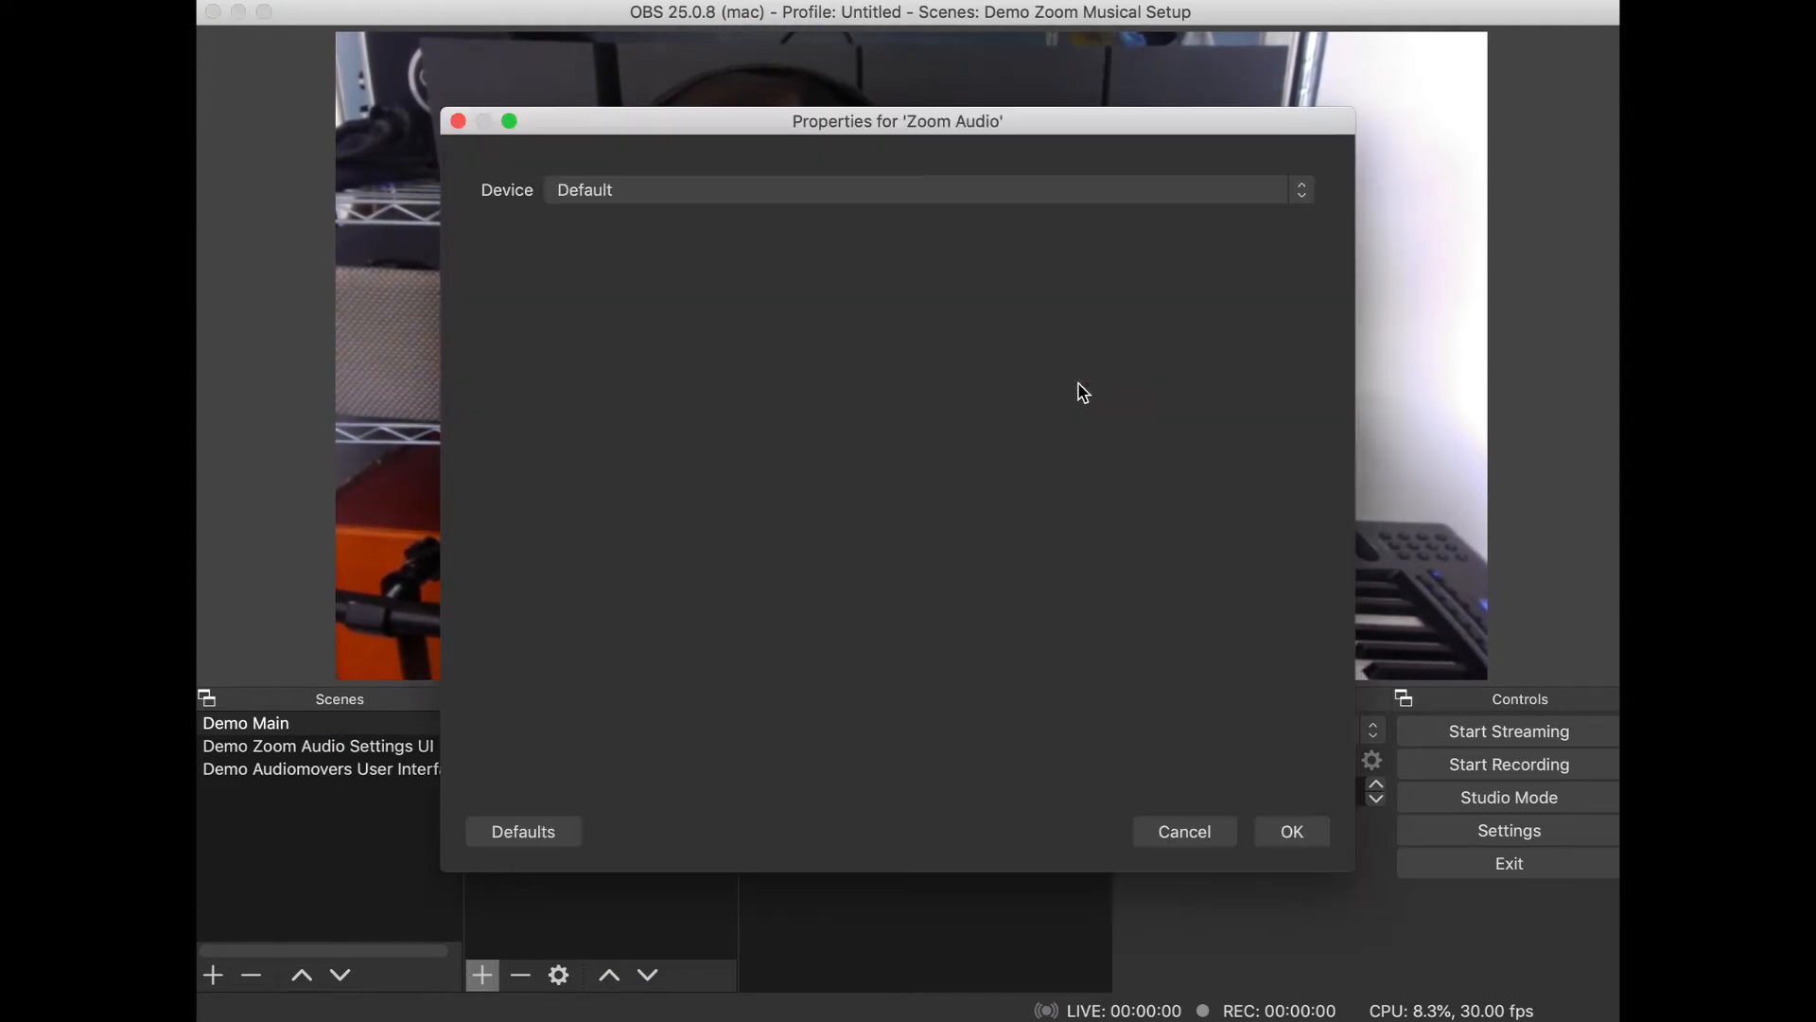
click(919, 189)
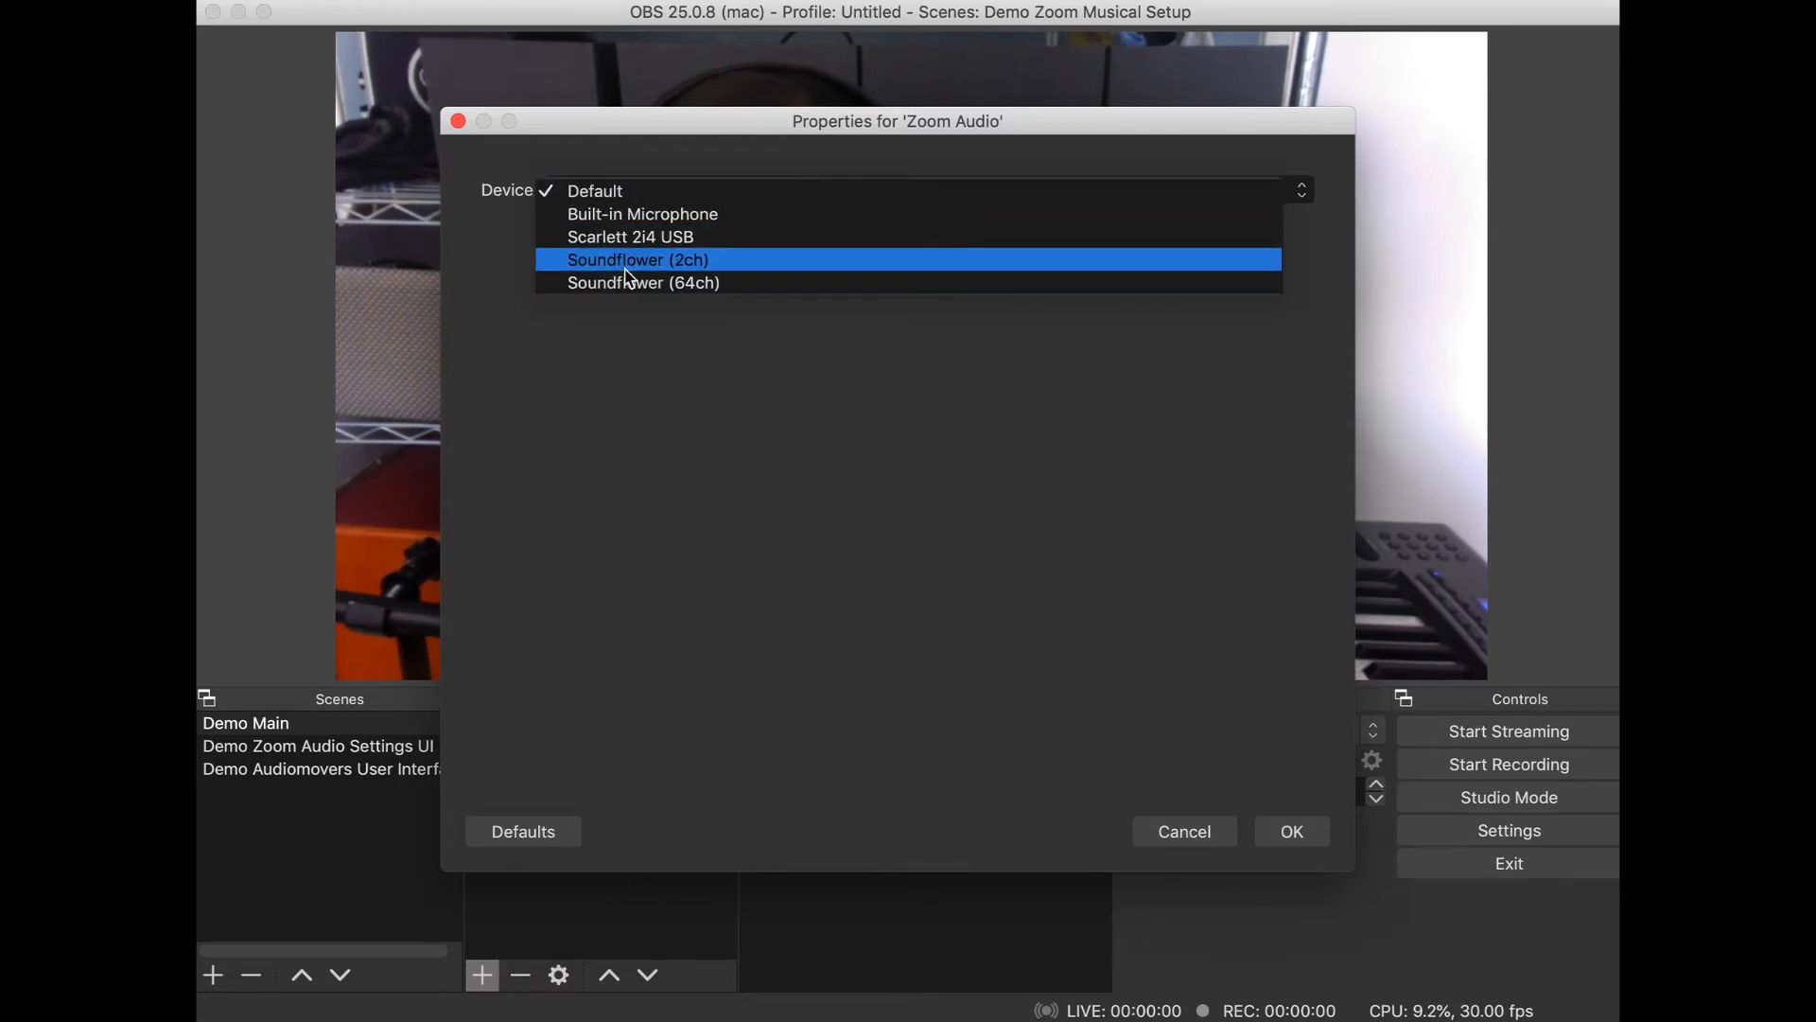
mouse_move(704, 271)
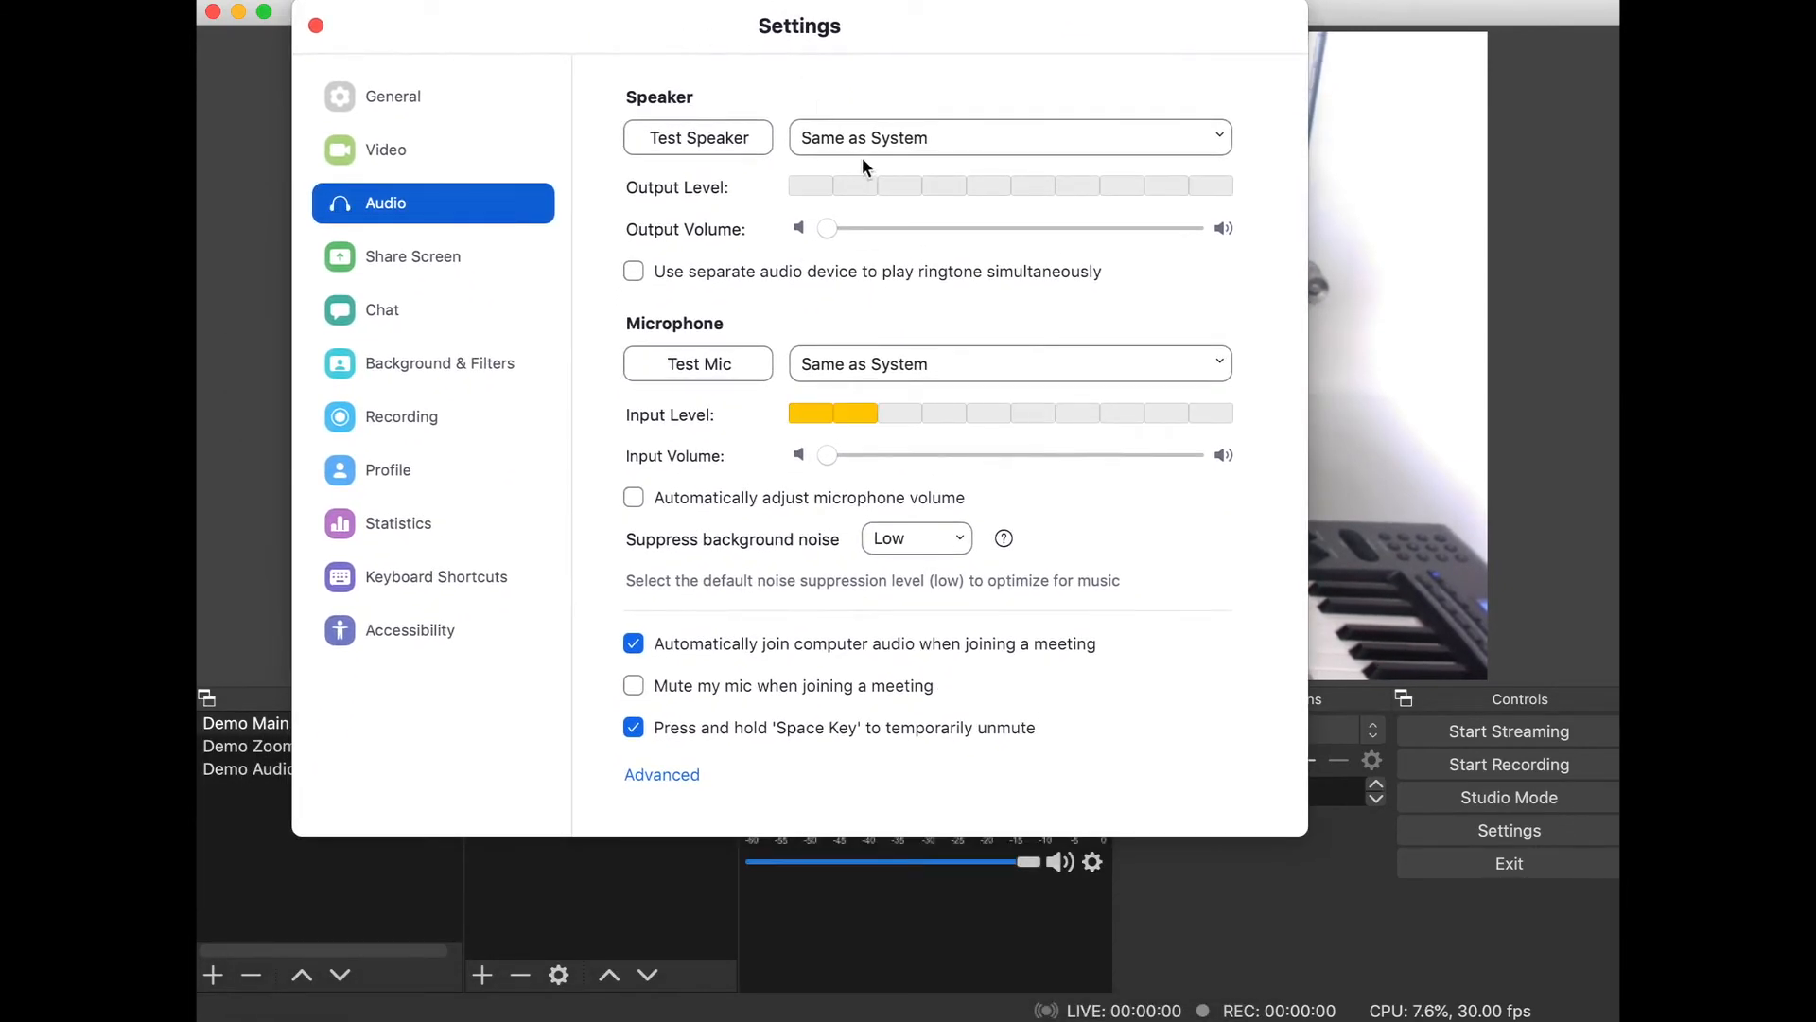
Step: Set Zoom's speaker output device to Soundflower (2ch)
click(1007, 137)
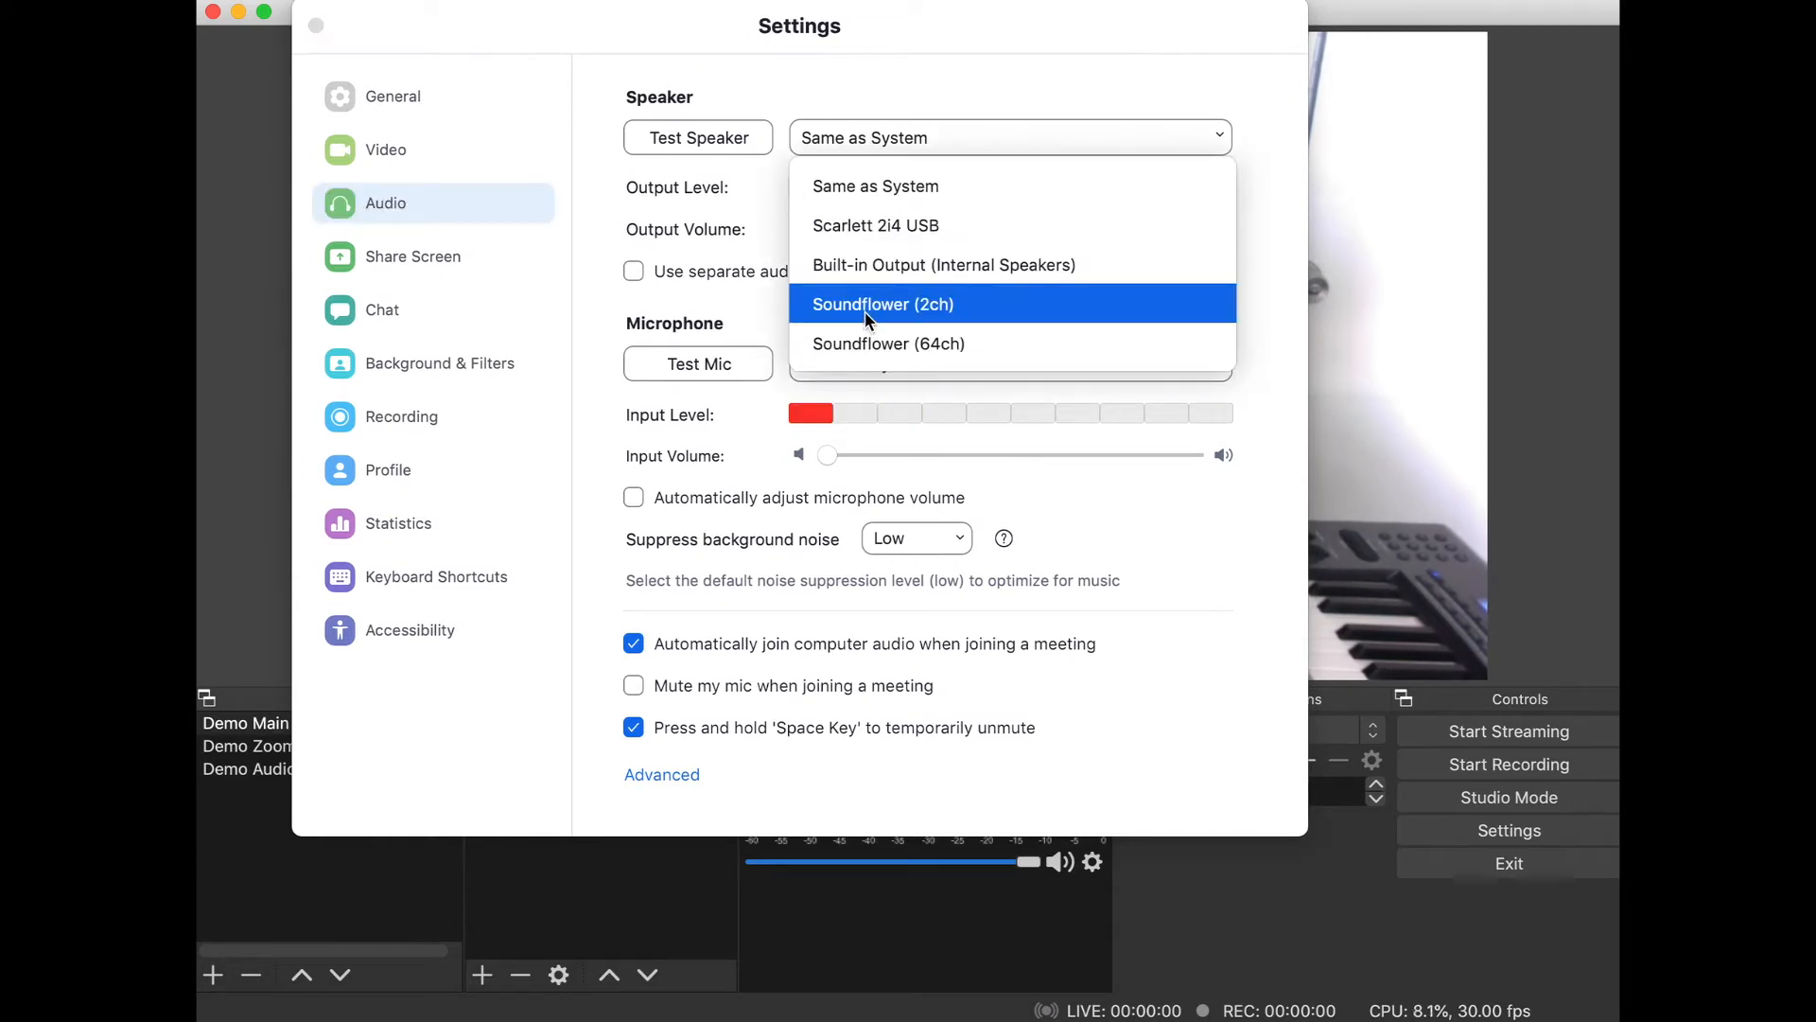
click(883, 303)
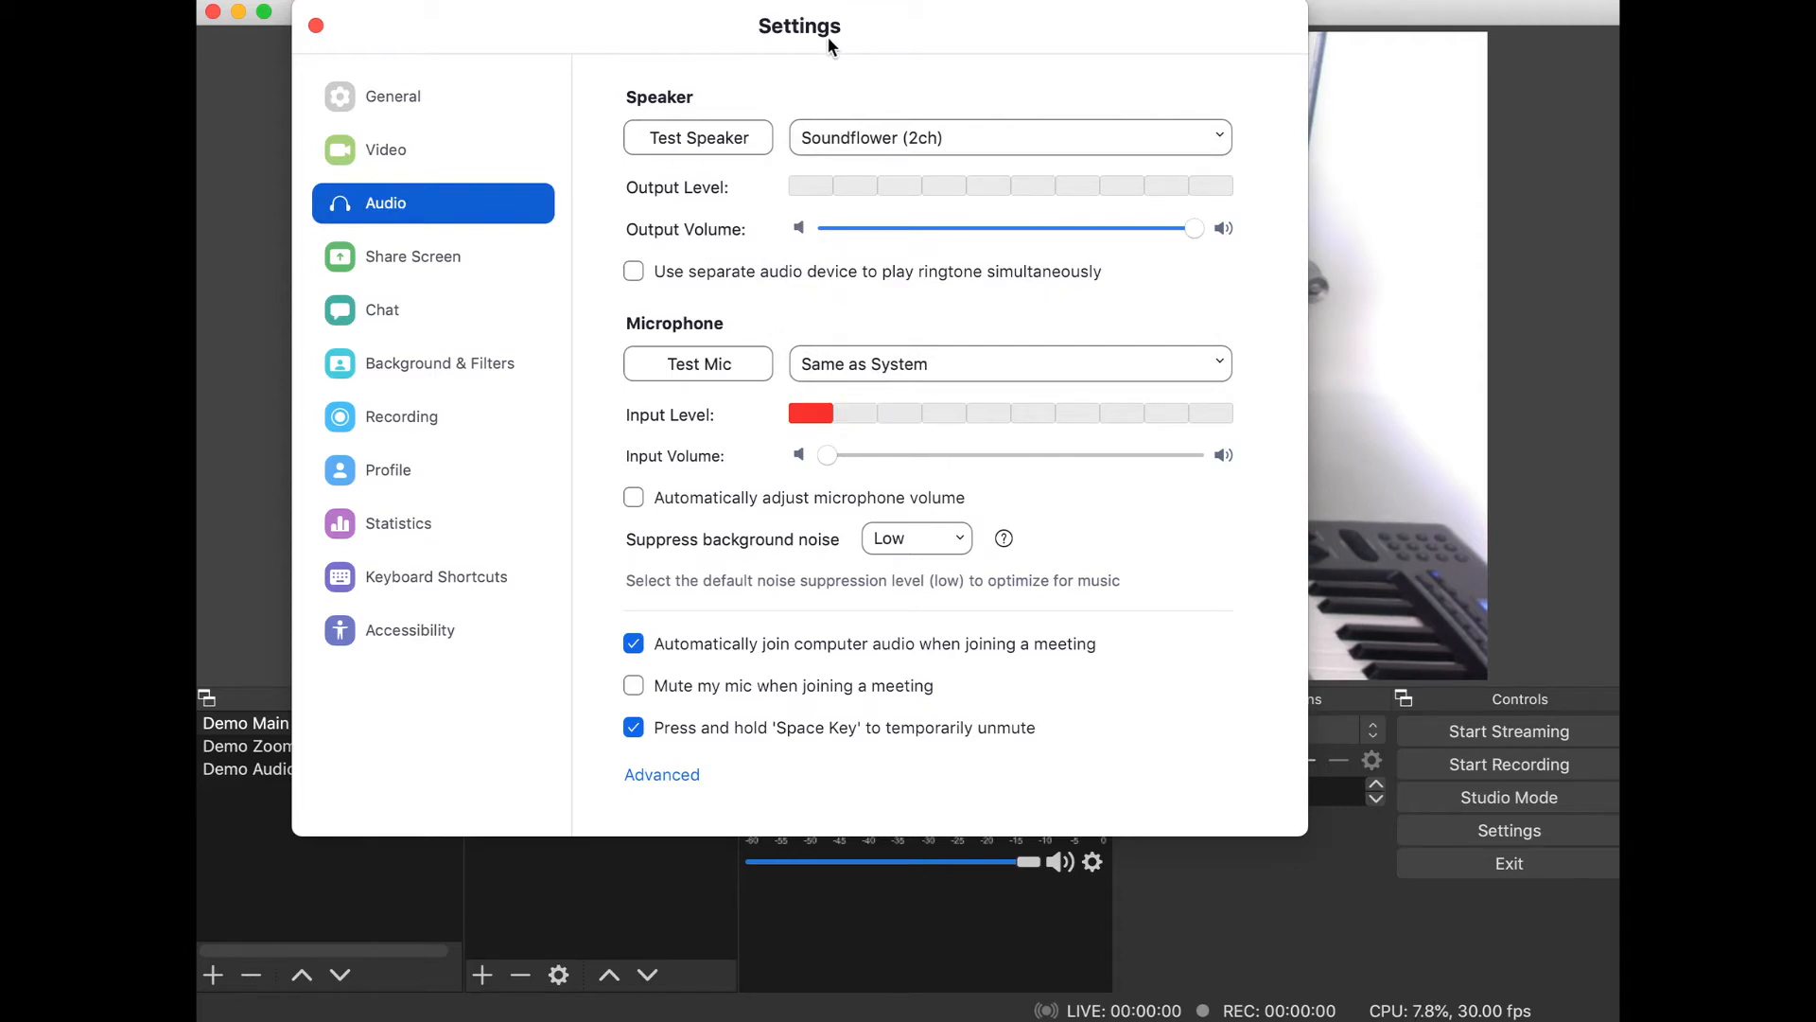
click(316, 25)
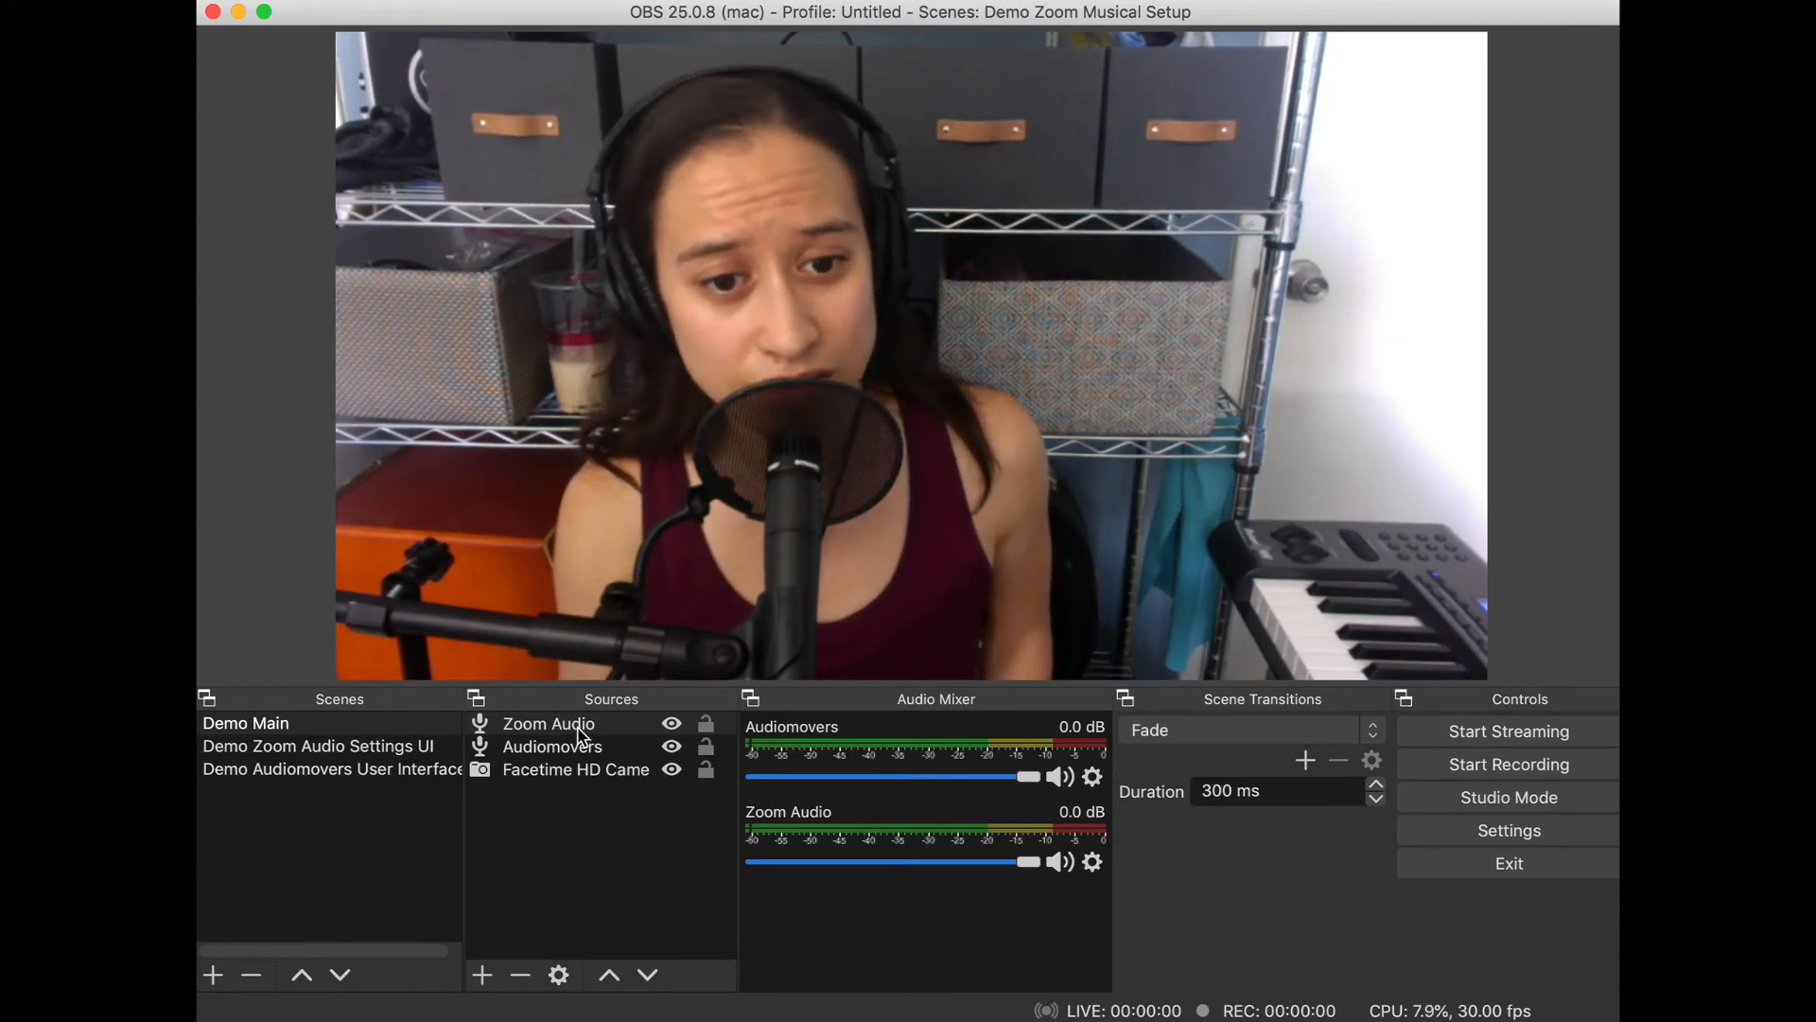
Step: Reopen the Zoom Audio source's properties to confirm Soundflower (2ch) is its device
double_click(547, 723)
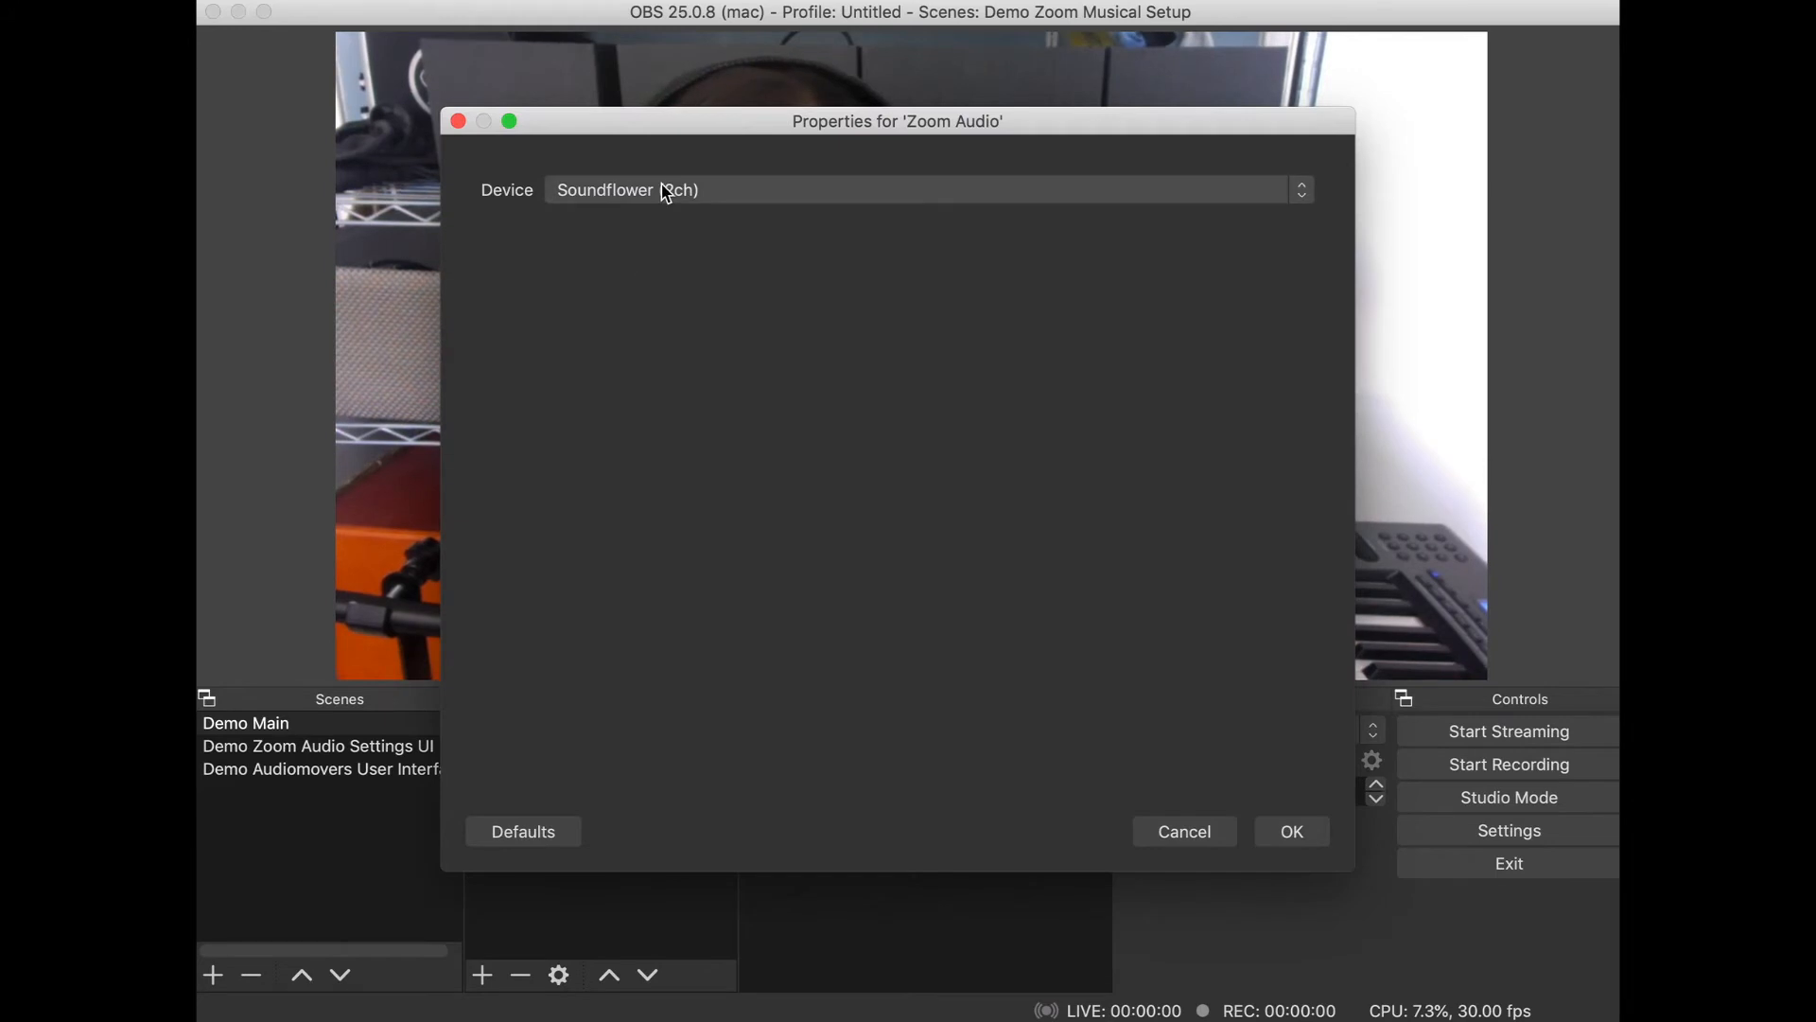
mouse_move(1239, 727)
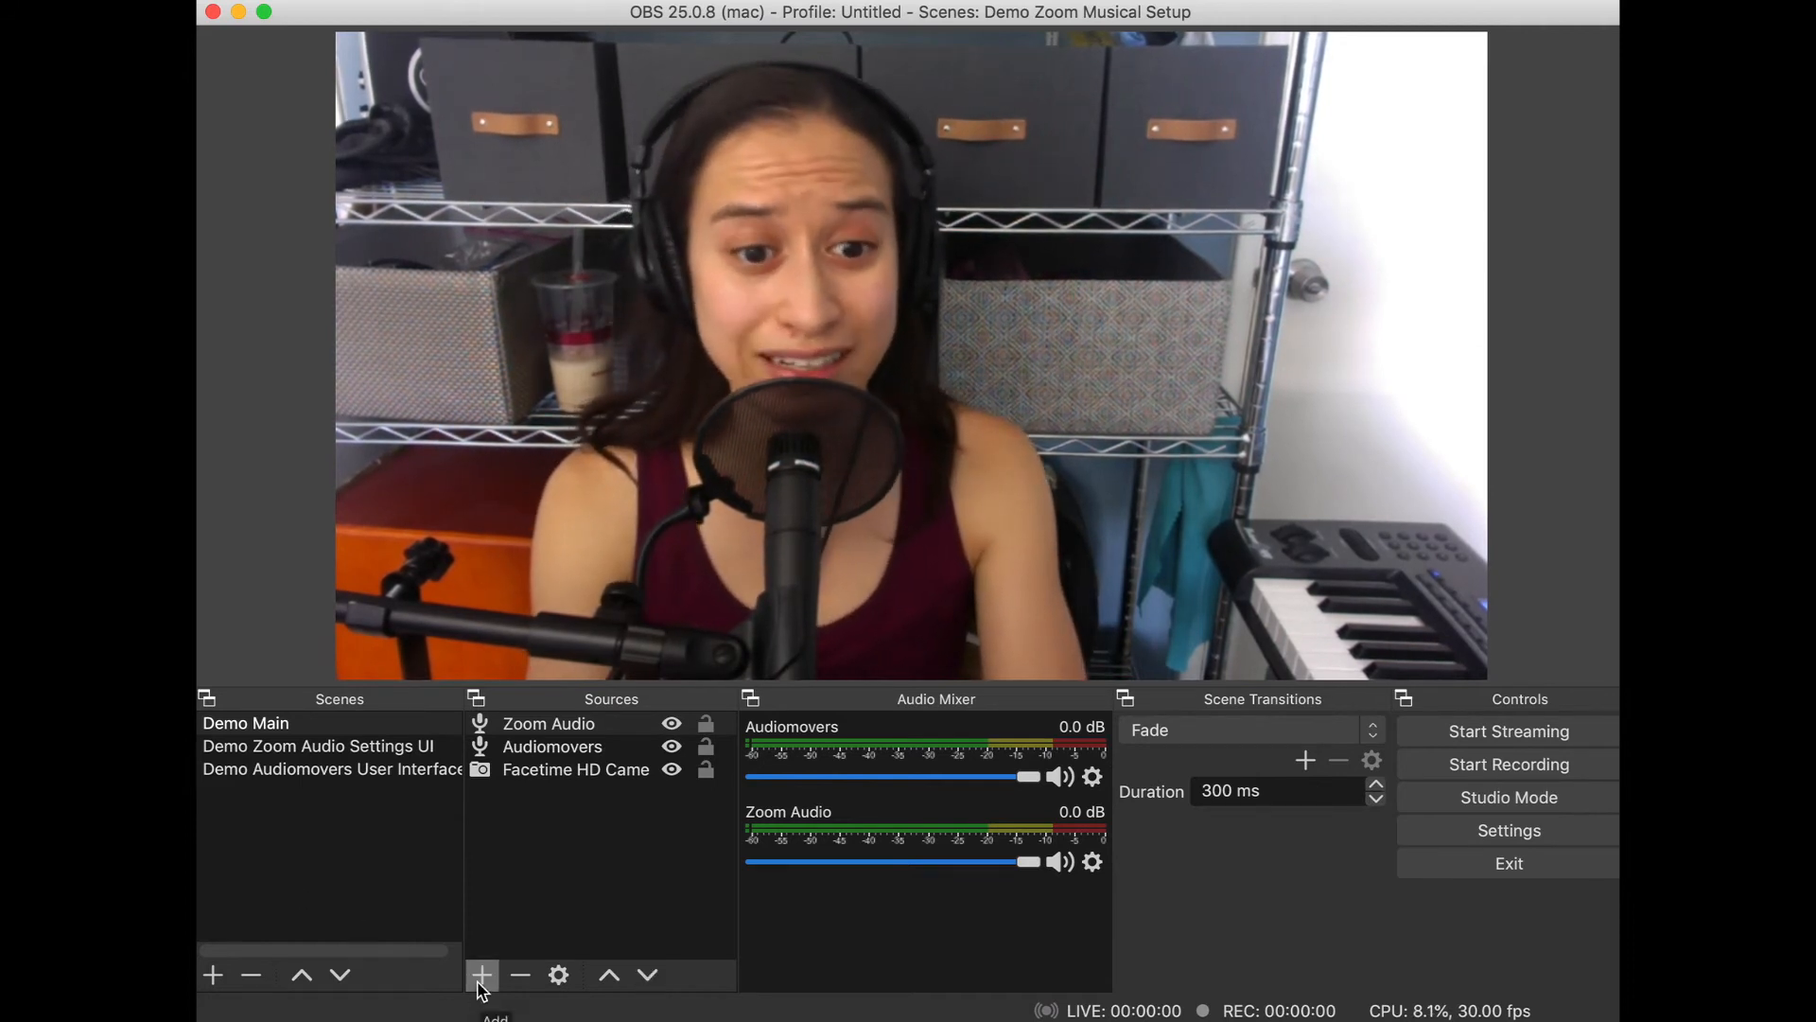
Step: Create a Display Capture source named Zoom Meeting Video
click(481, 972)
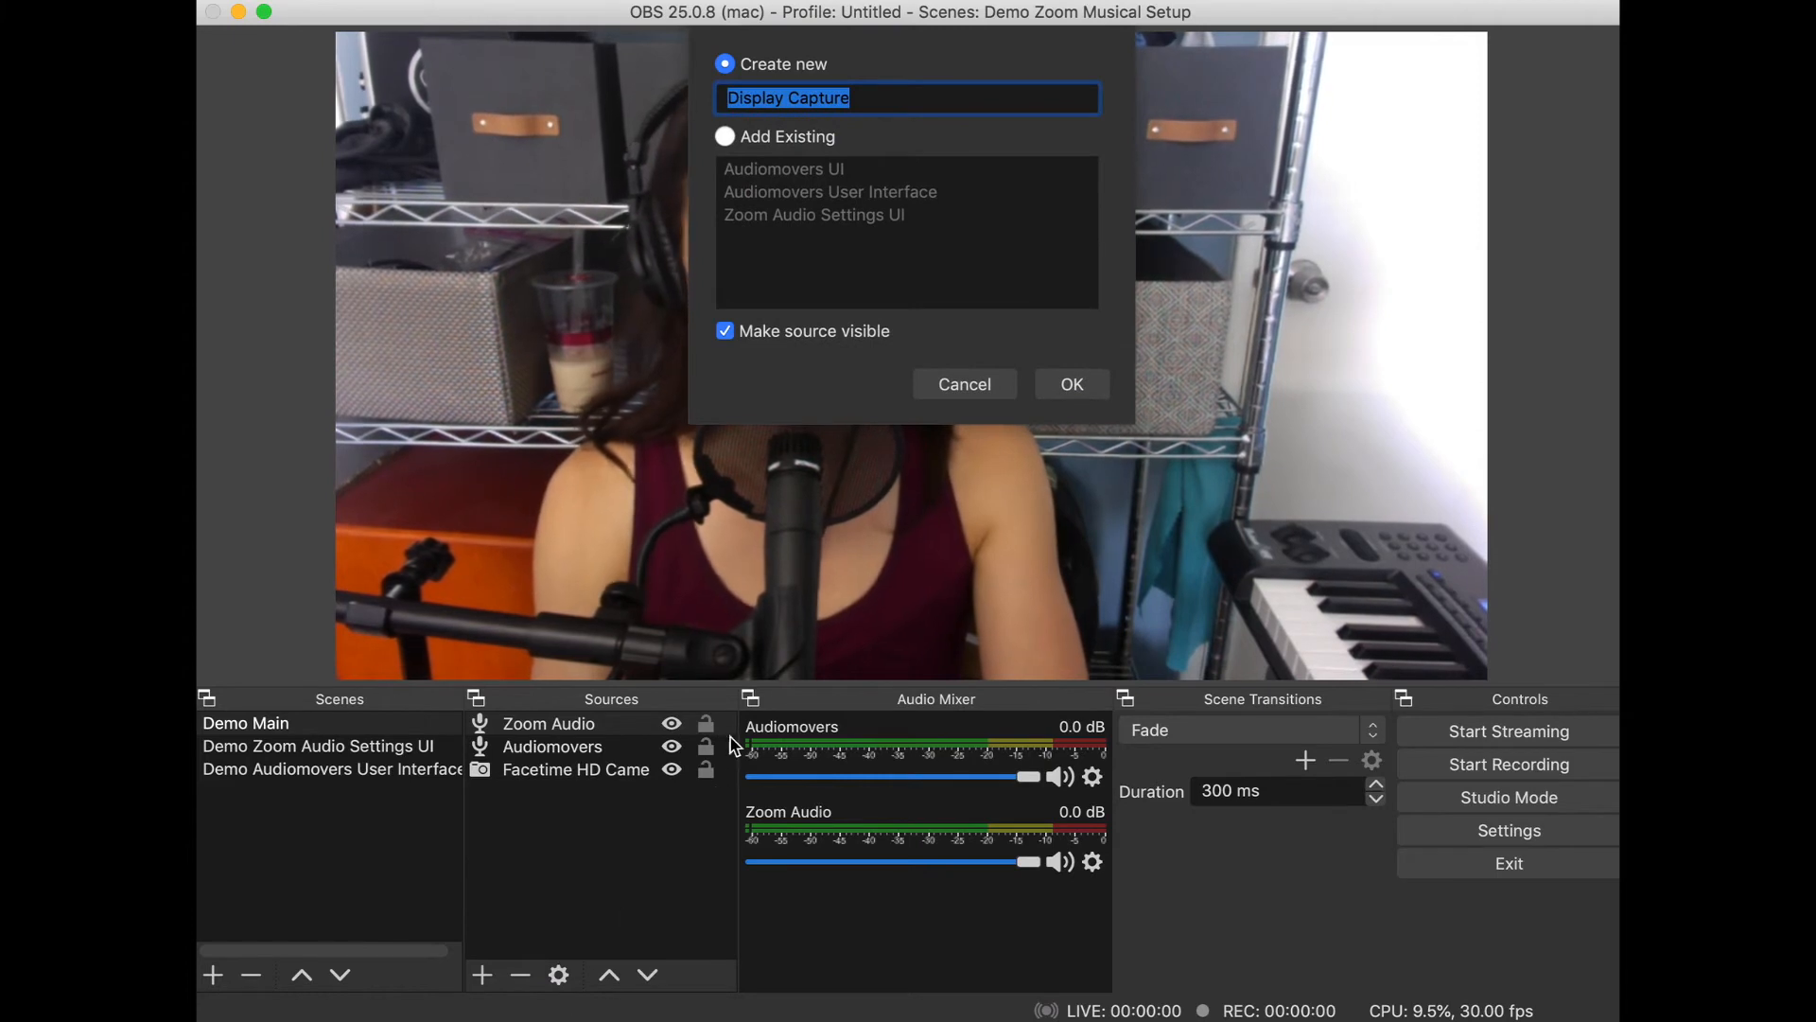
text(Zoom Meeting Vi)
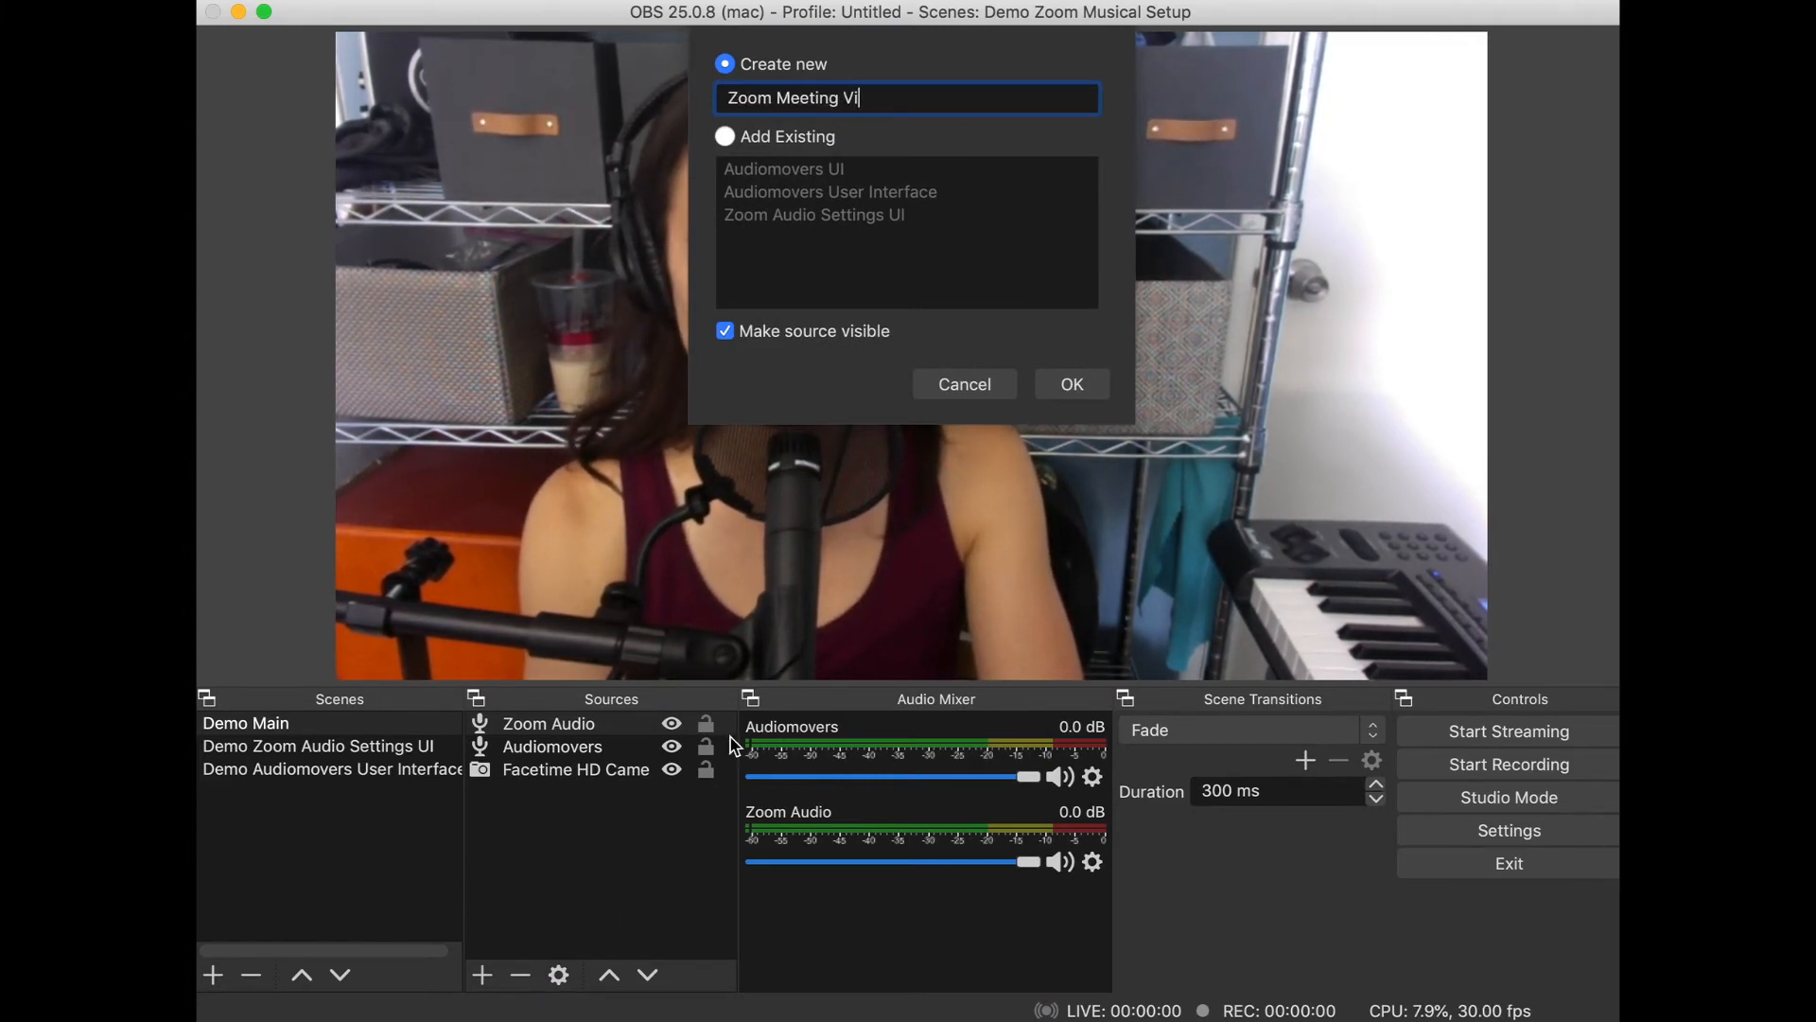
text(deo)
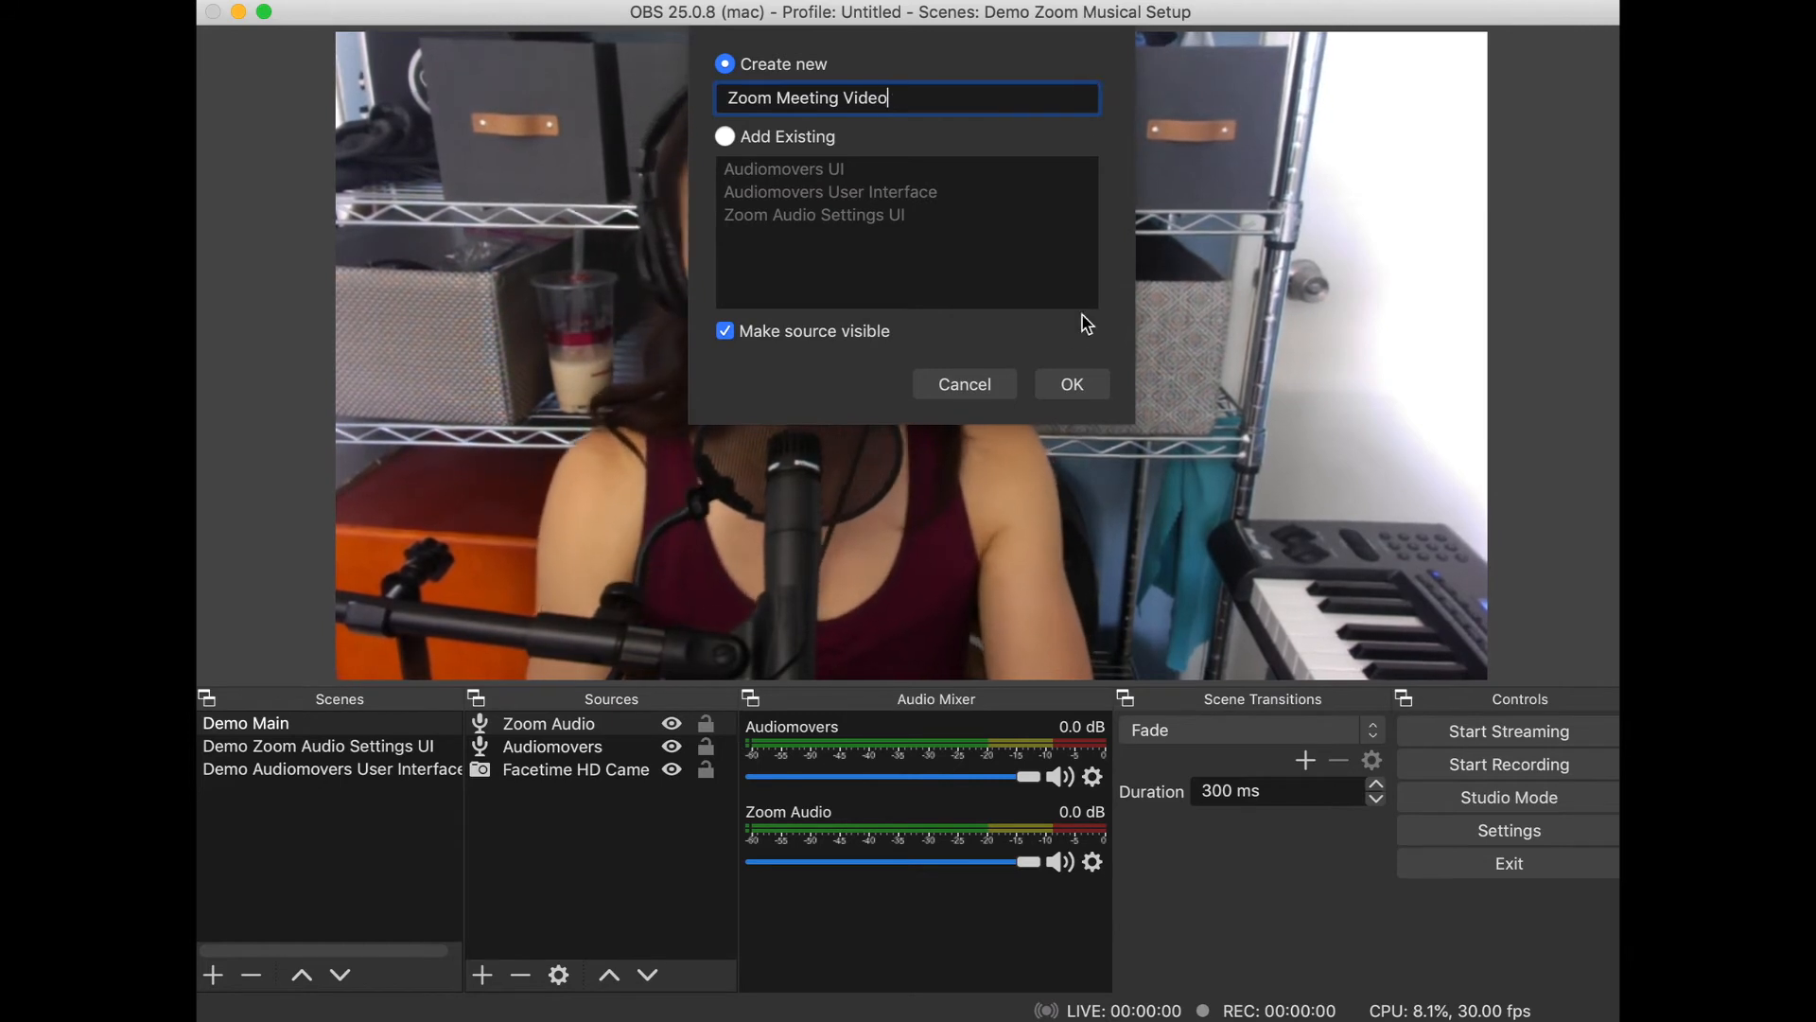
click(1069, 384)
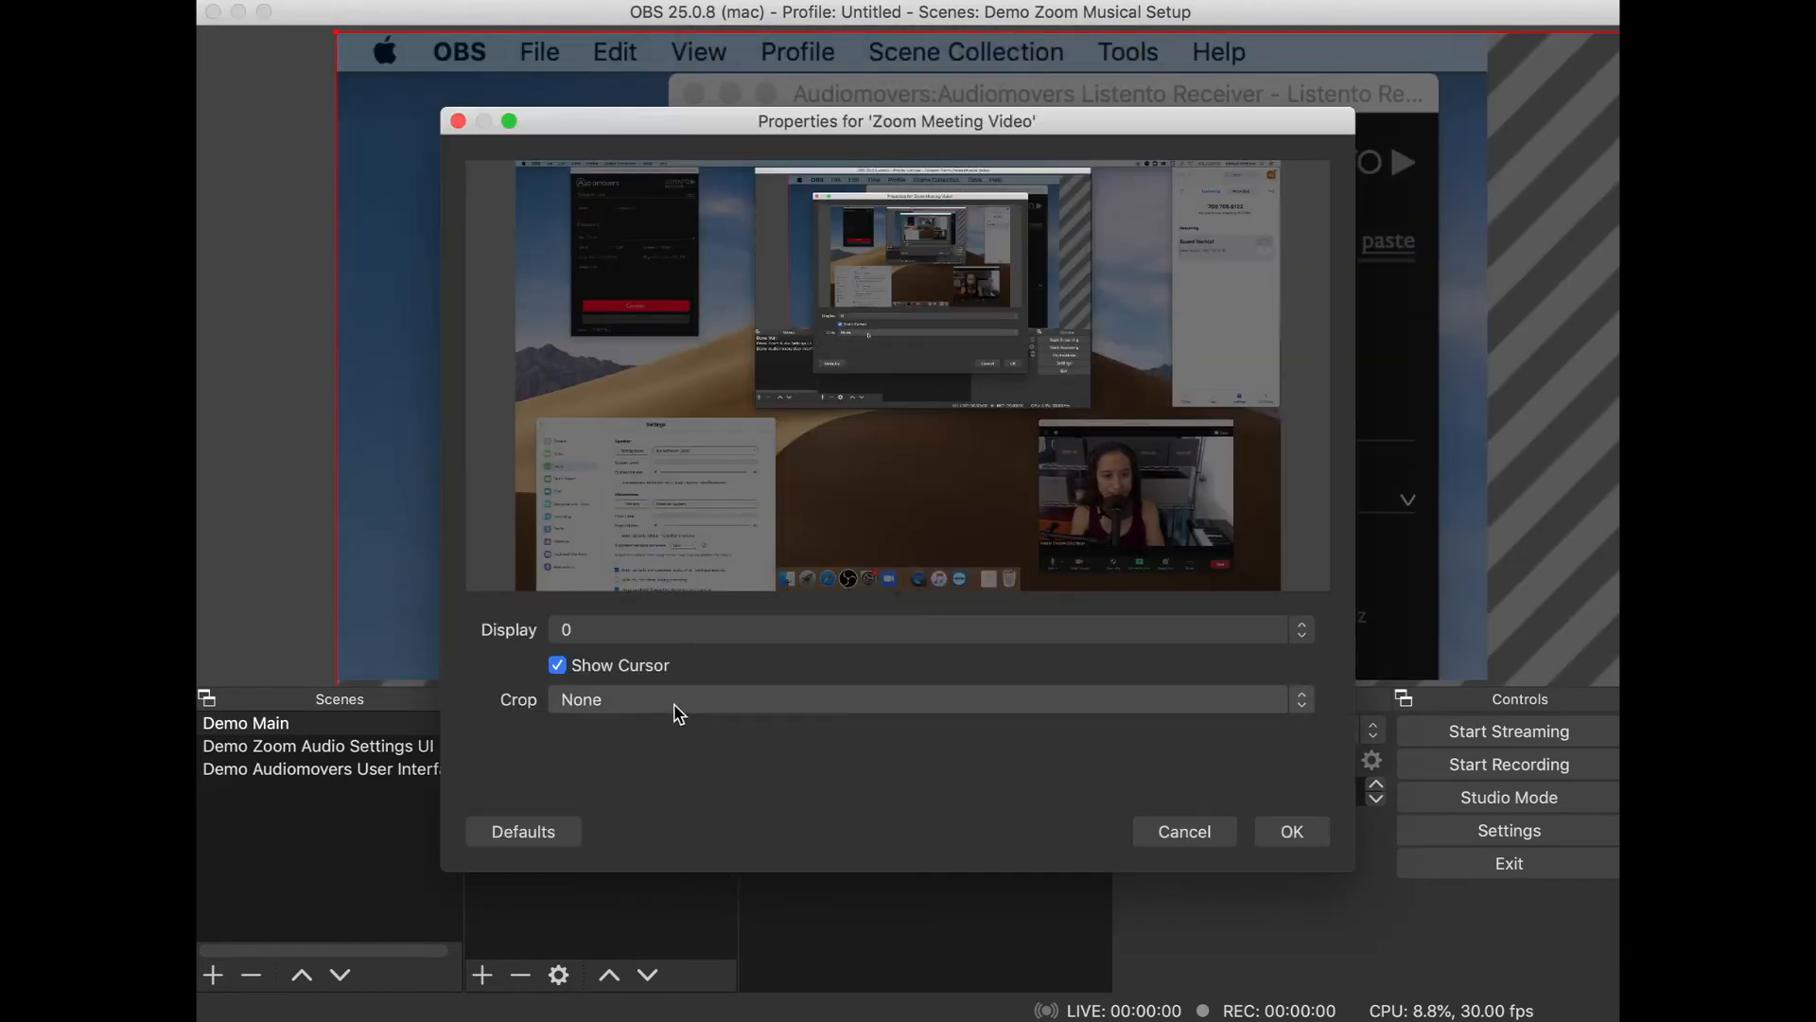
Step: Crop the capture to the Zoom Meeting window with the cursor hidden and confirm
click(927, 698)
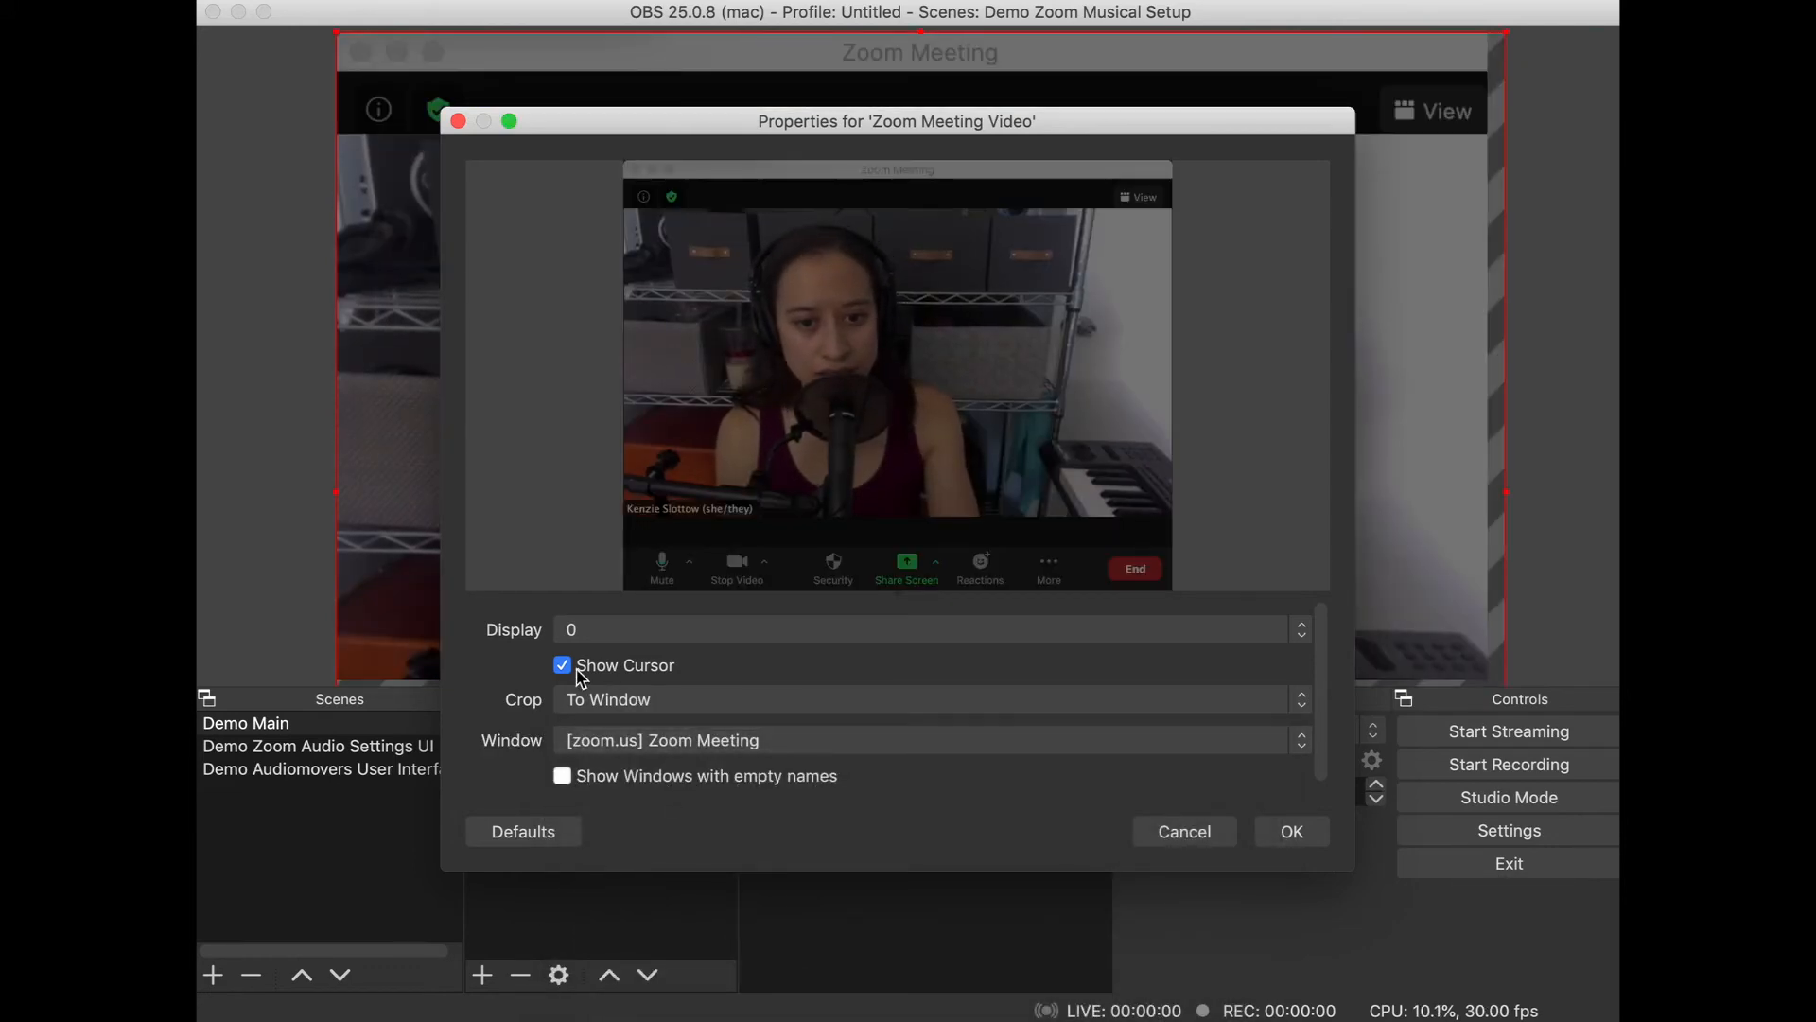
click(562, 664)
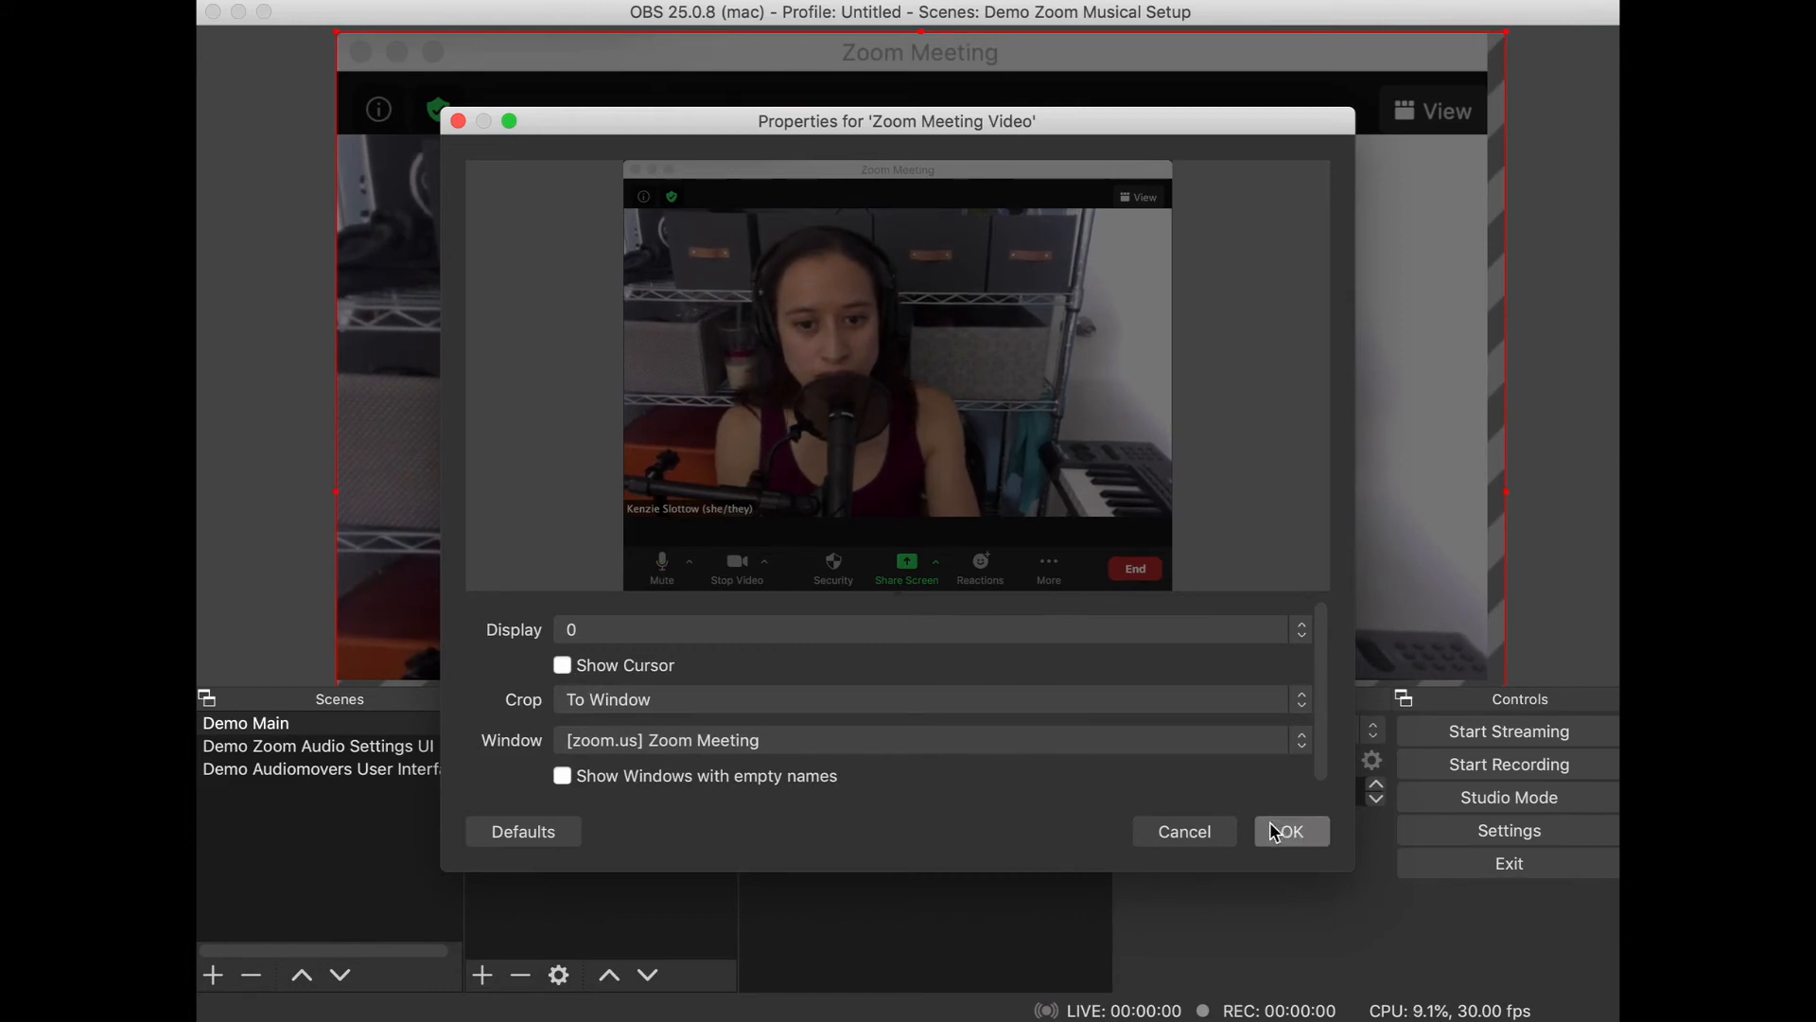
click(1288, 830)
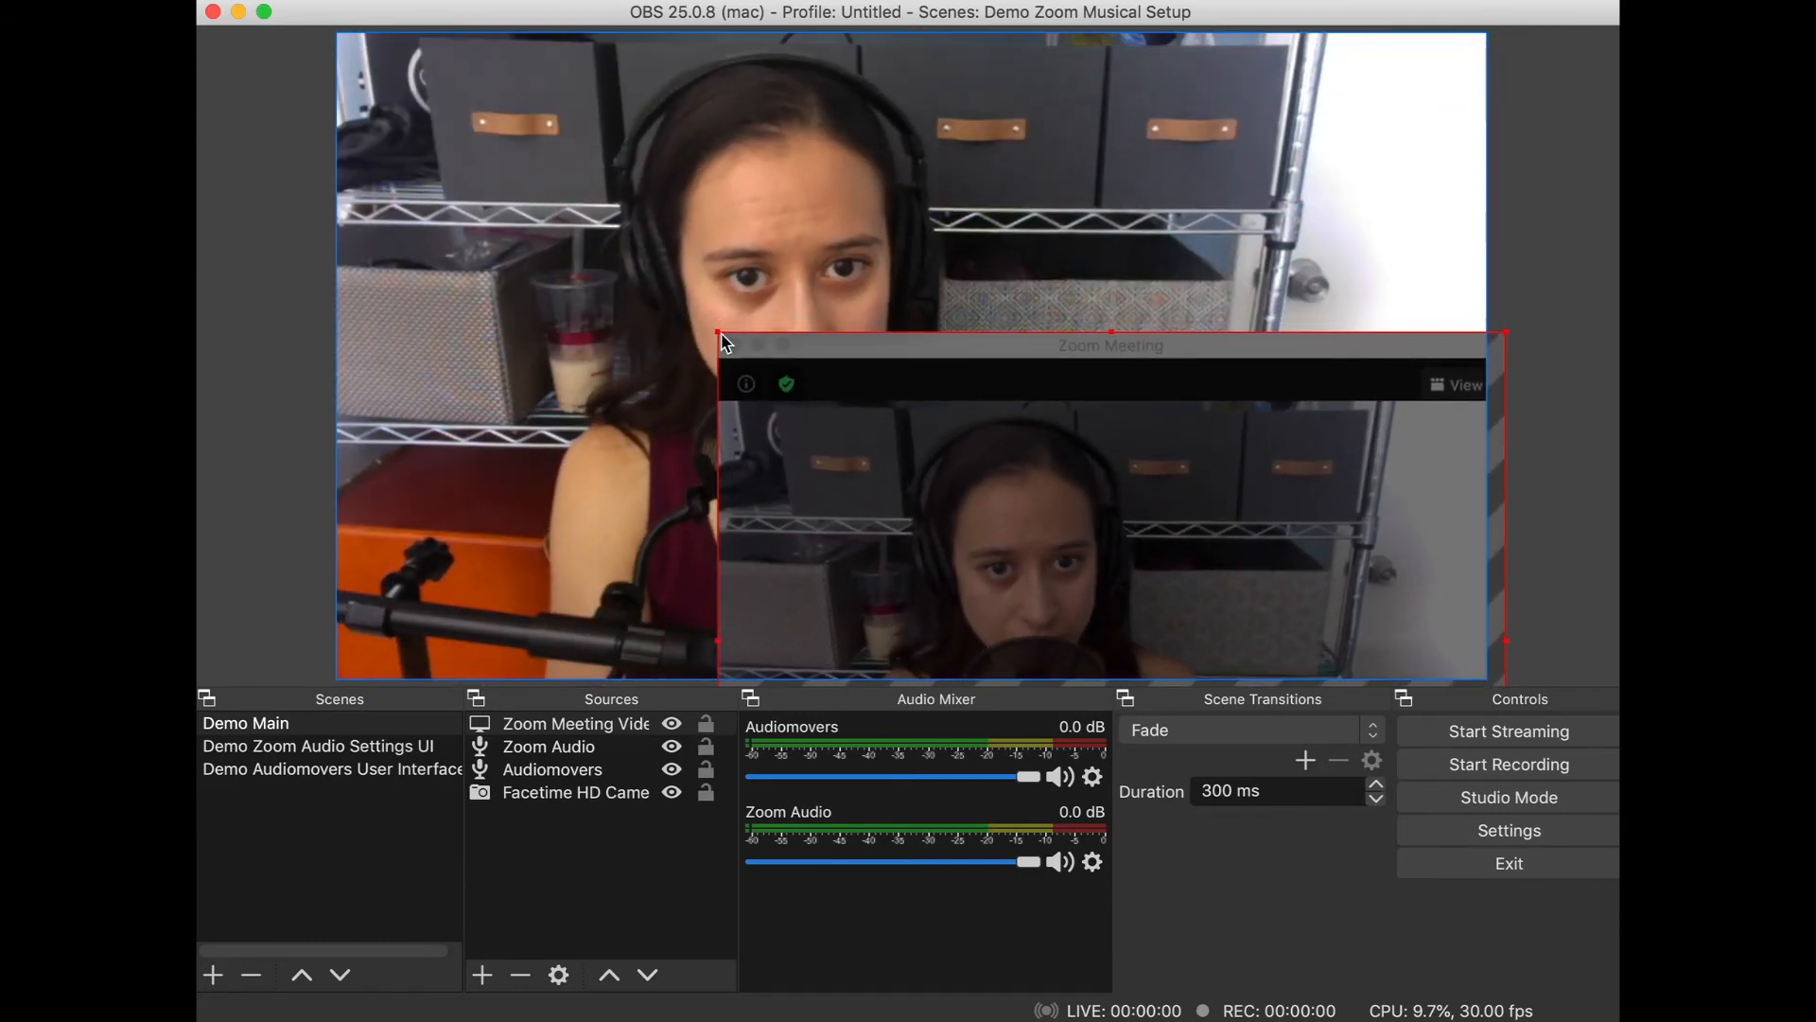
Step: Fit the Zoom meeting capture to the screen via its Transform options
right_click(575, 791)
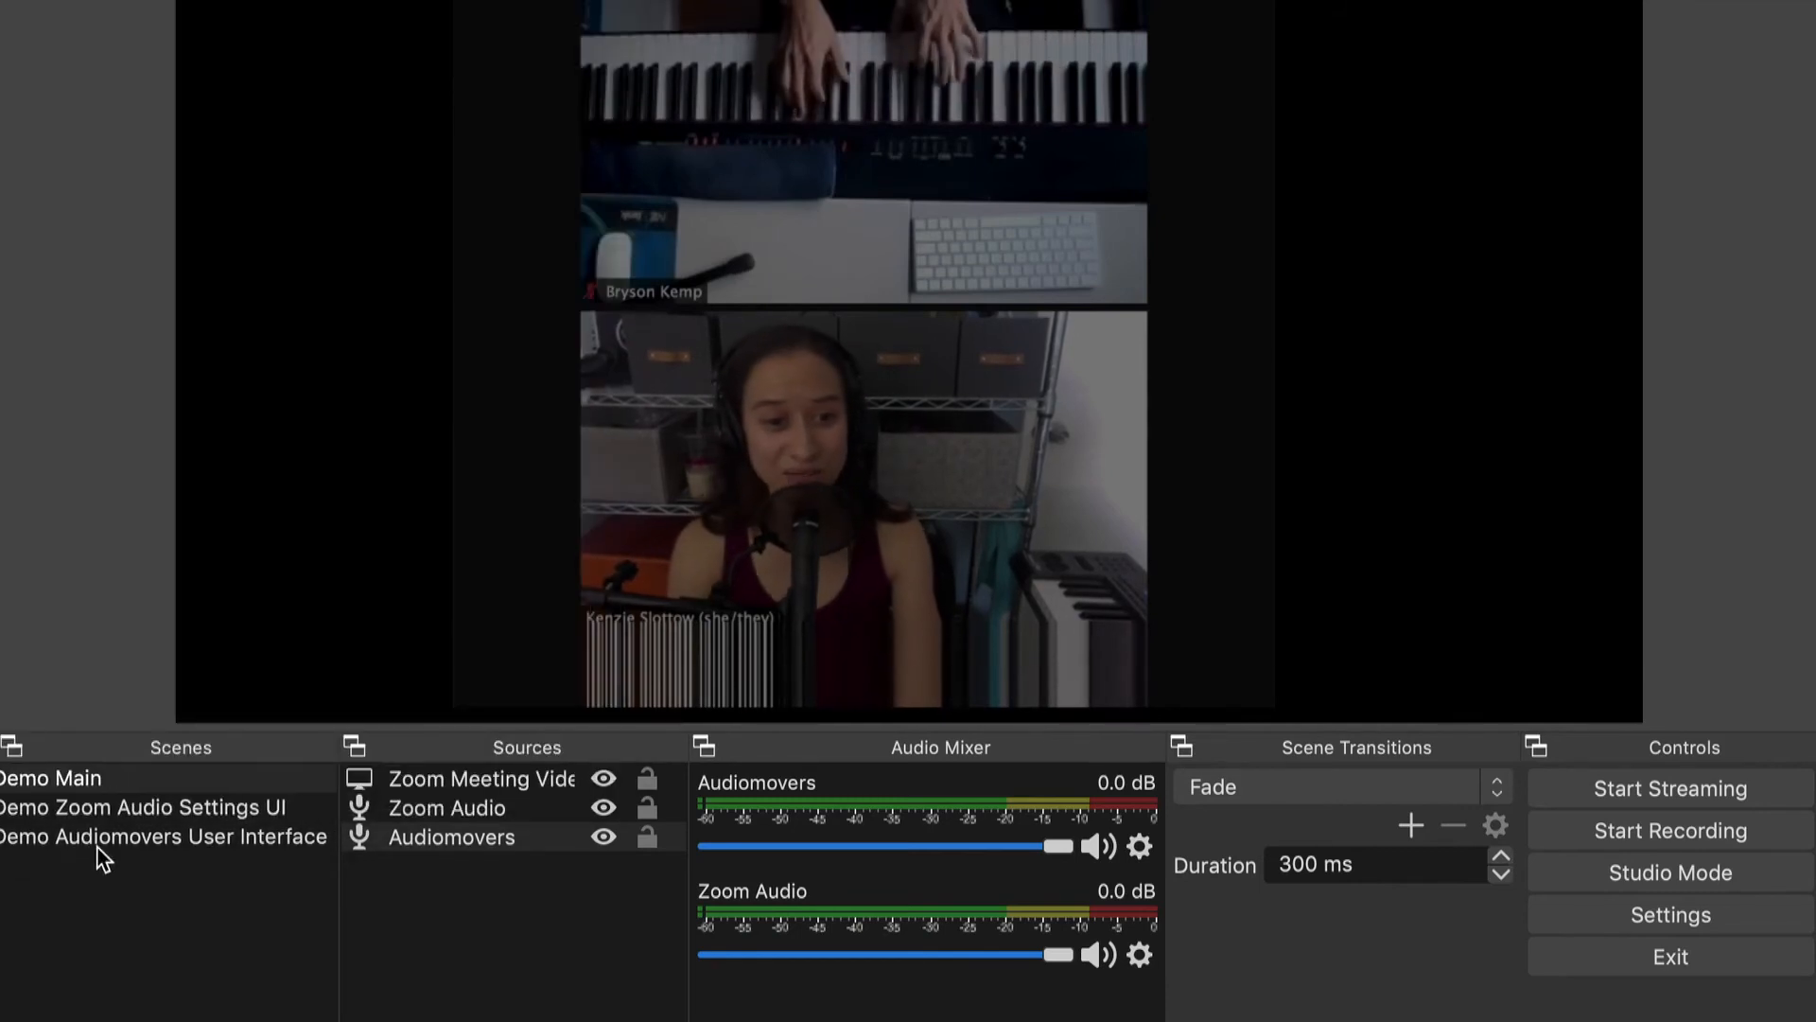
Step: Connect the Listento receiver to the pasted session link, then return to the Demo Main scene
click(165, 837)
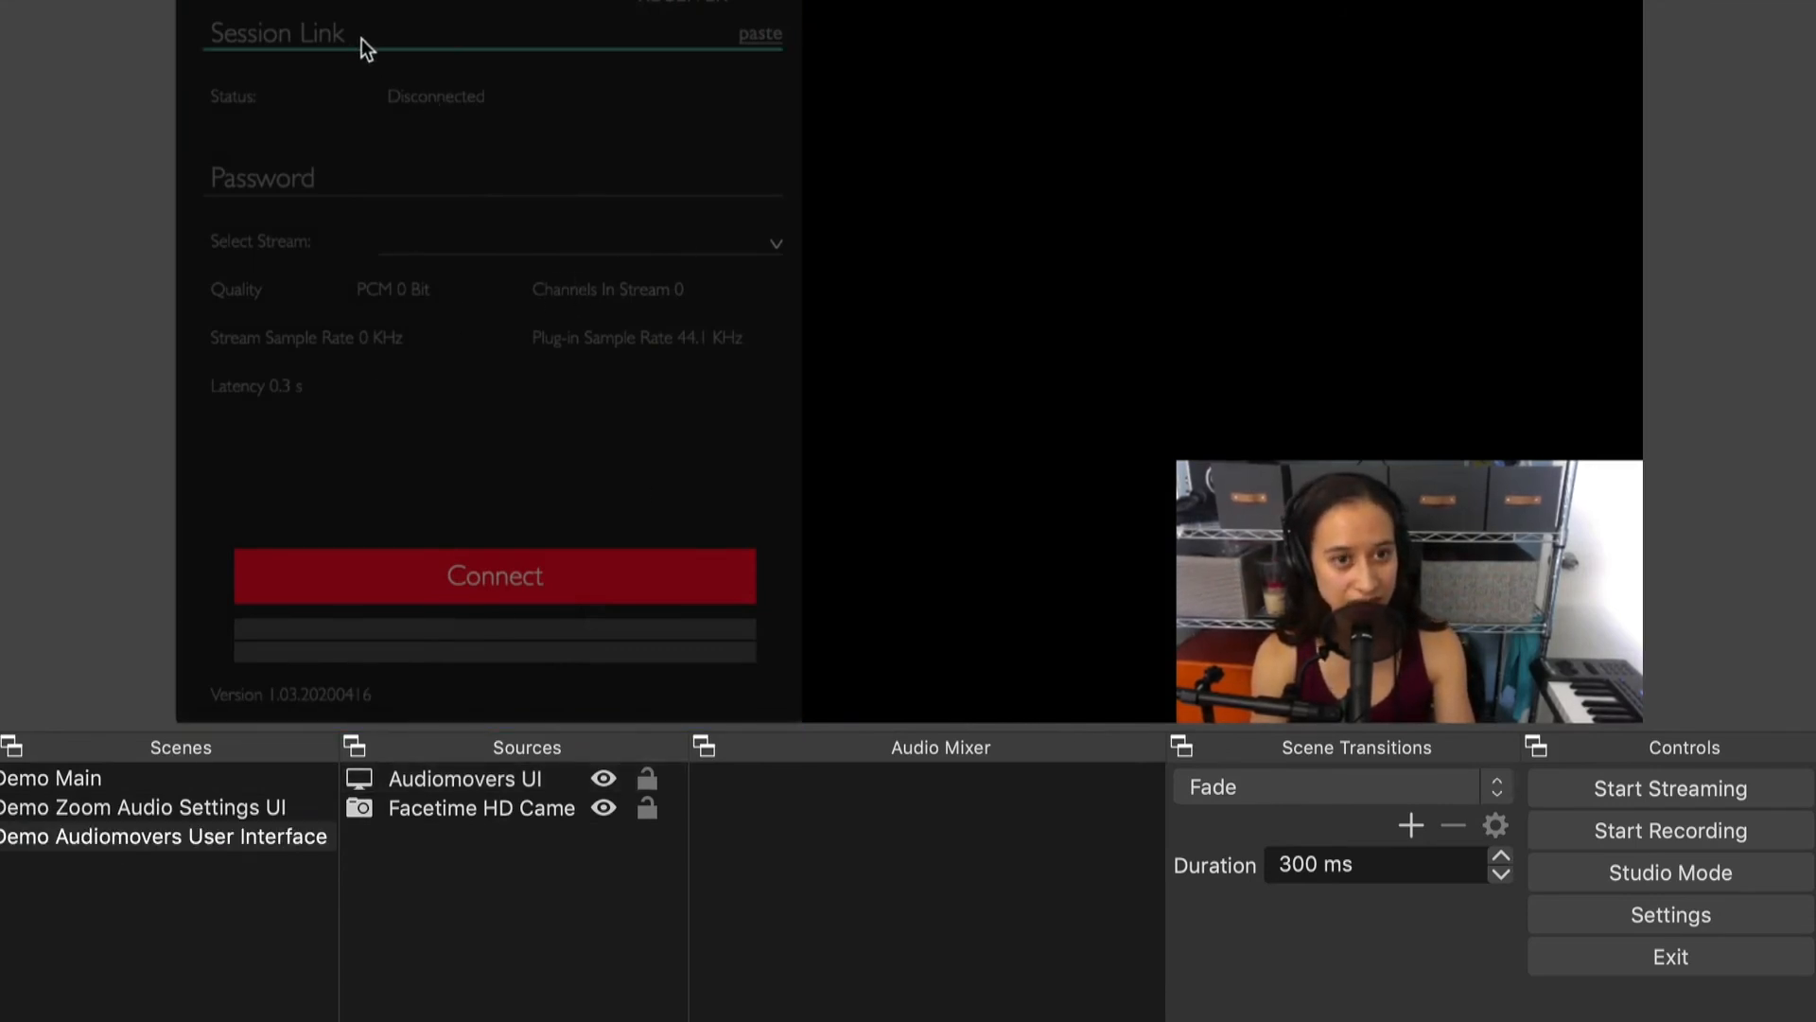
click(760, 34)
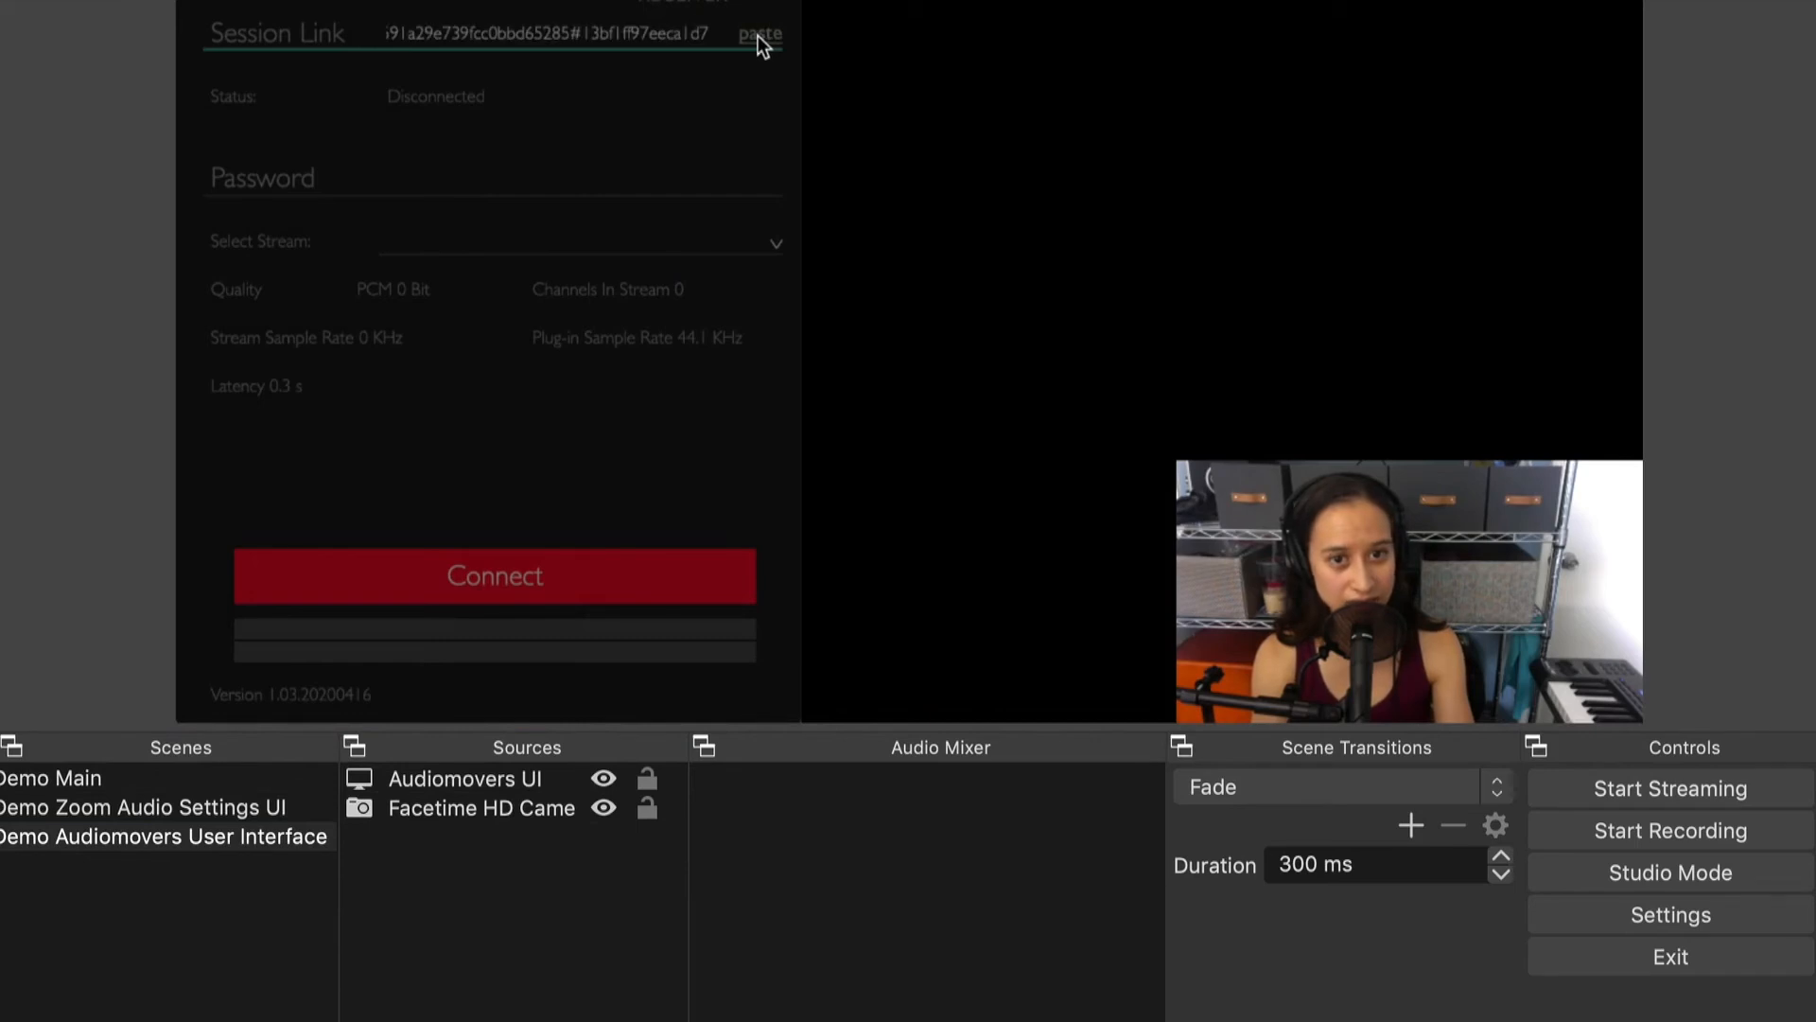
mouse_move(494, 575)
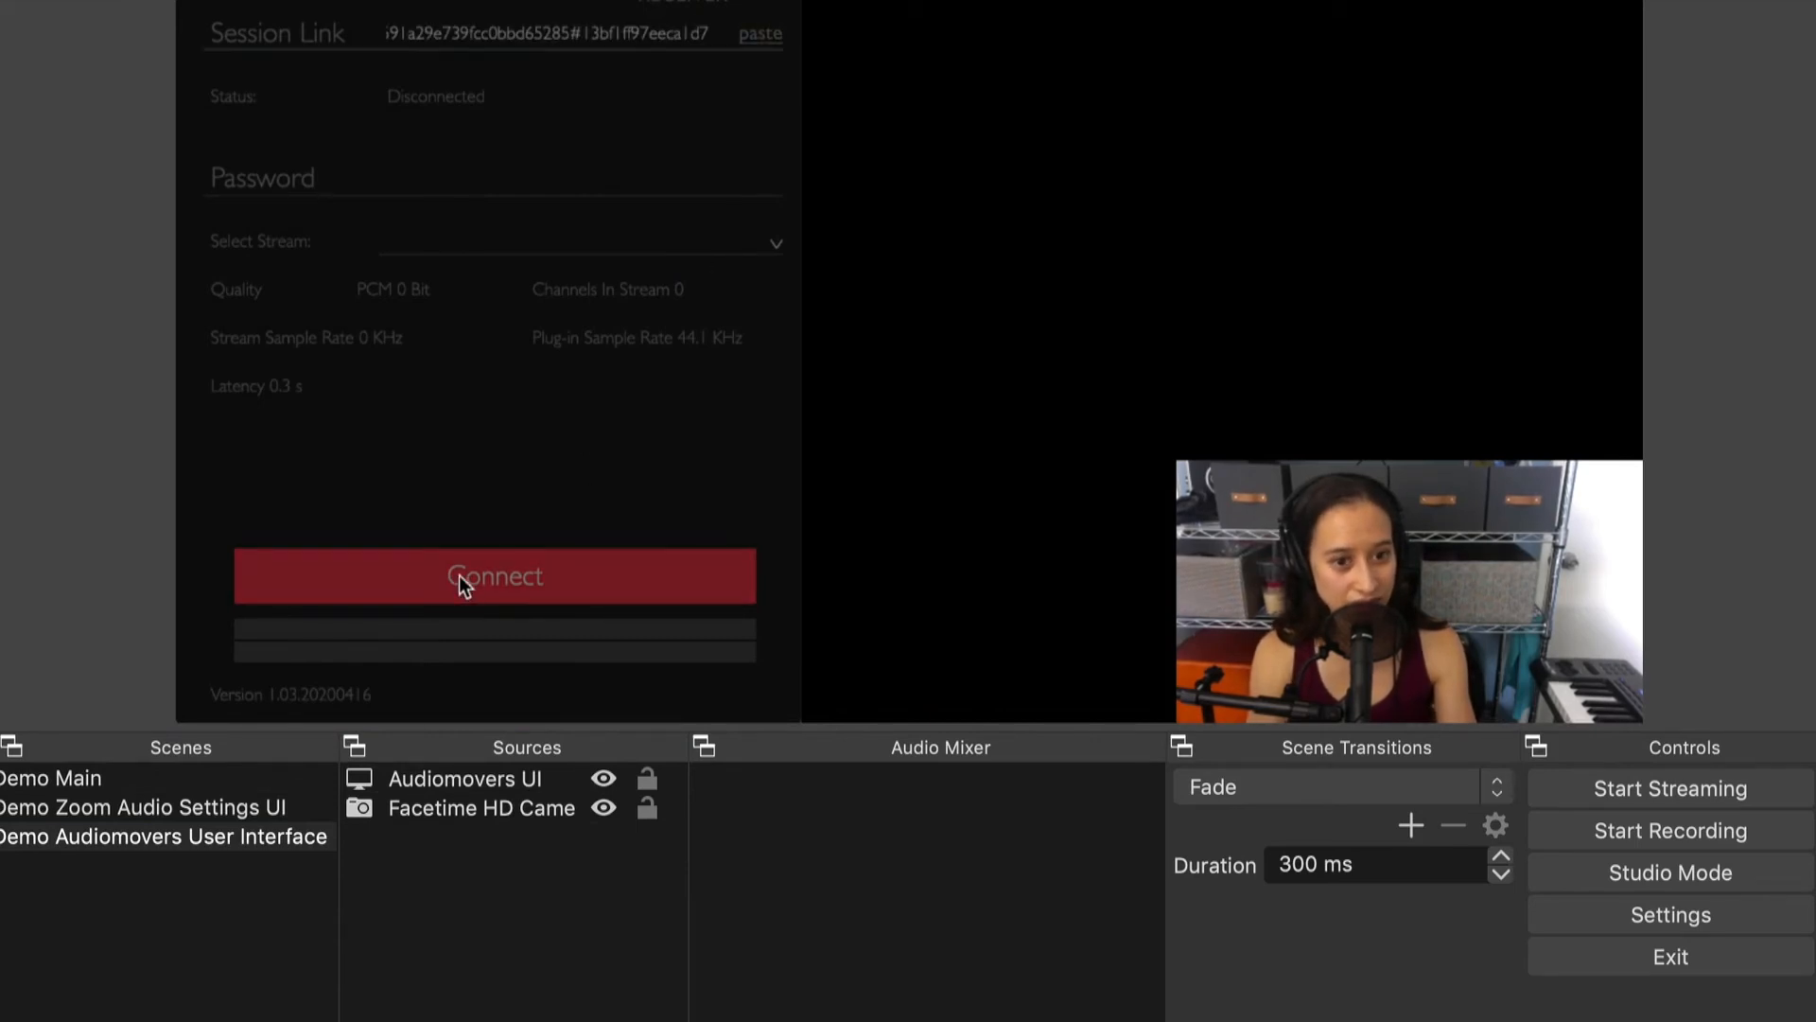
click(492, 575)
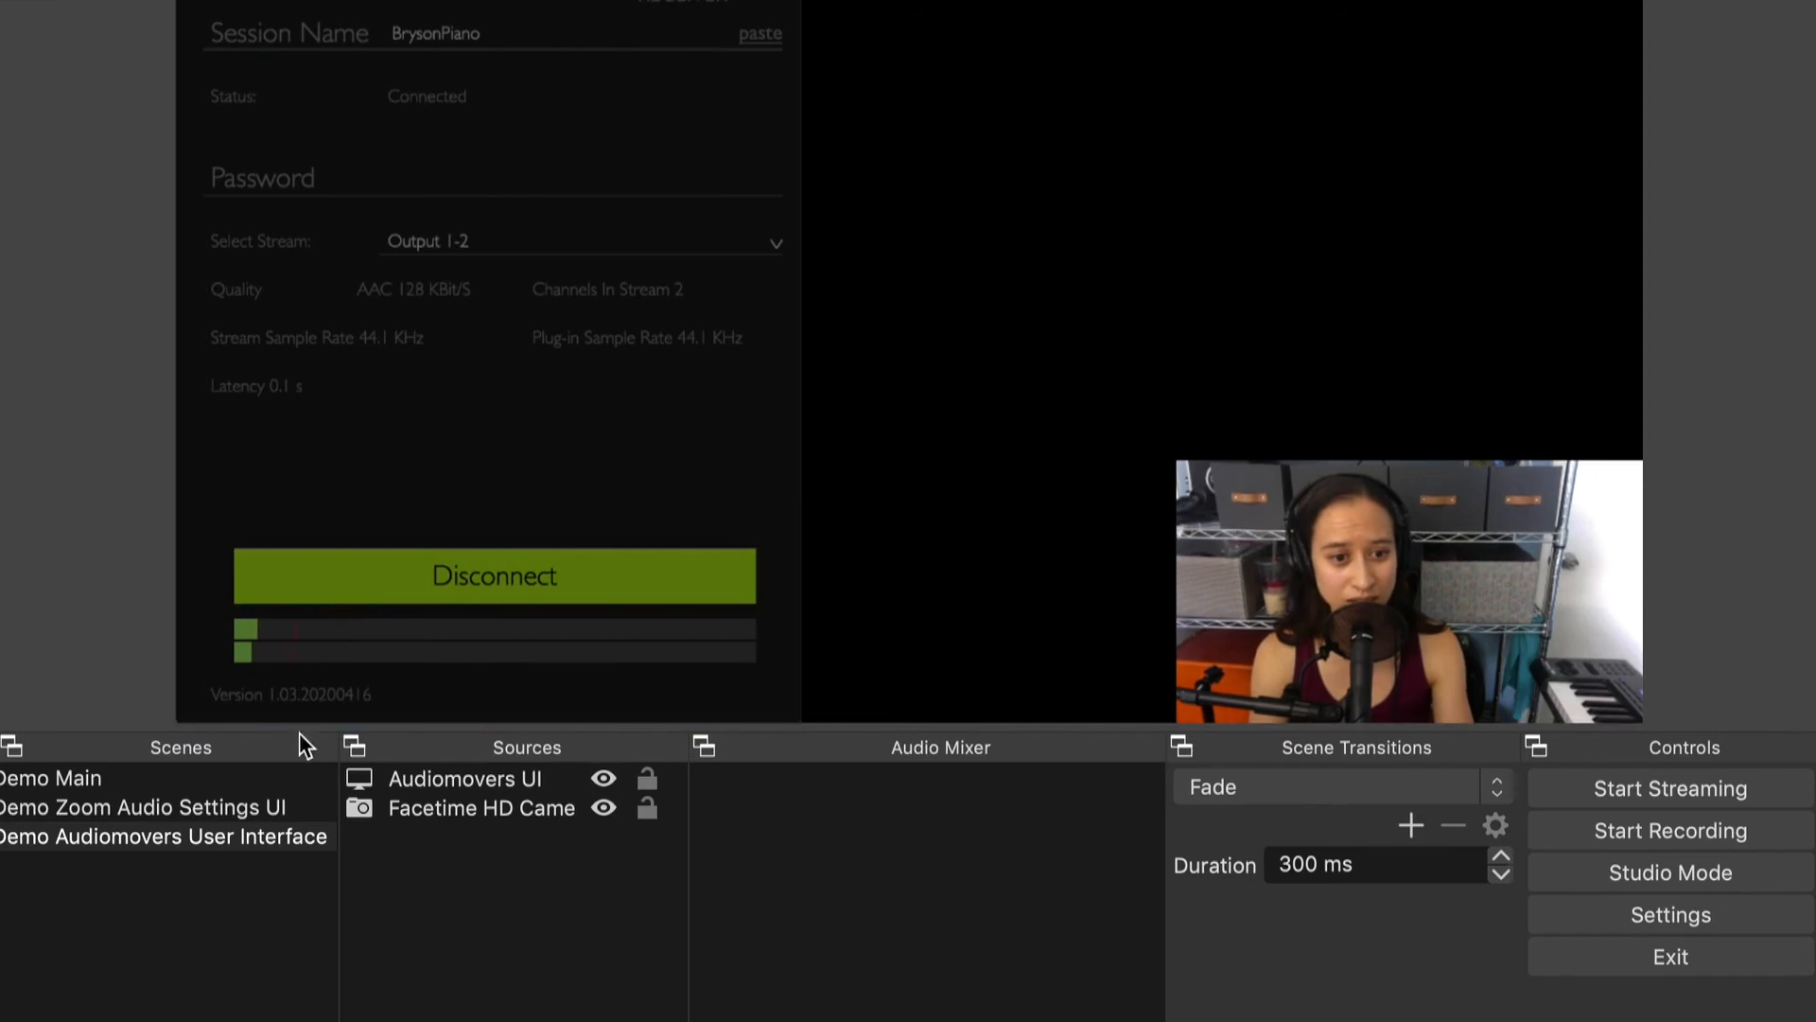
click(51, 778)
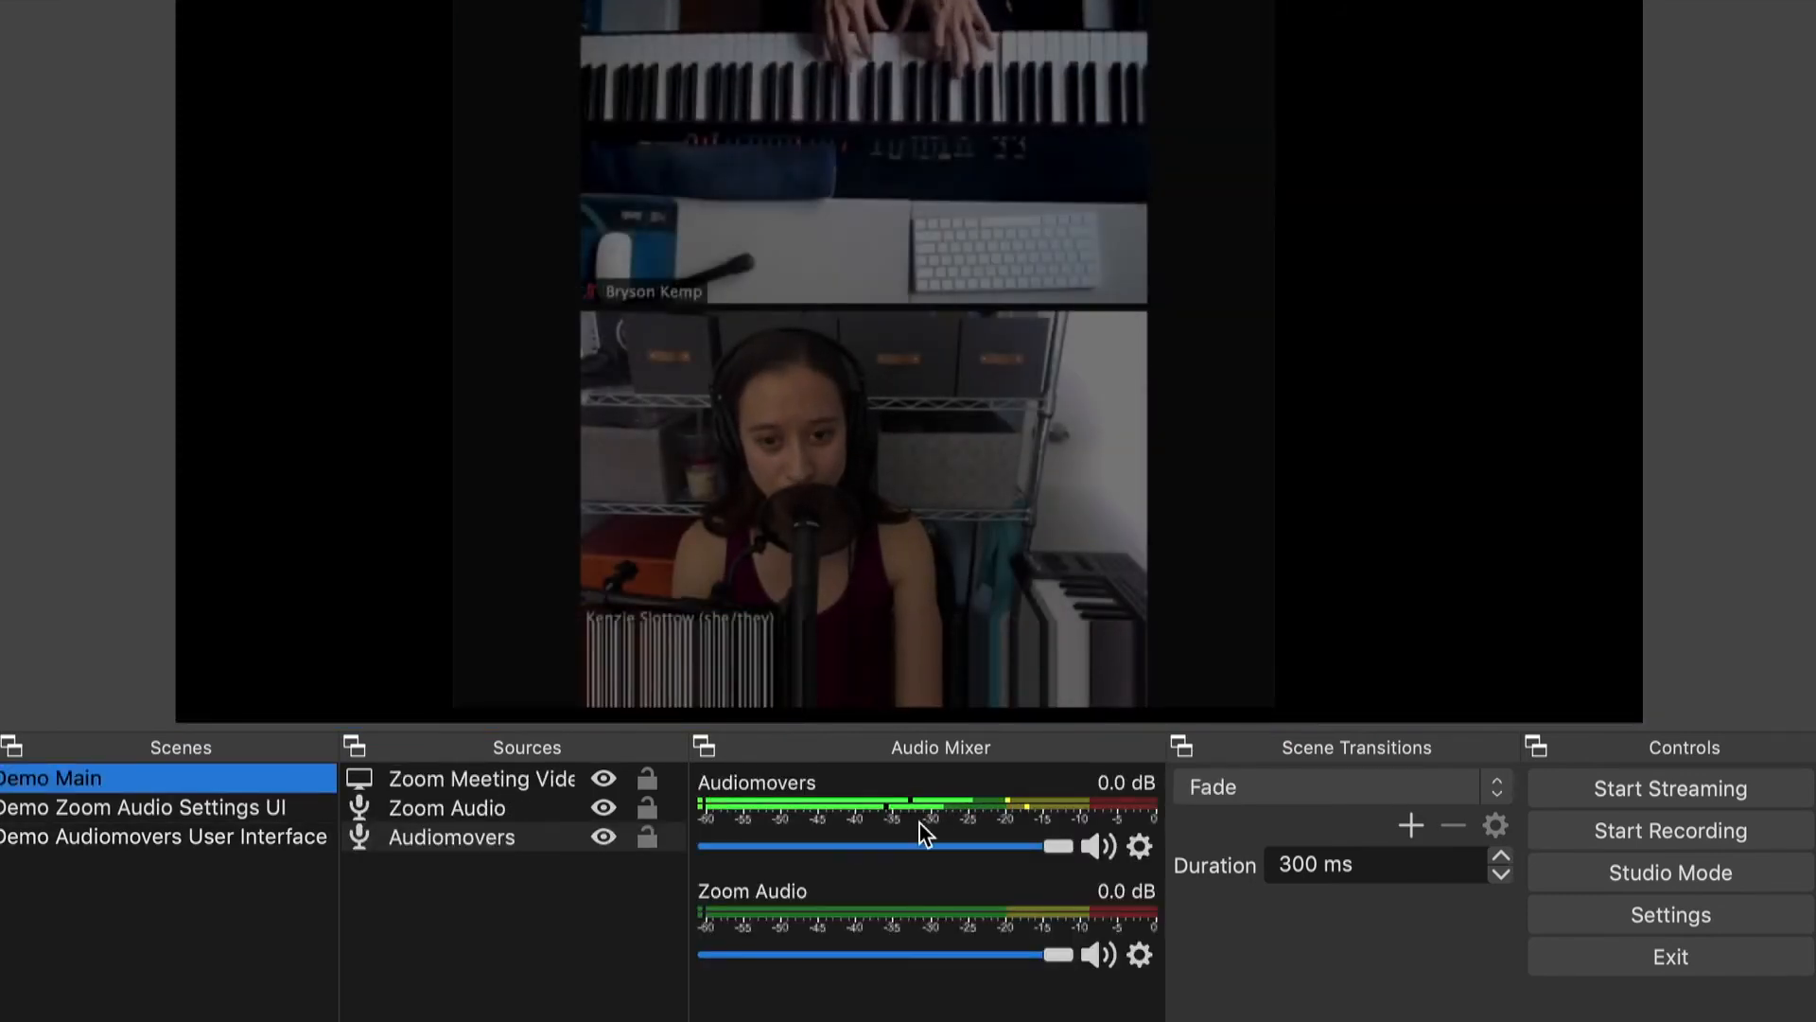
Step: Set Audio Monitoring to Monitor and Output for Audiomovers and Zoom Audio in Advanced Audio Properties
click(1139, 845)
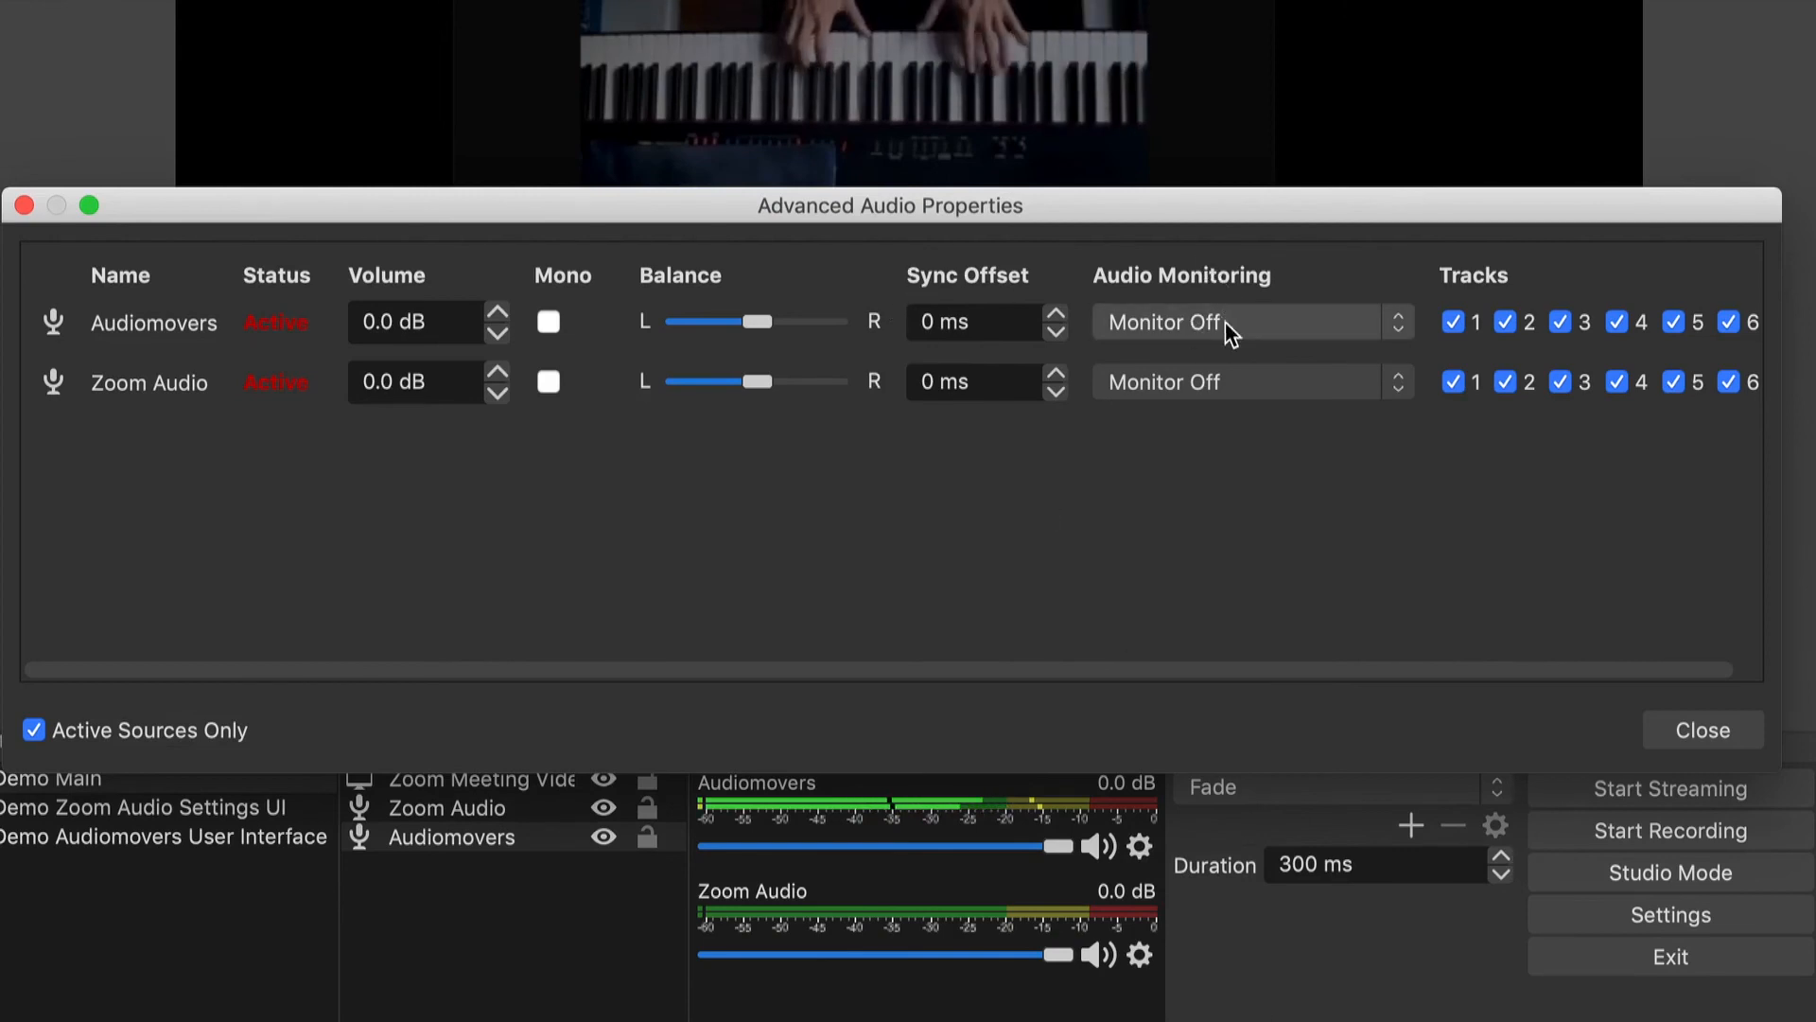
mouse_move(1396, 337)
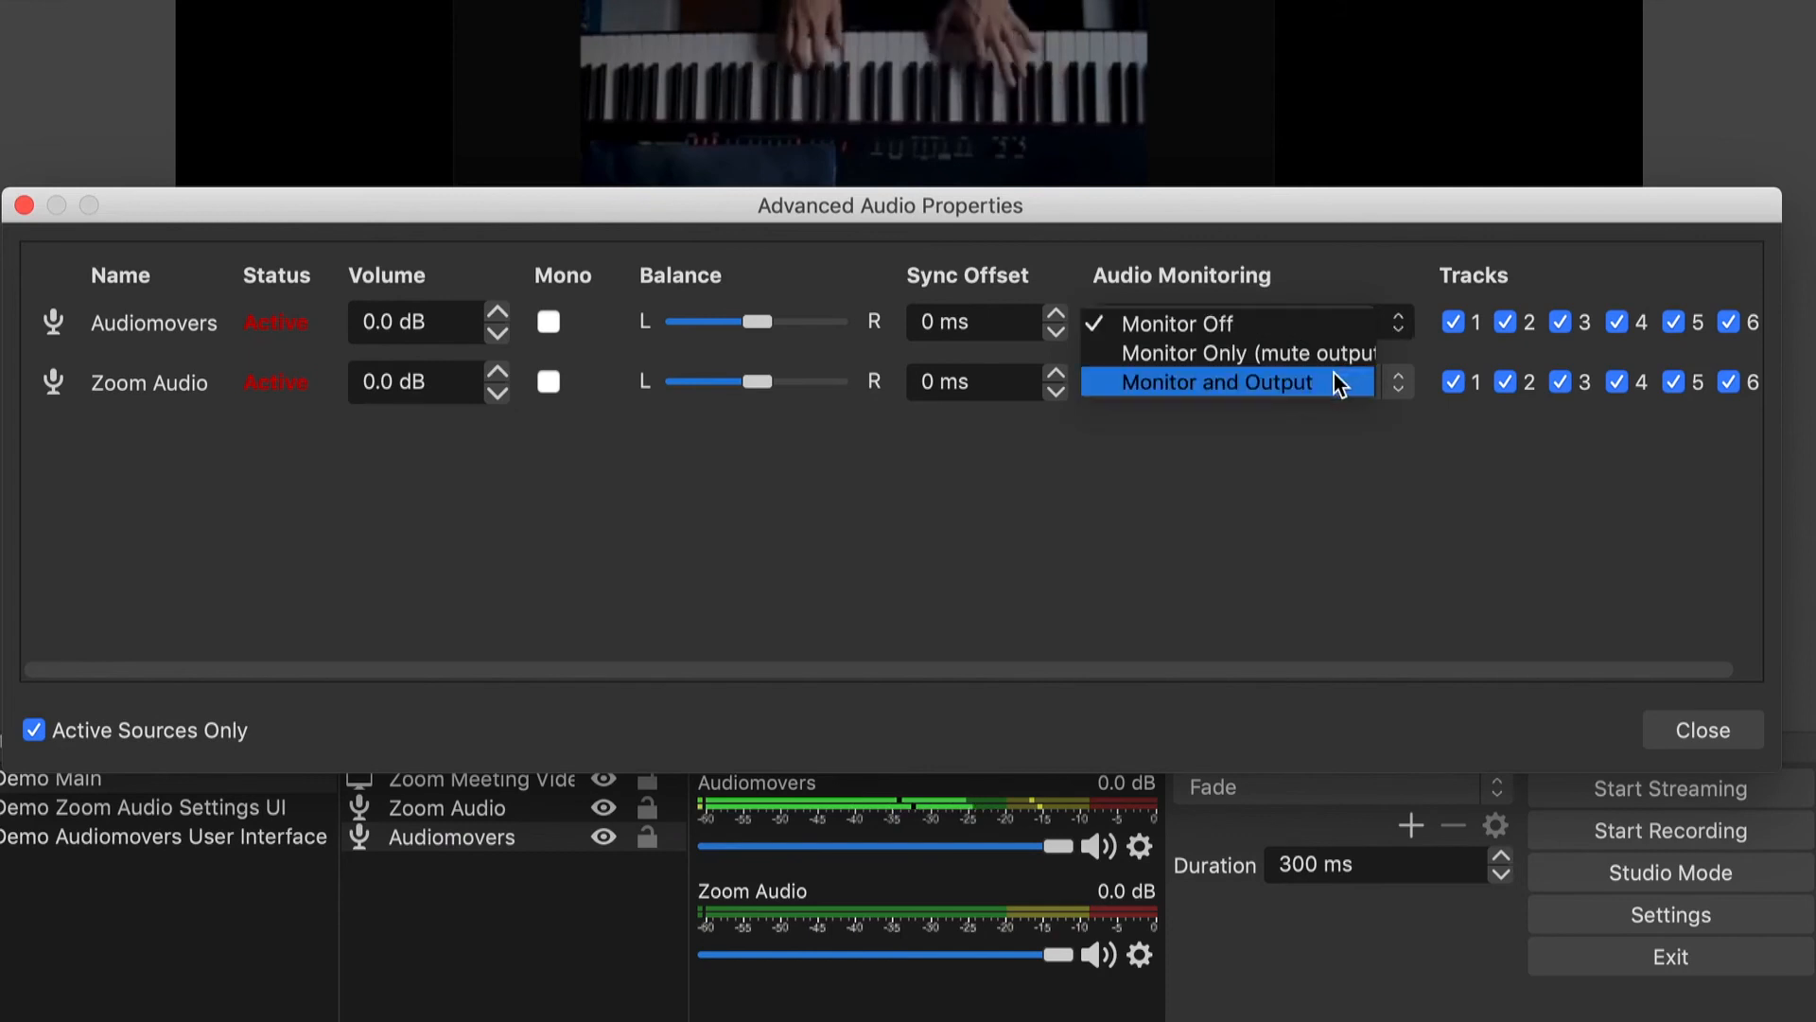
click(1210, 382)
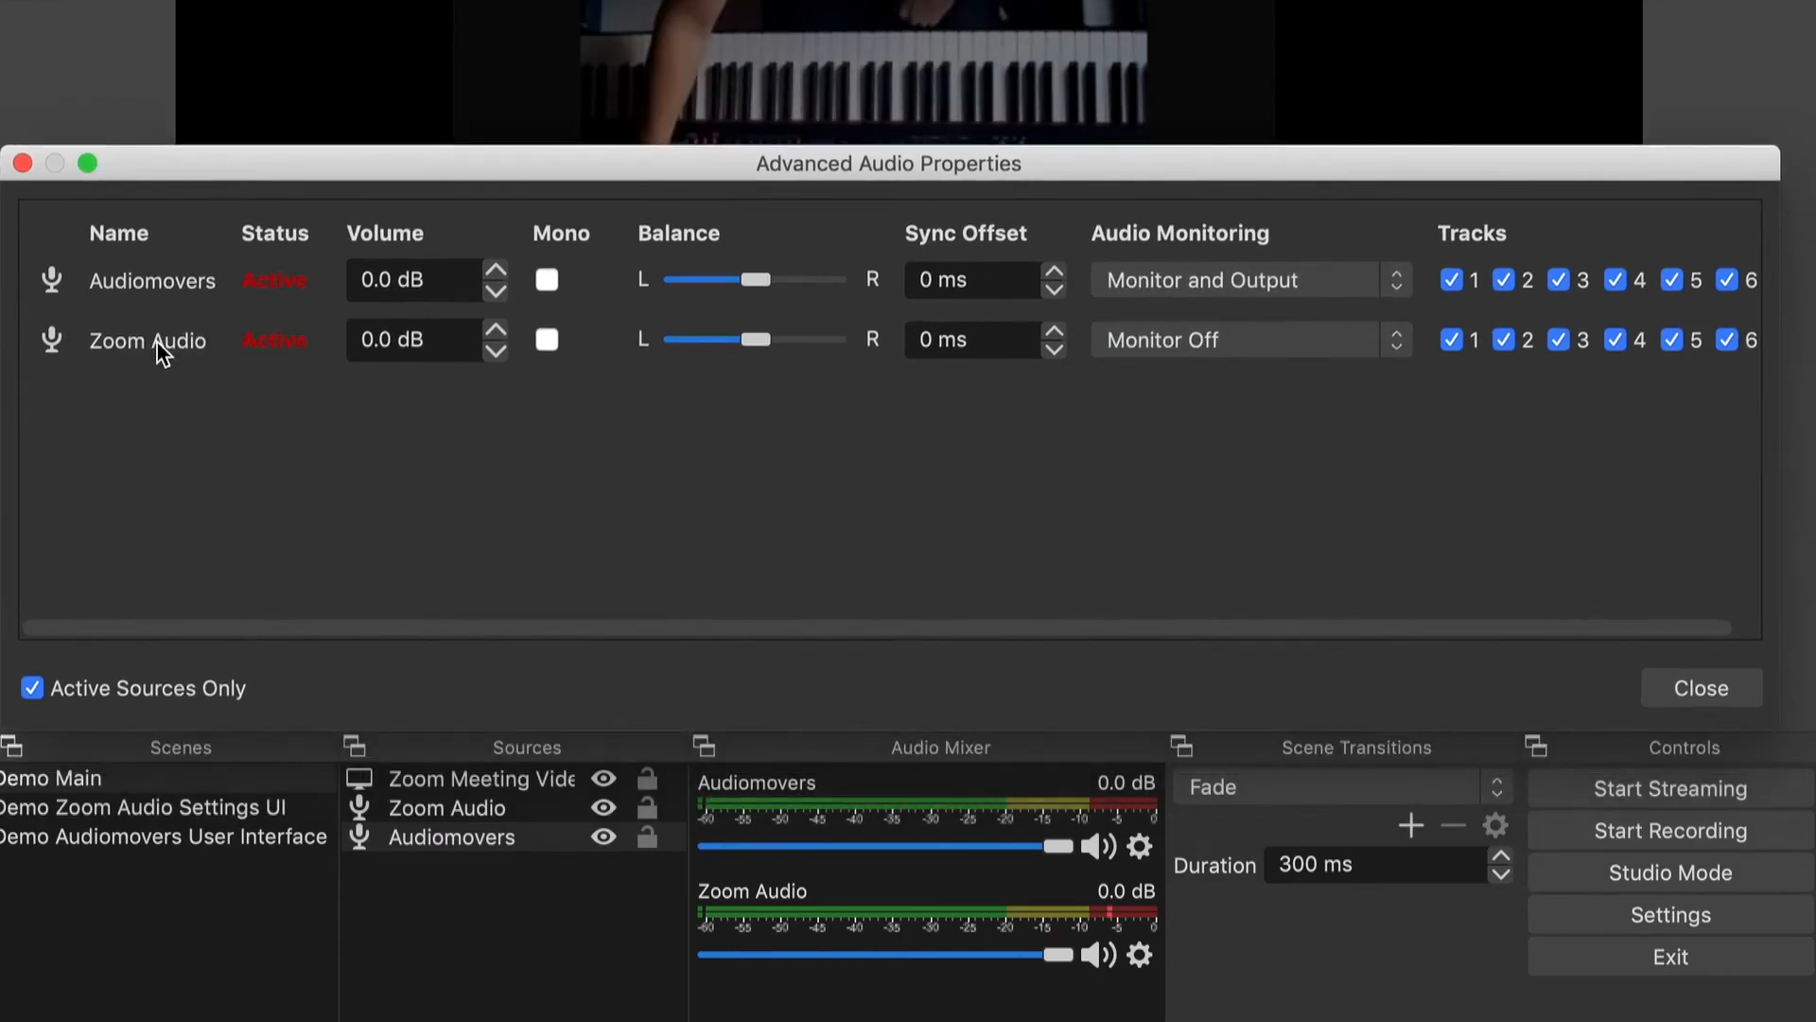
click(1250, 338)
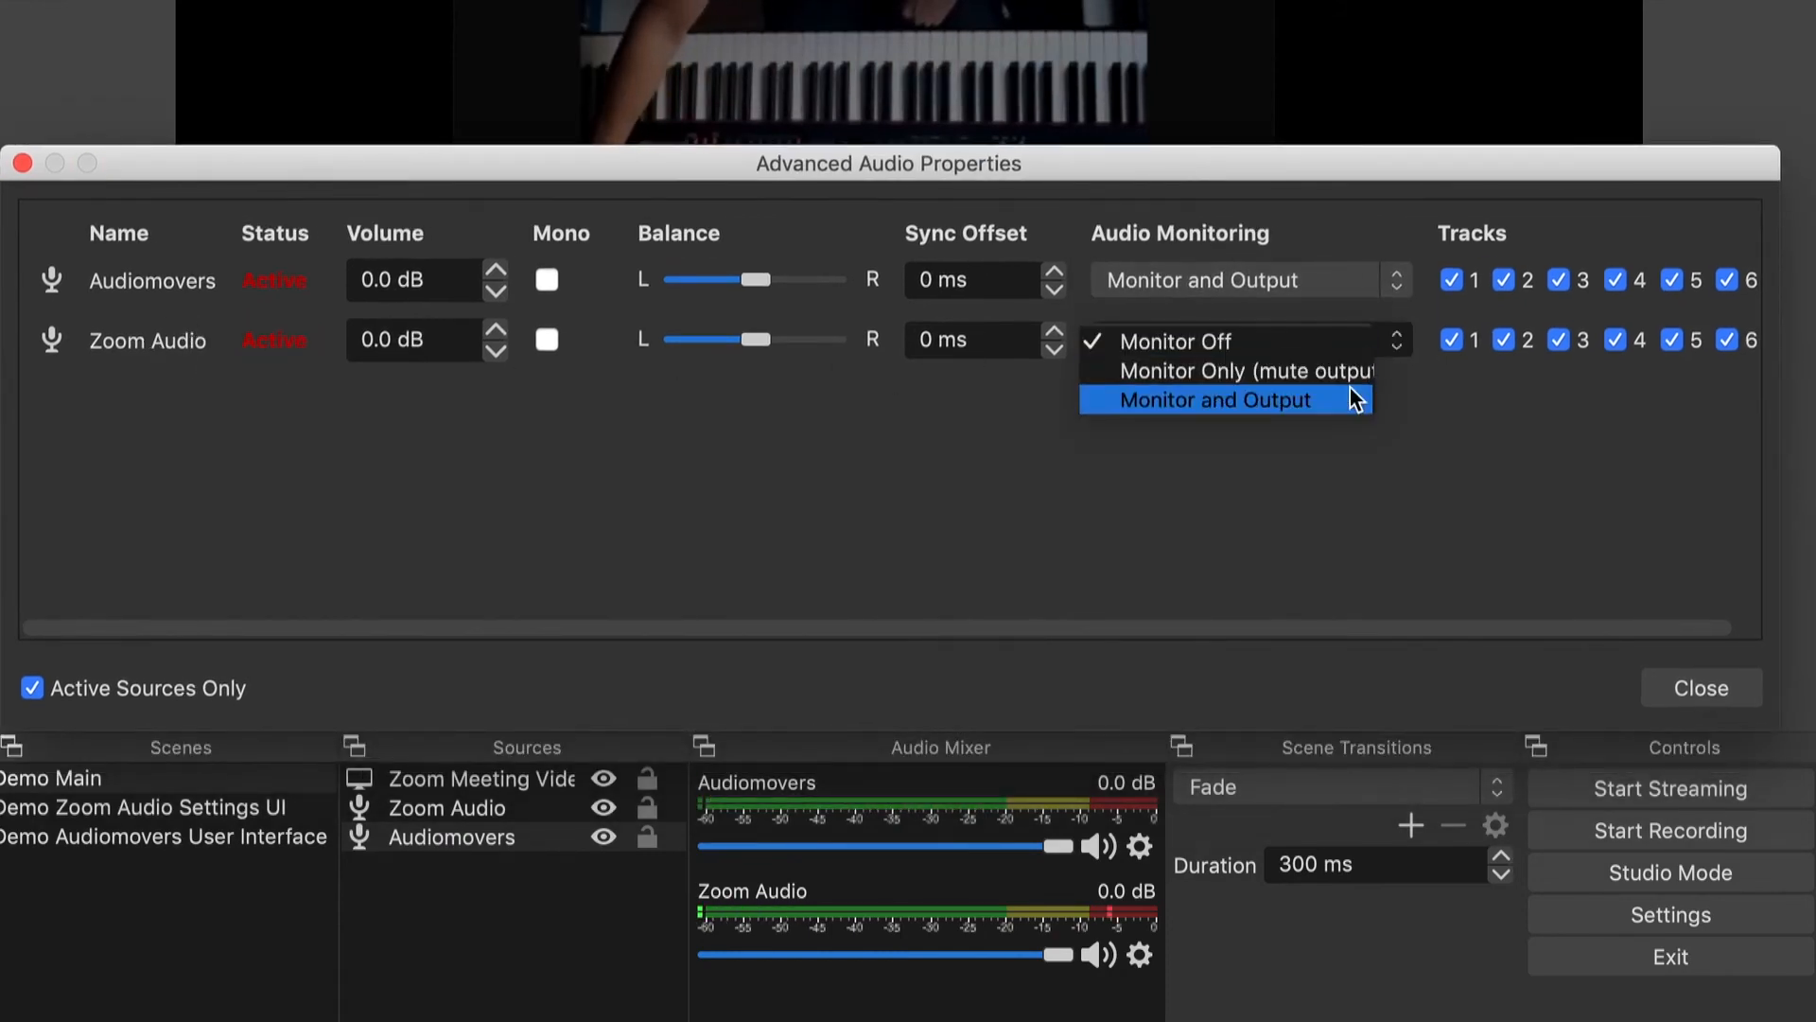
click(1699, 689)
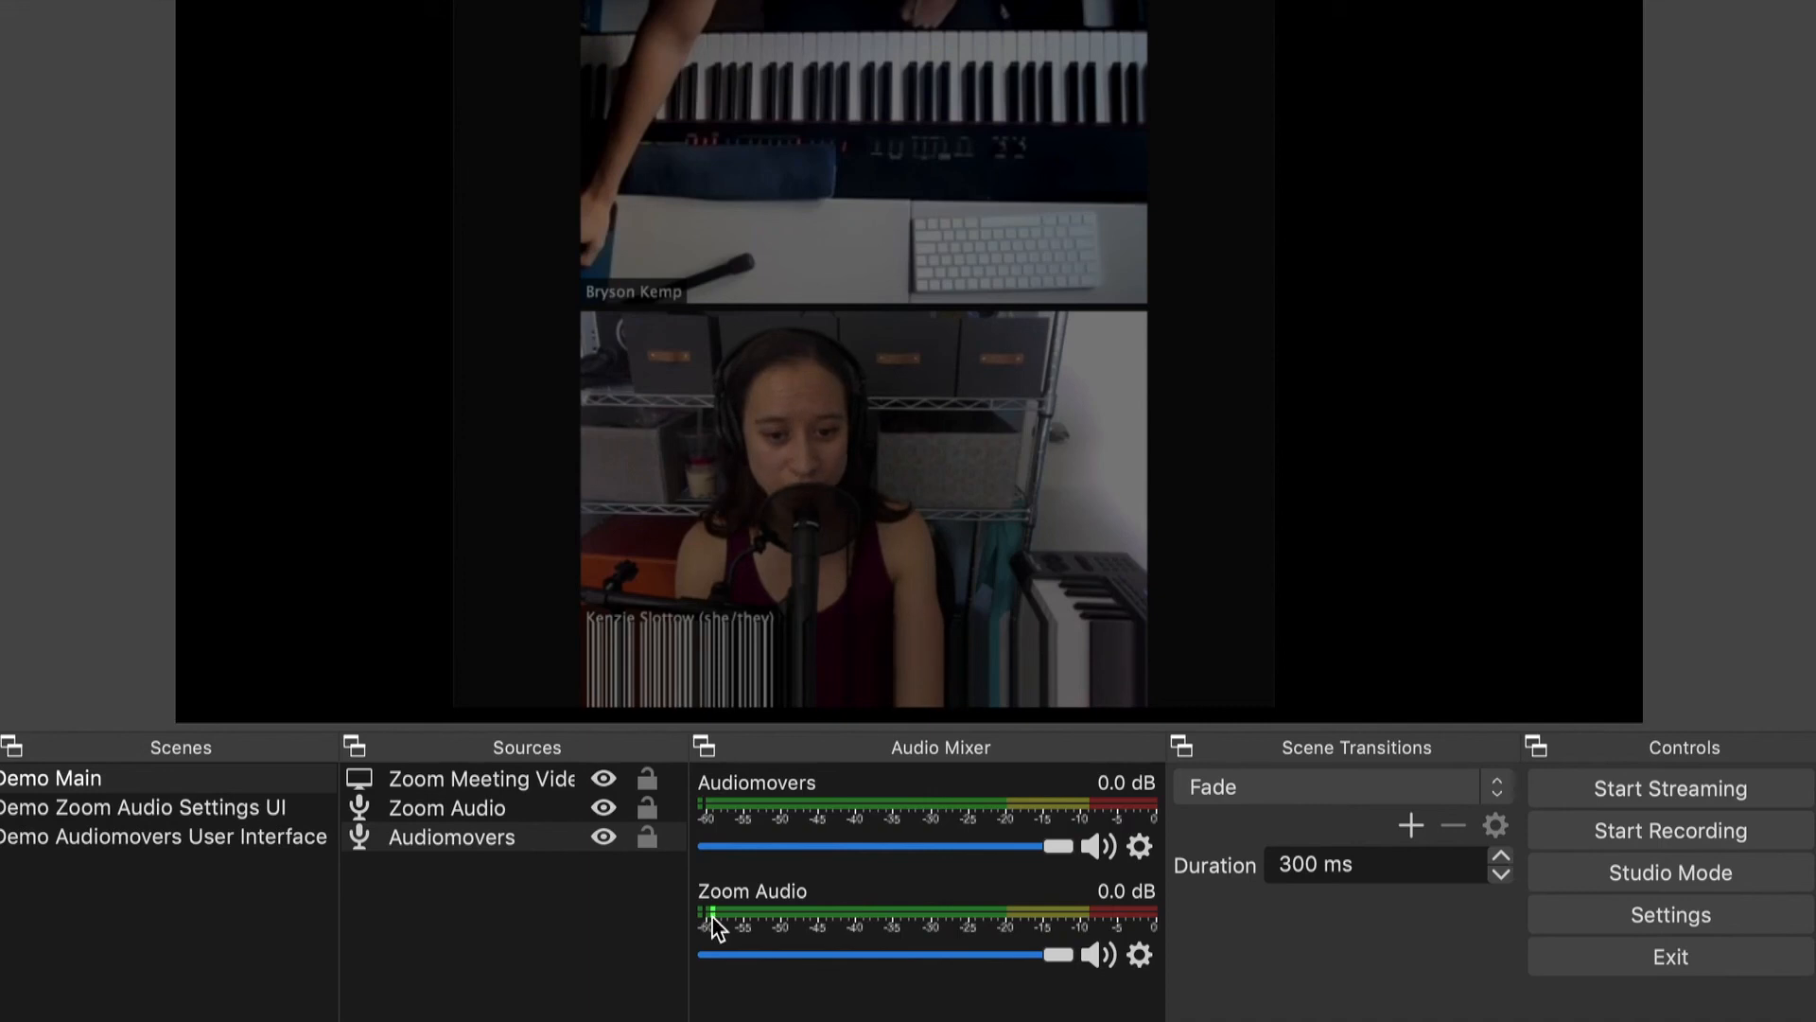
mouse_move(906, 931)
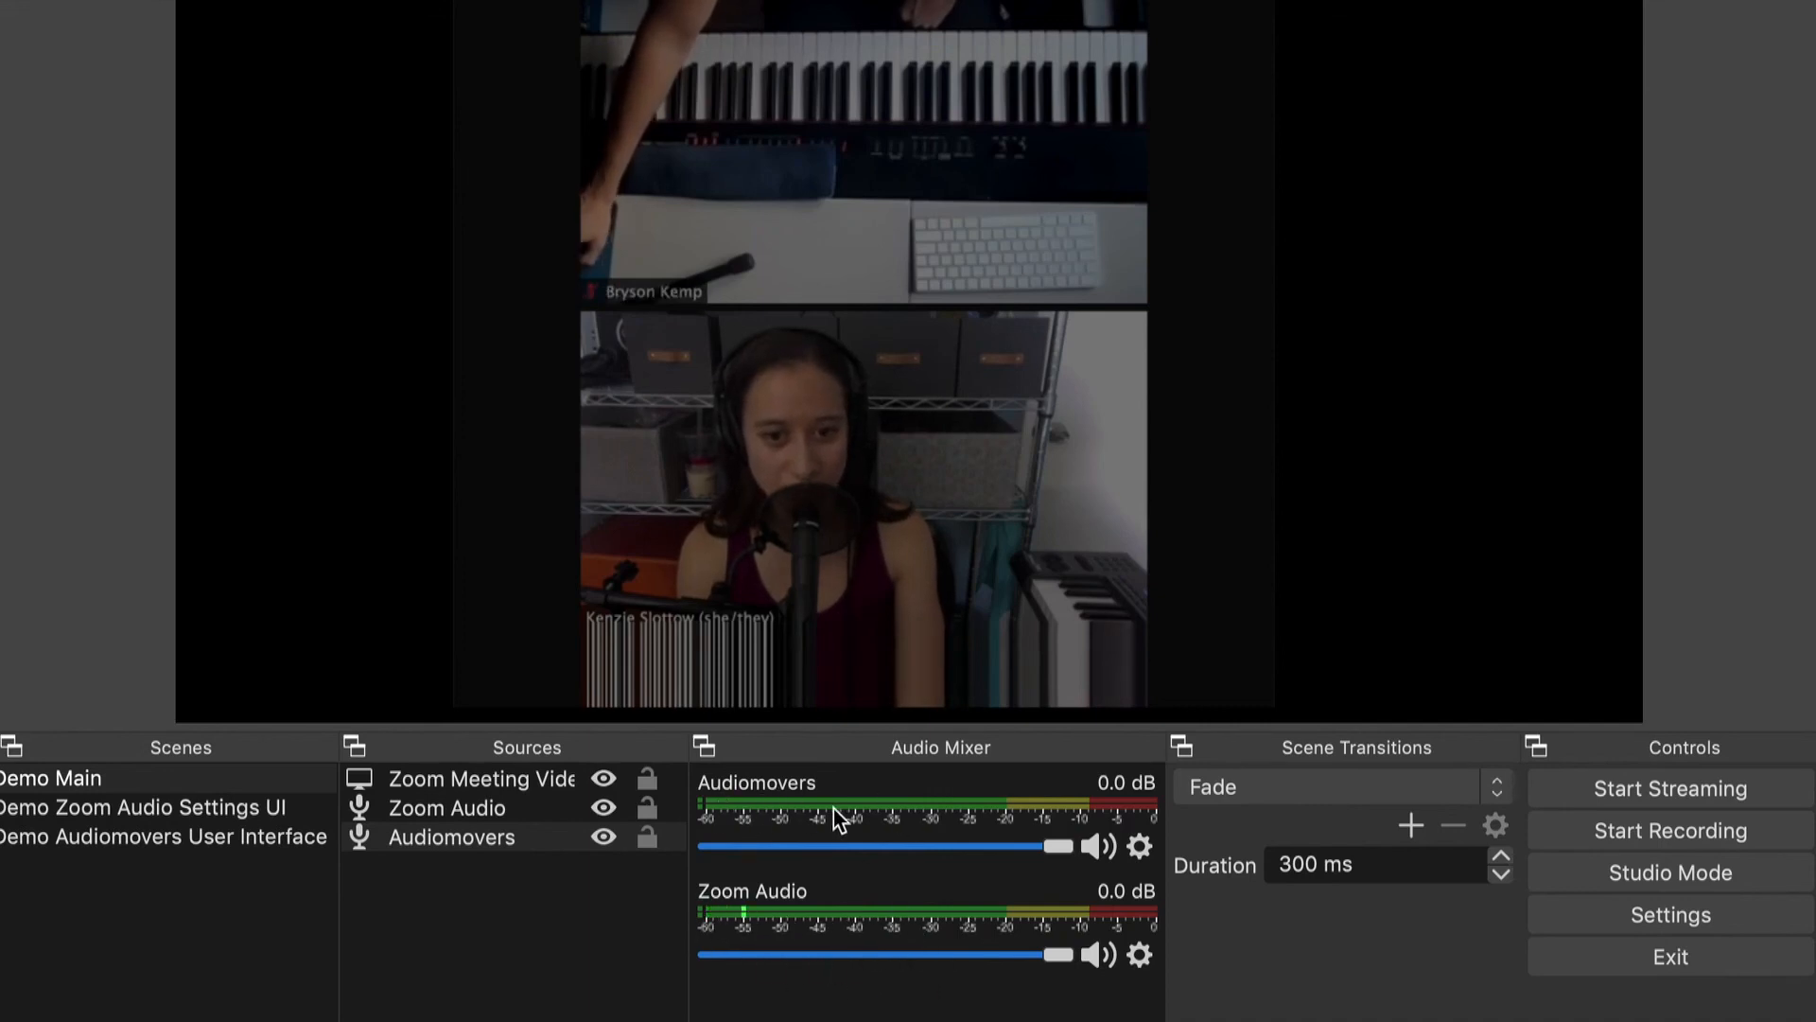
drag(1003, 845, 1054, 846)
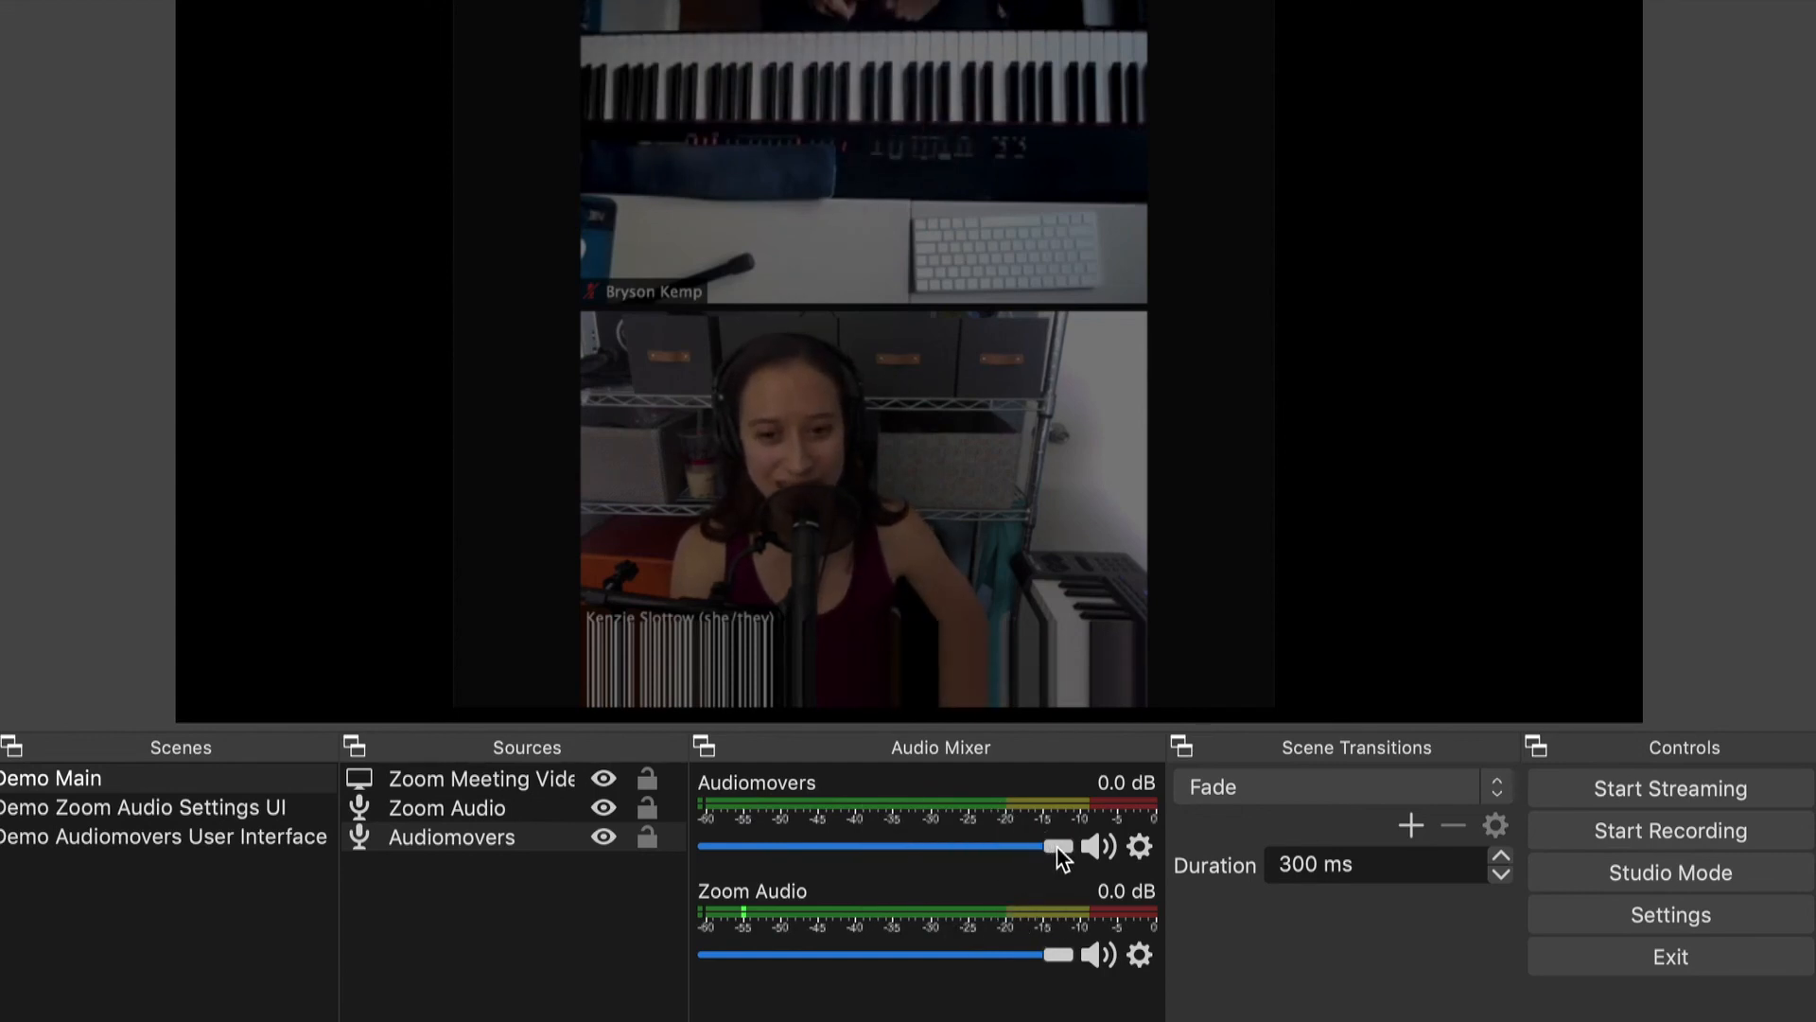
mouse_move(829, 923)
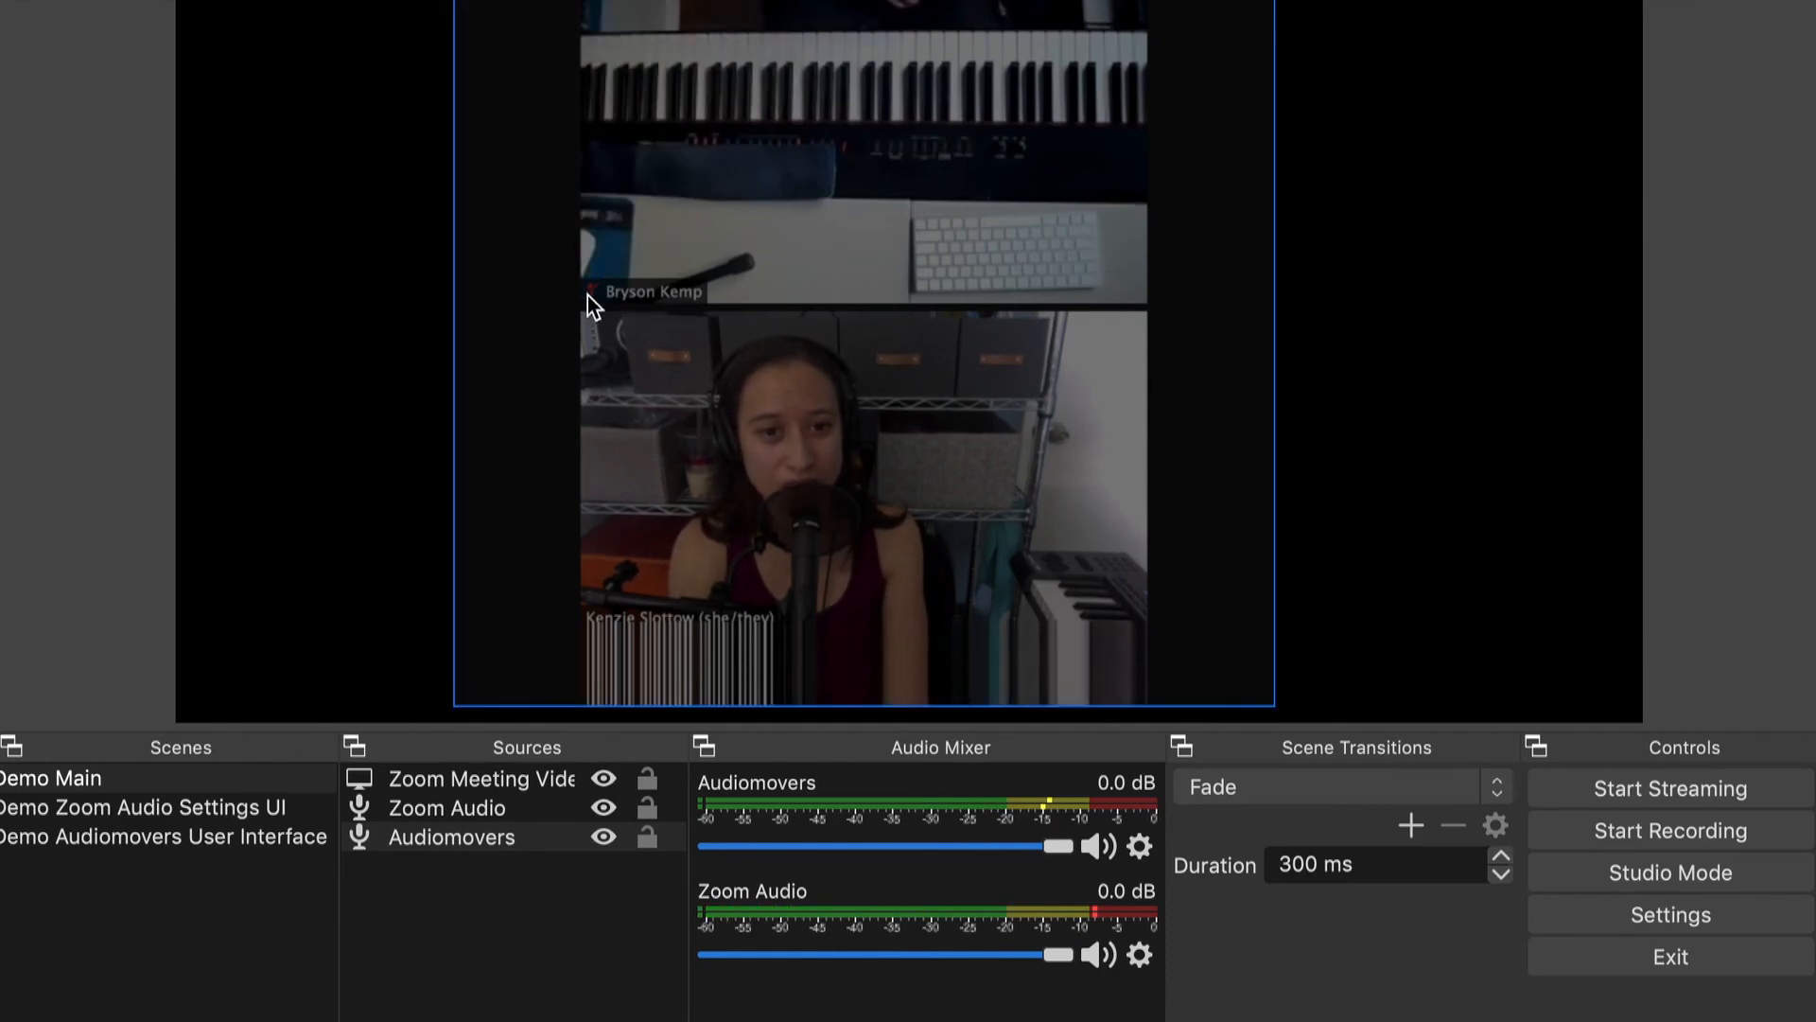
mouse_move(1130, 235)
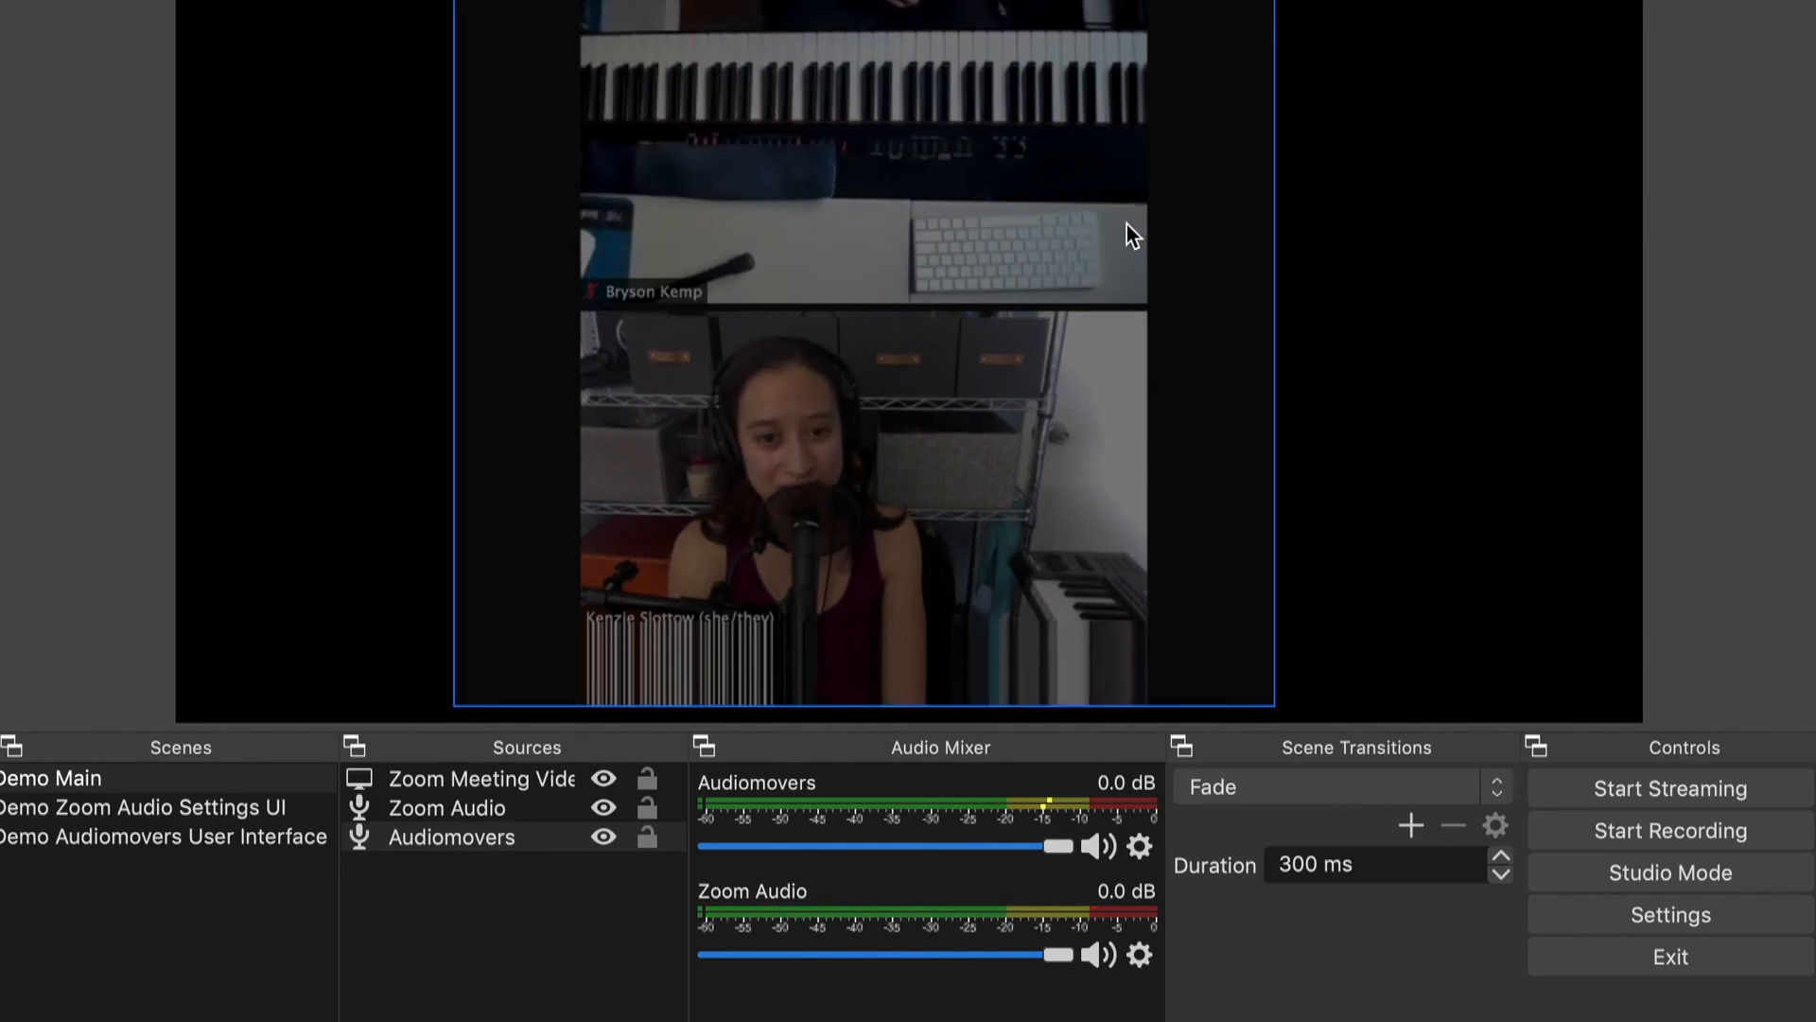
mouse_move(753, 924)
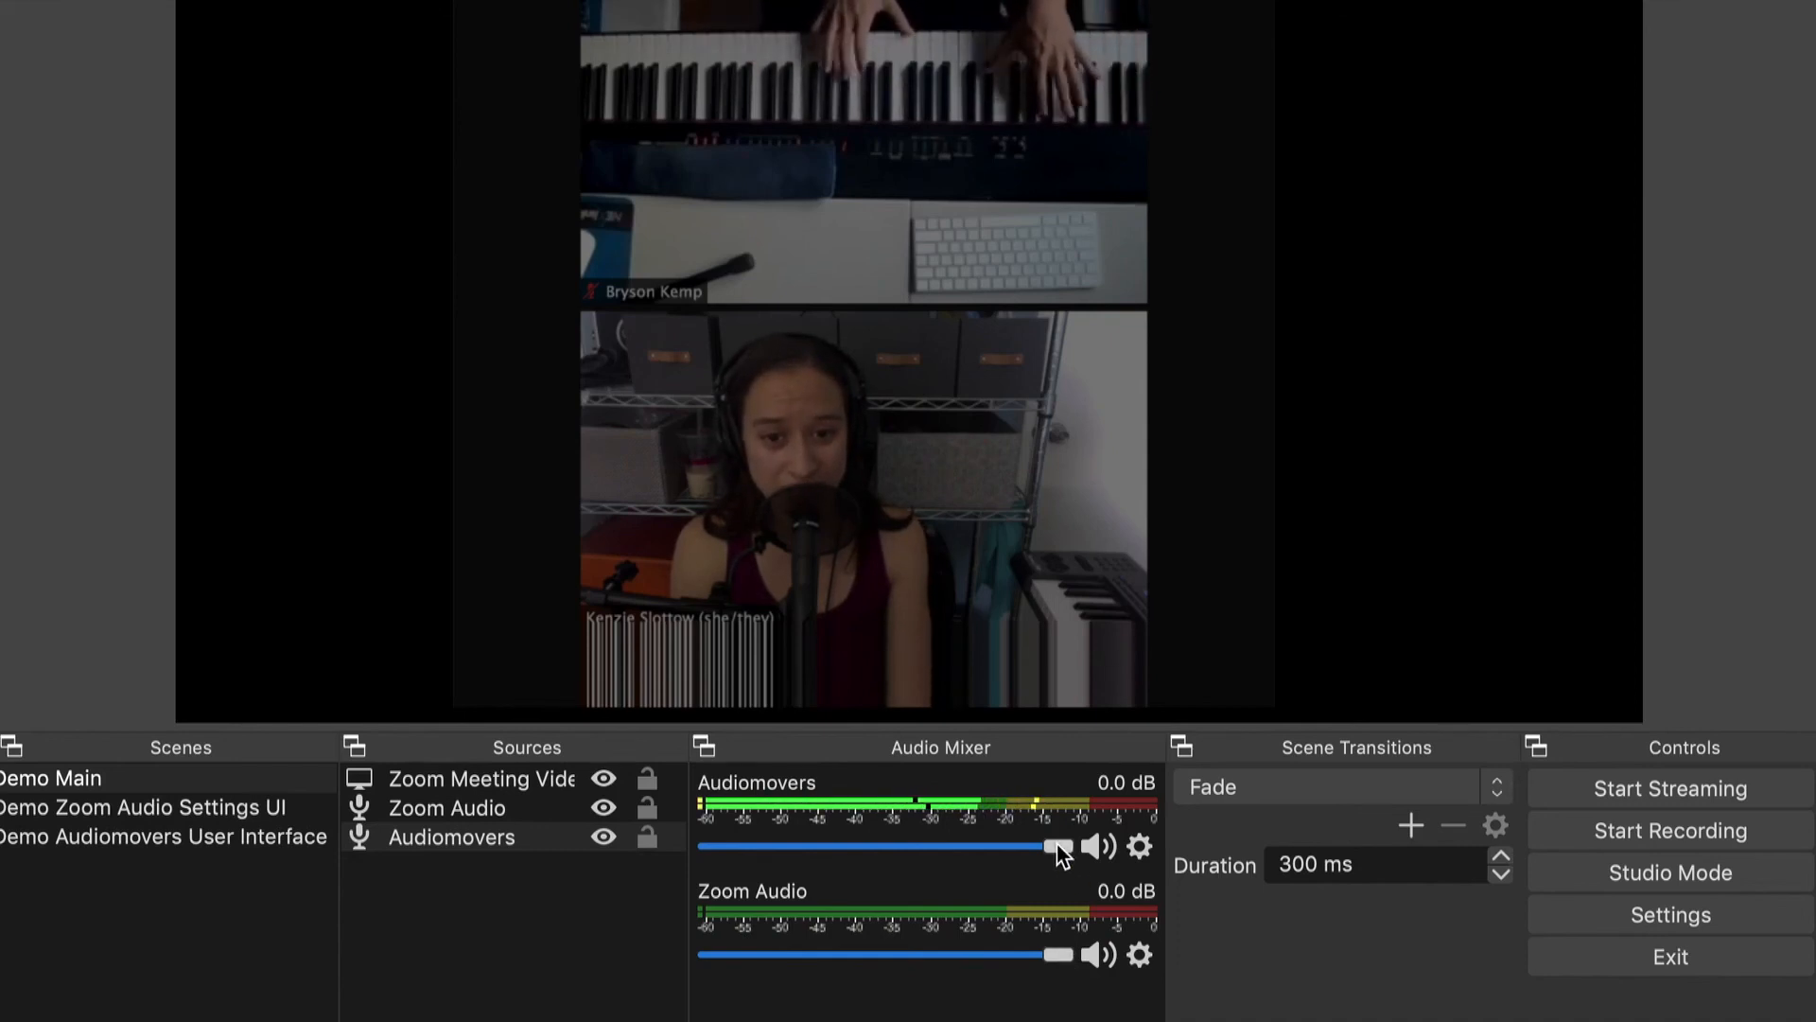
drag(1054, 847, 846, 847)
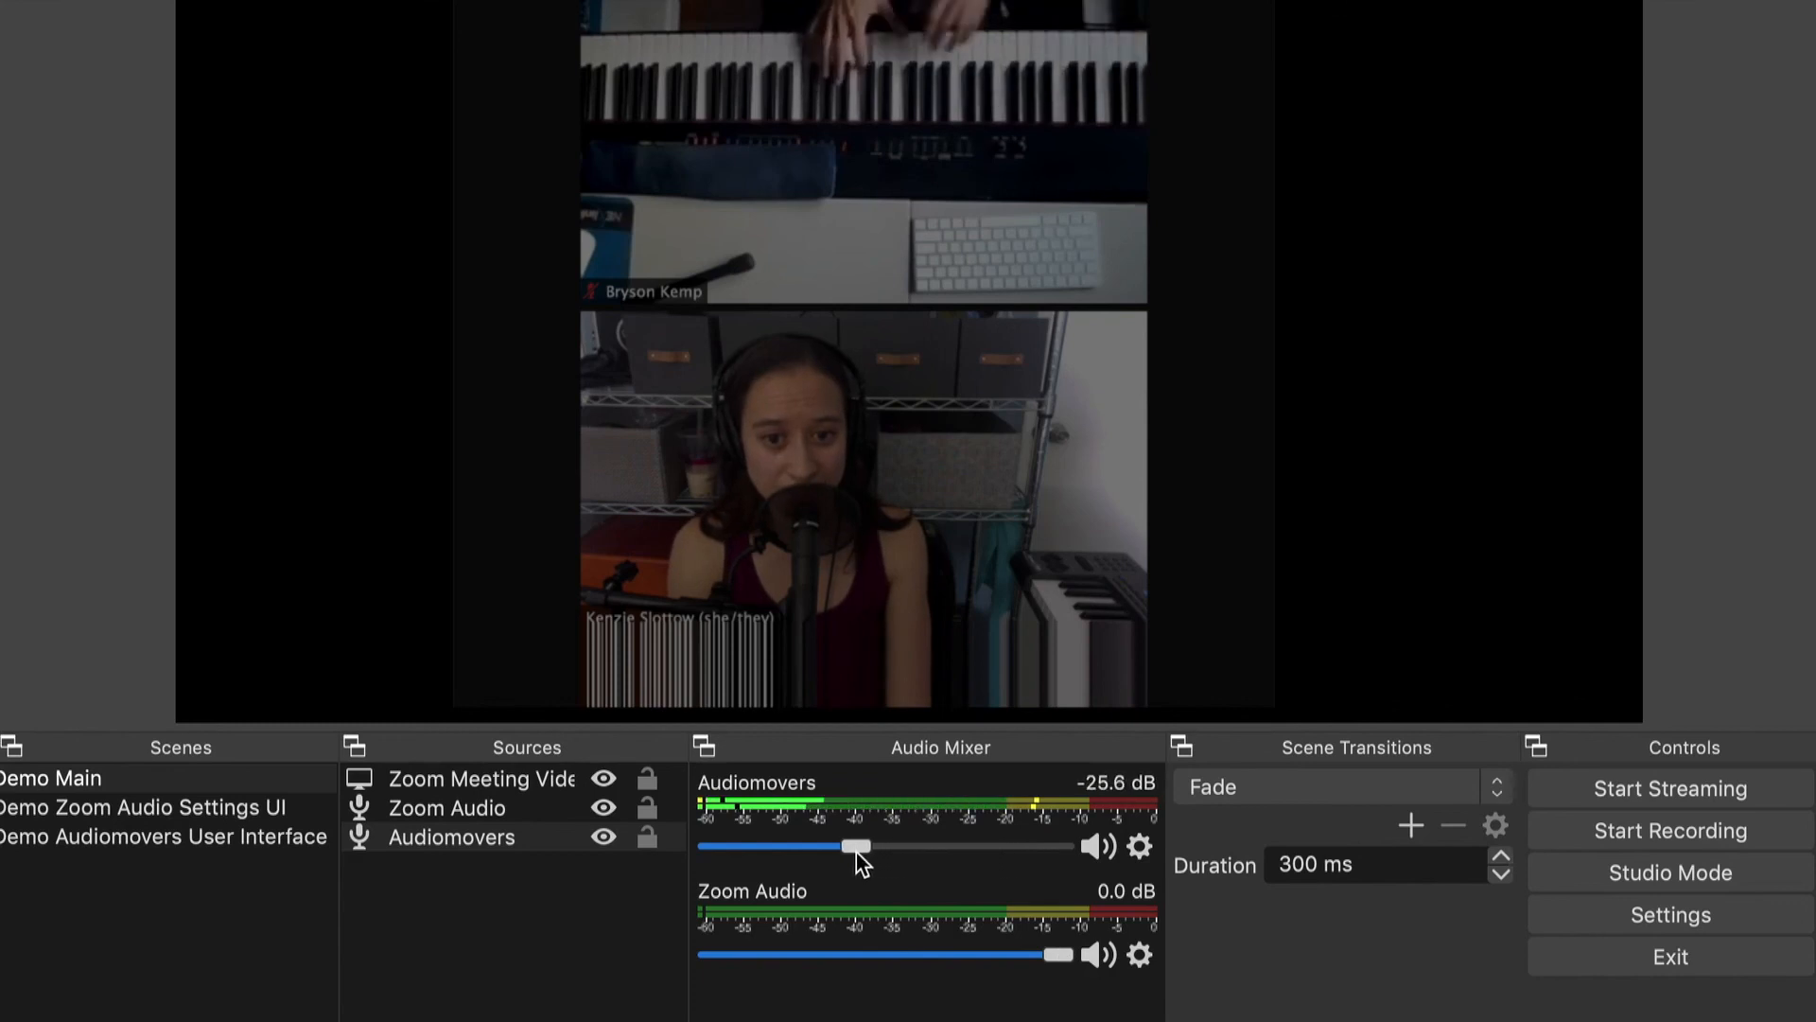
drag(851, 846, 967, 846)
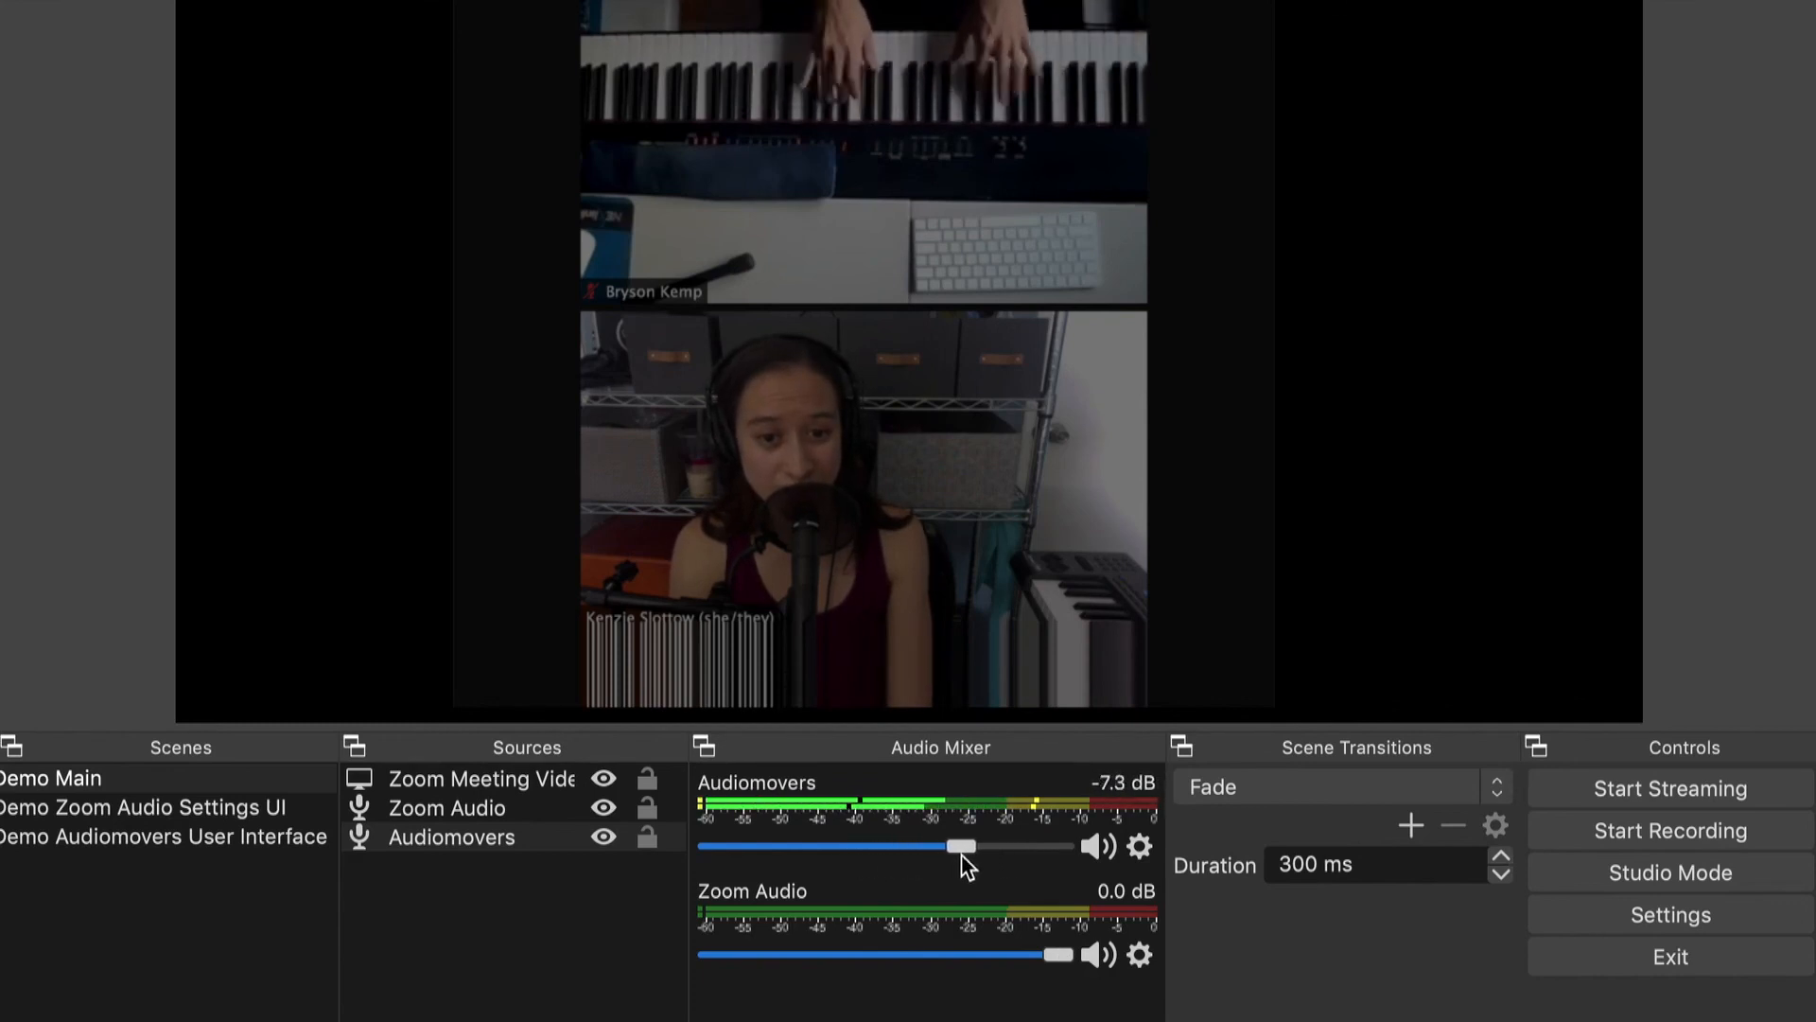
drag(965, 846, 1054, 845)
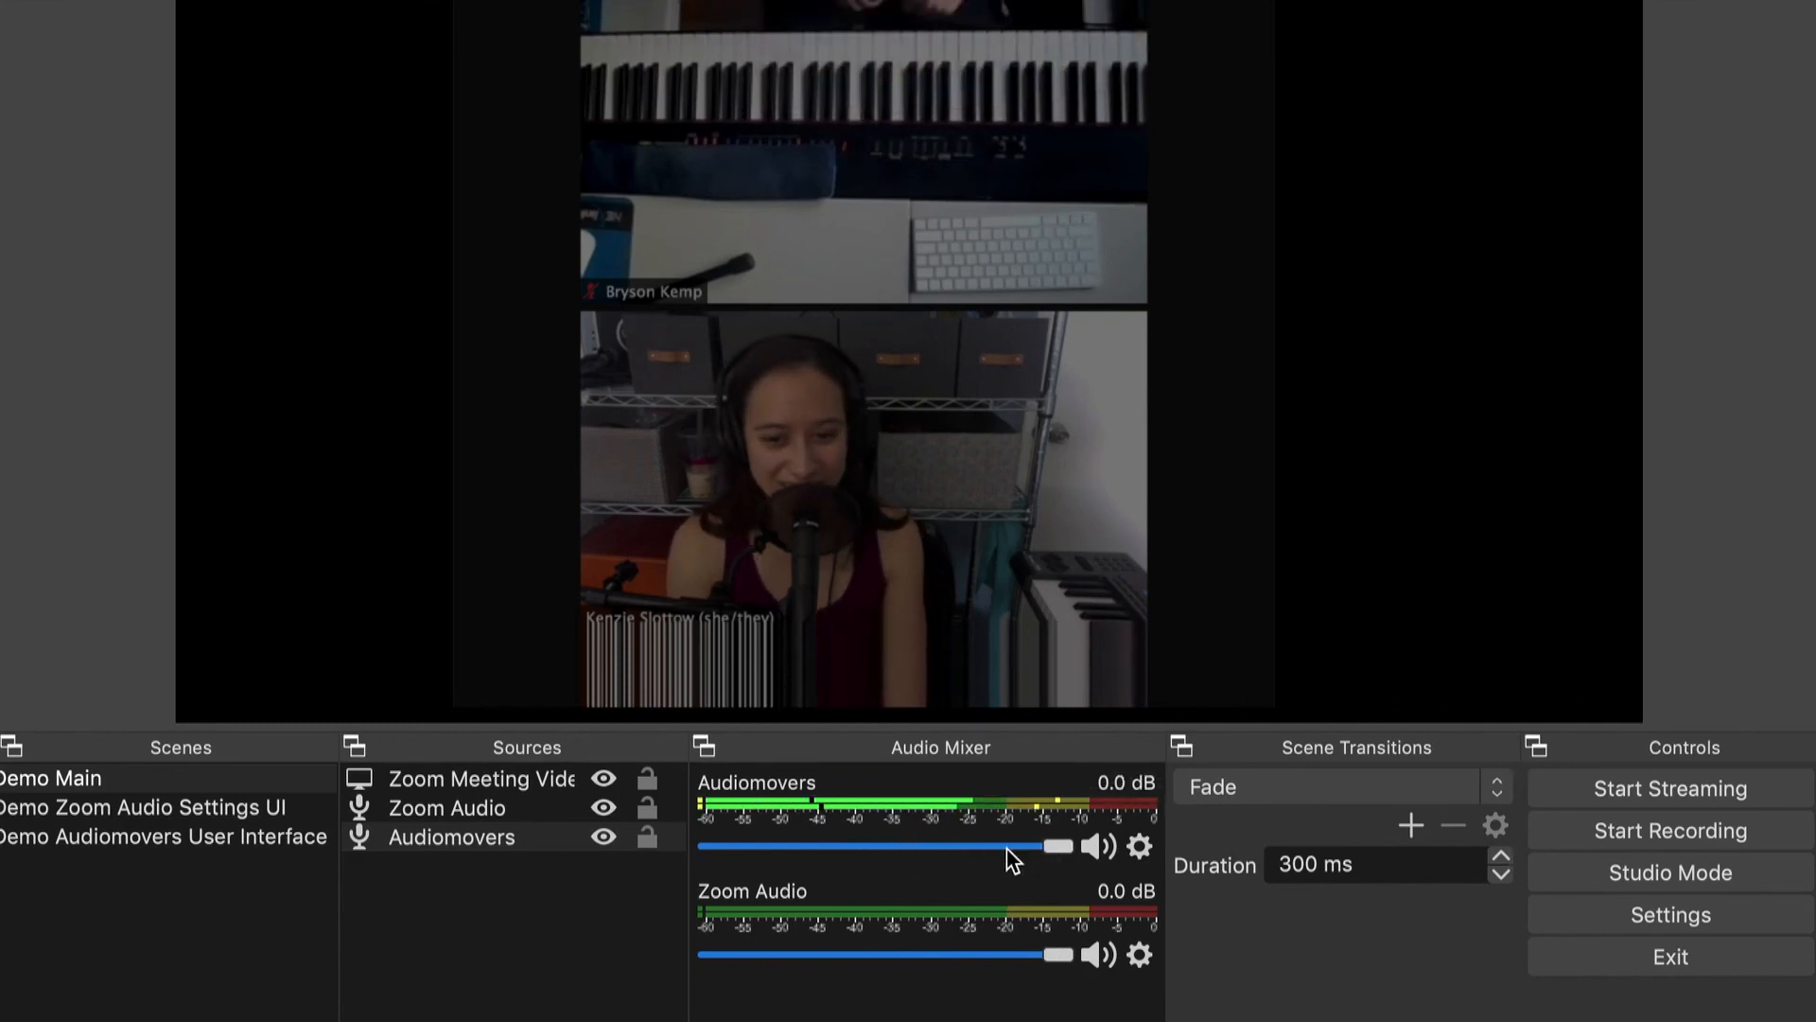